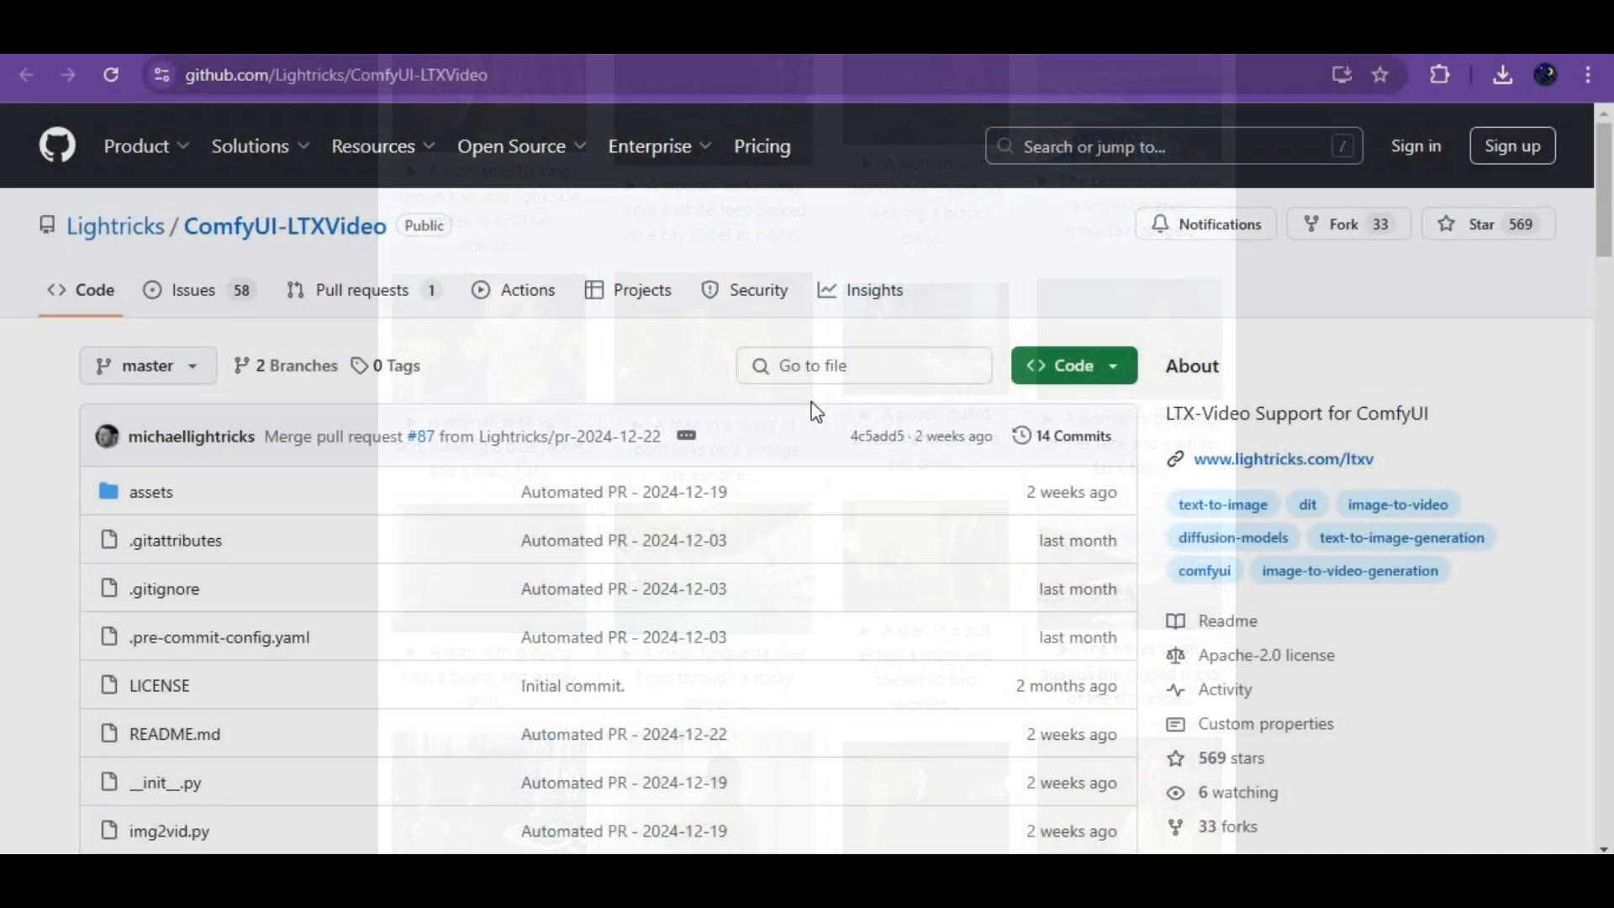
Browse the ComfyUI-LTXVideo repository page and enter its assets folder with the workflow JSON files
click(335, 74)
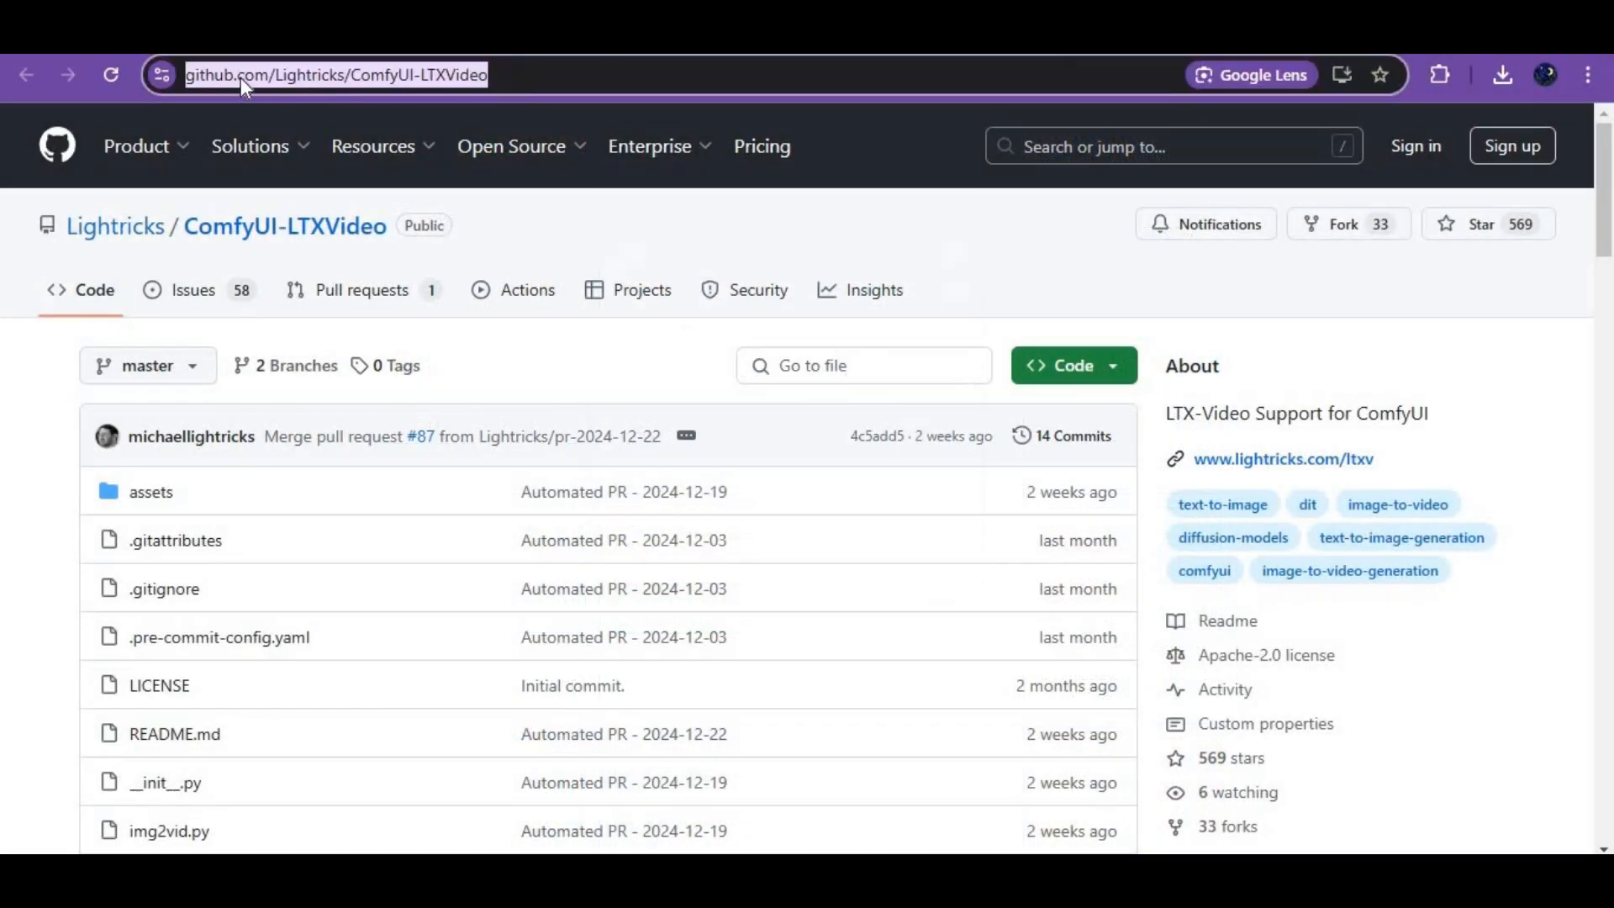
mouse_move(669, 403)
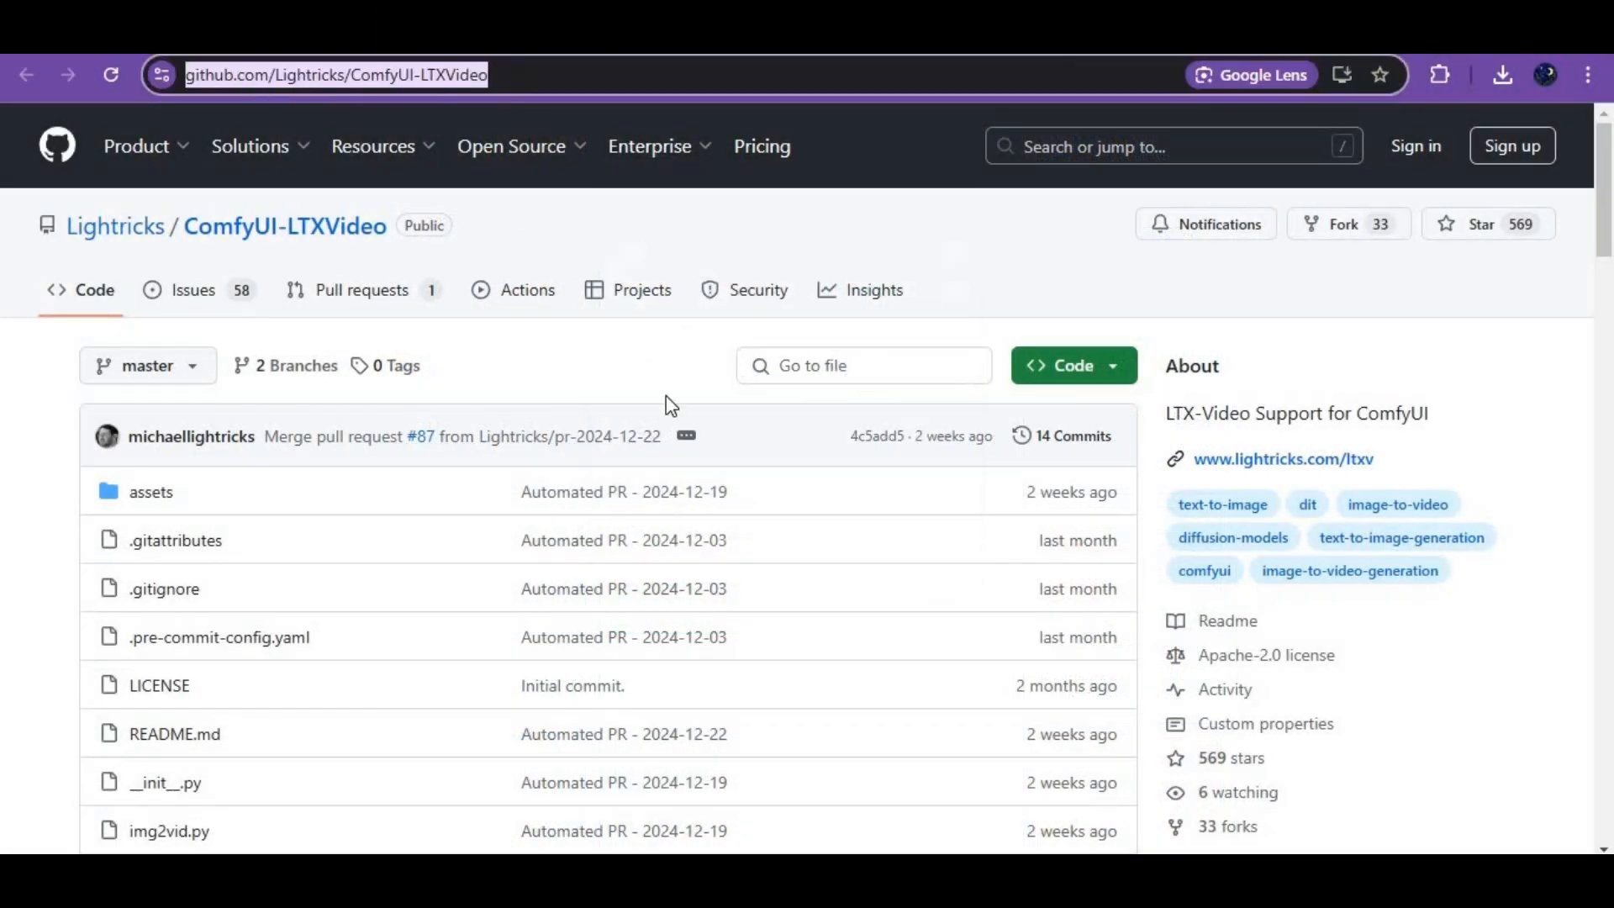
scroll(down, 3)
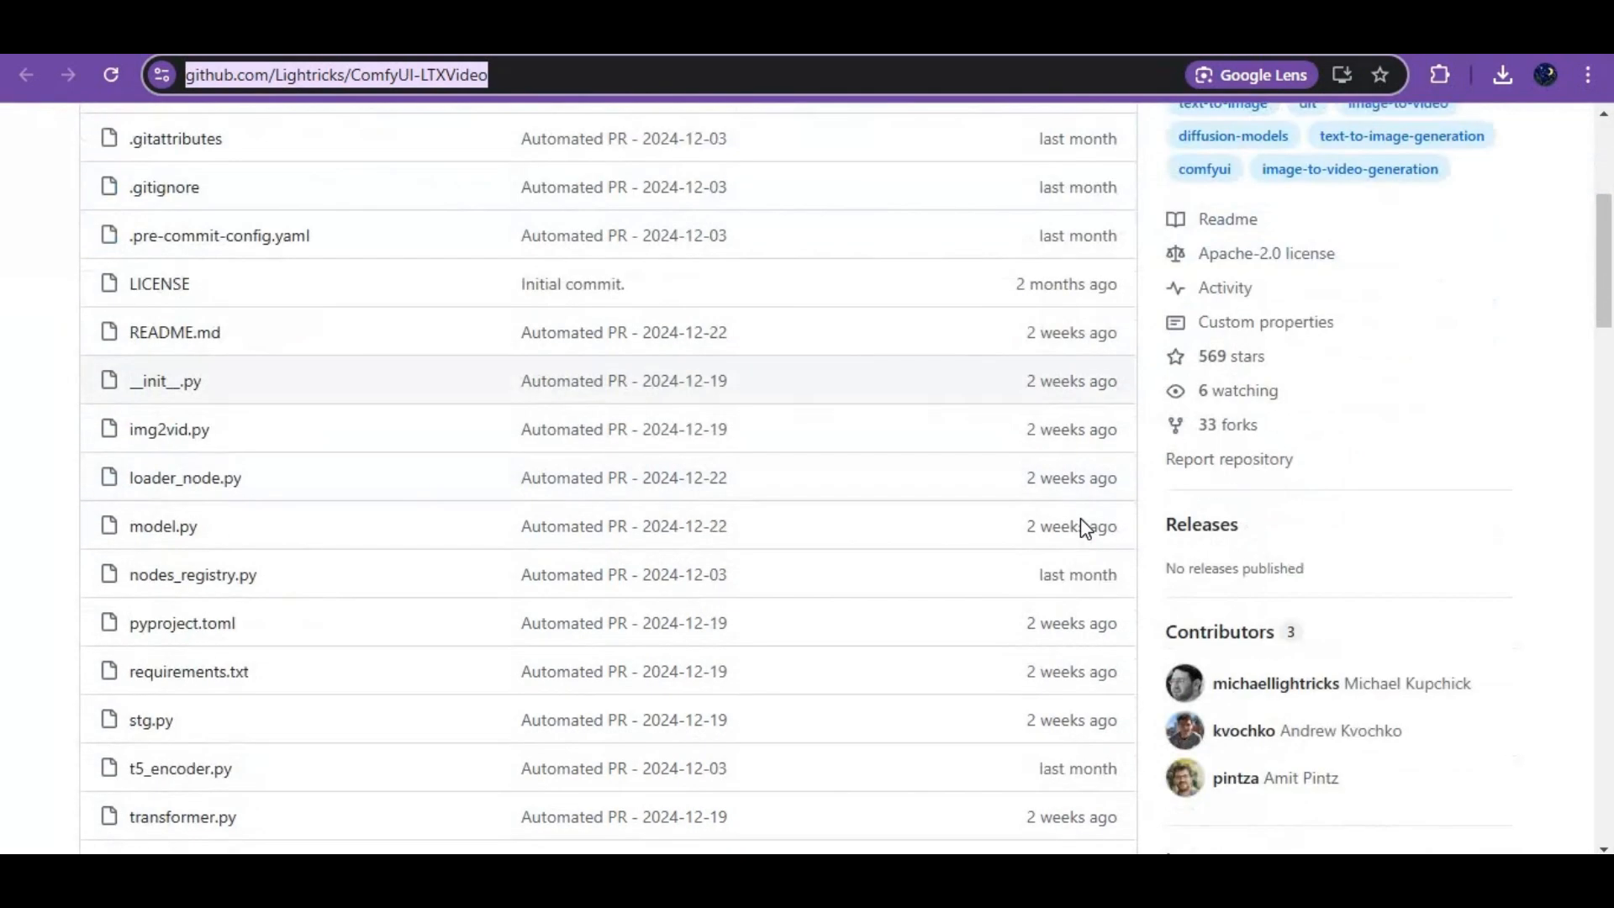
scroll(up, 3)
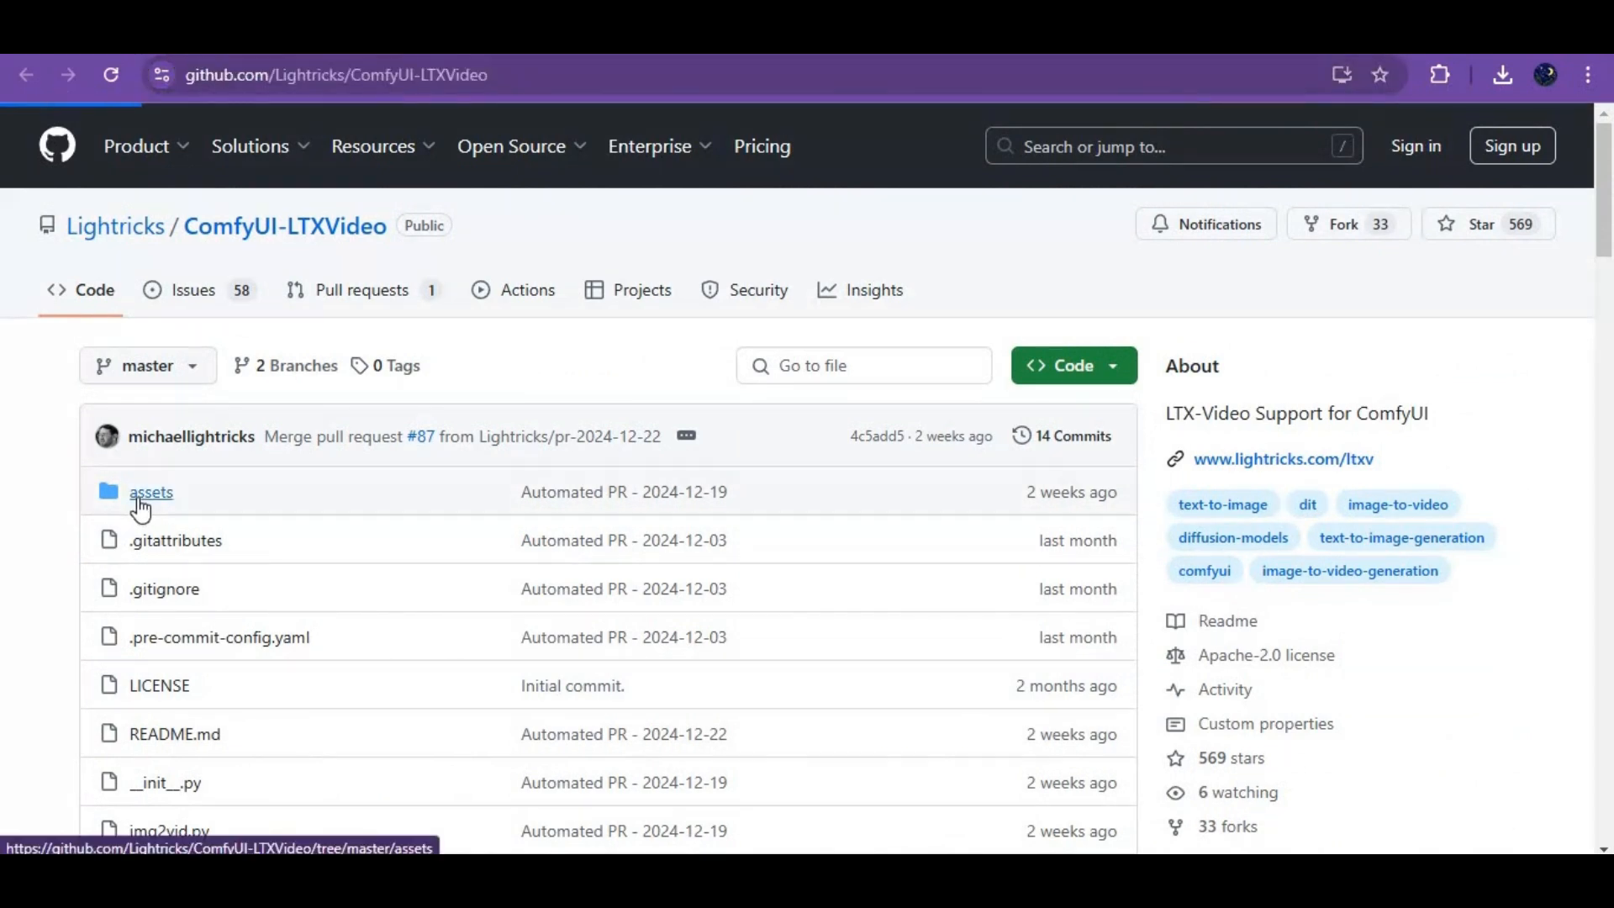
click(149, 491)
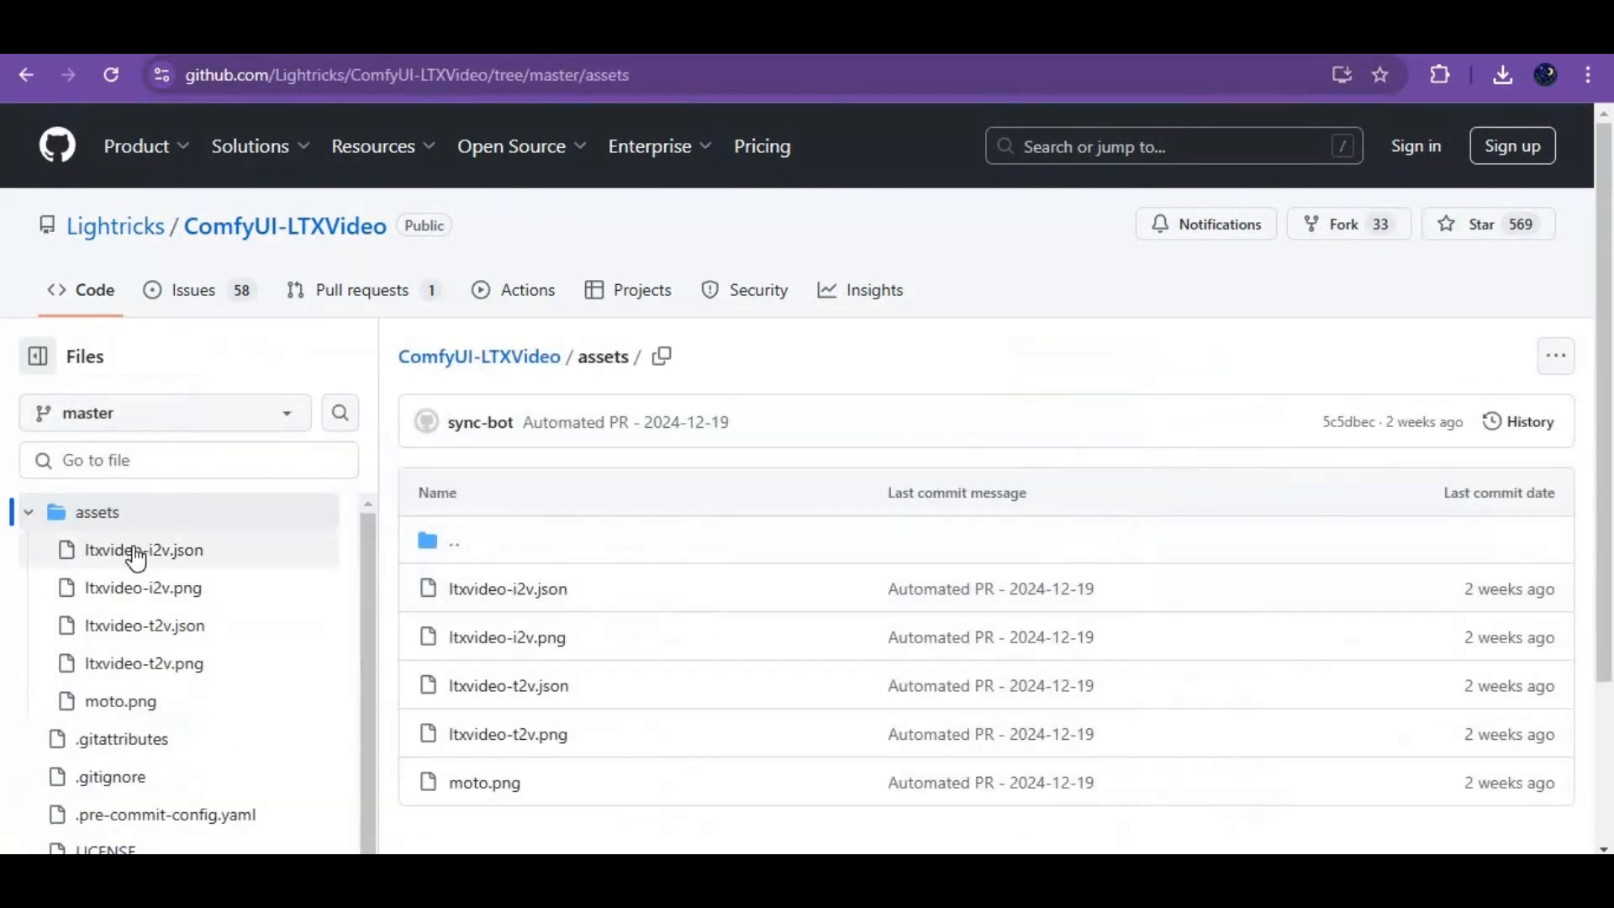
mouse_move(148, 651)
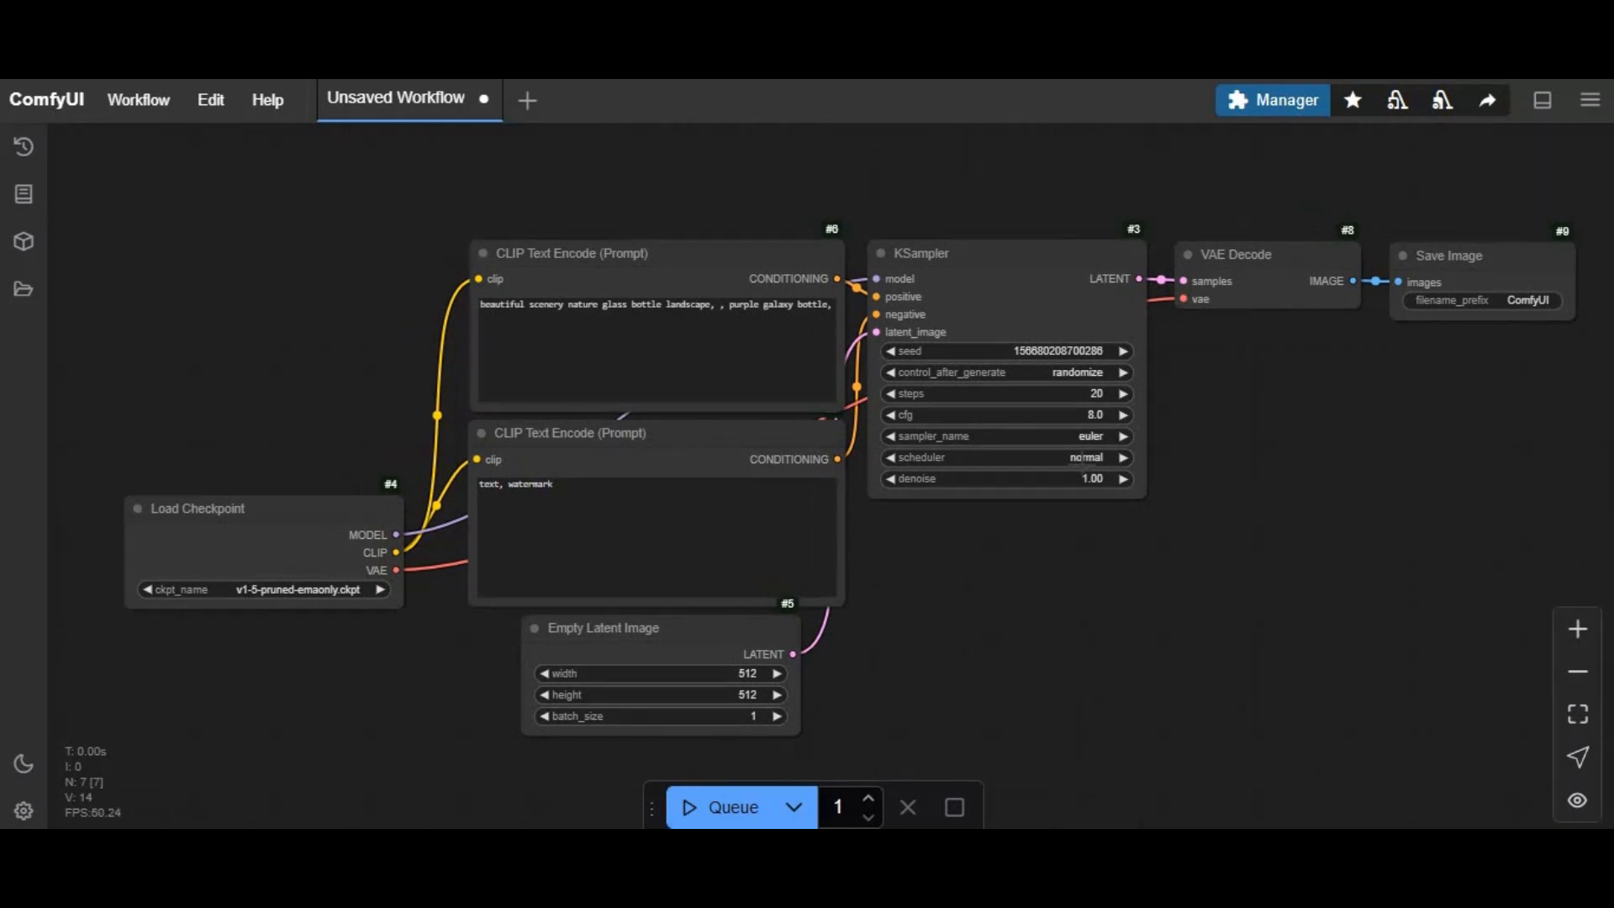
mouse_move(136, 99)
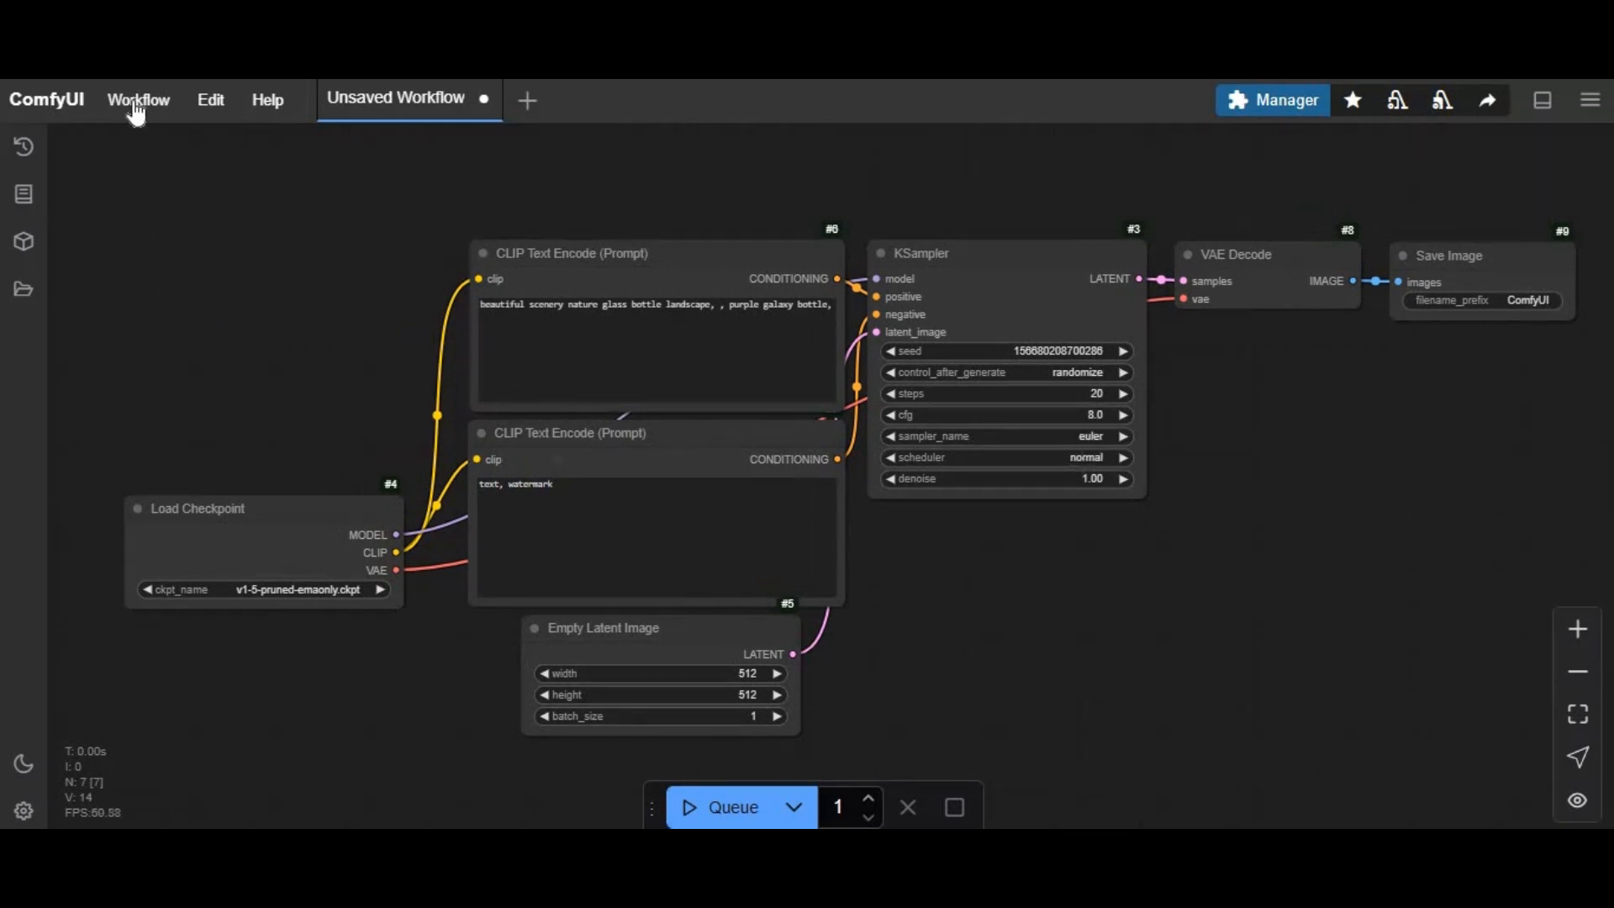
Load the LTXV-XCLBR workflow JSON from Downloads via Workflow > Open and close the Missing Node Types warning
click(138, 99)
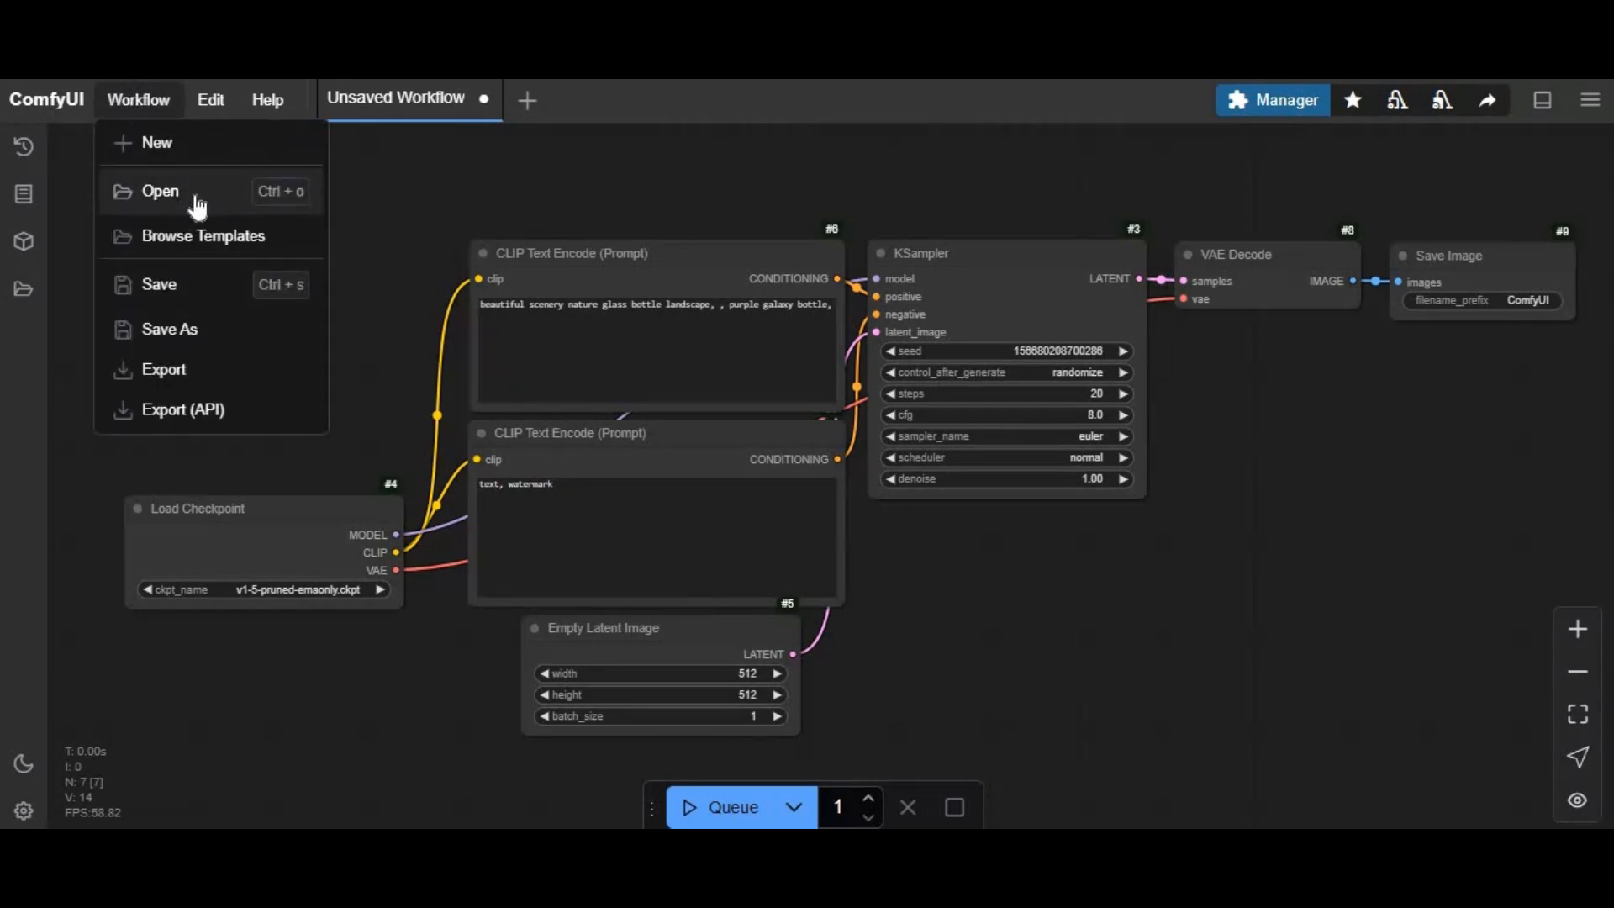
click(160, 192)
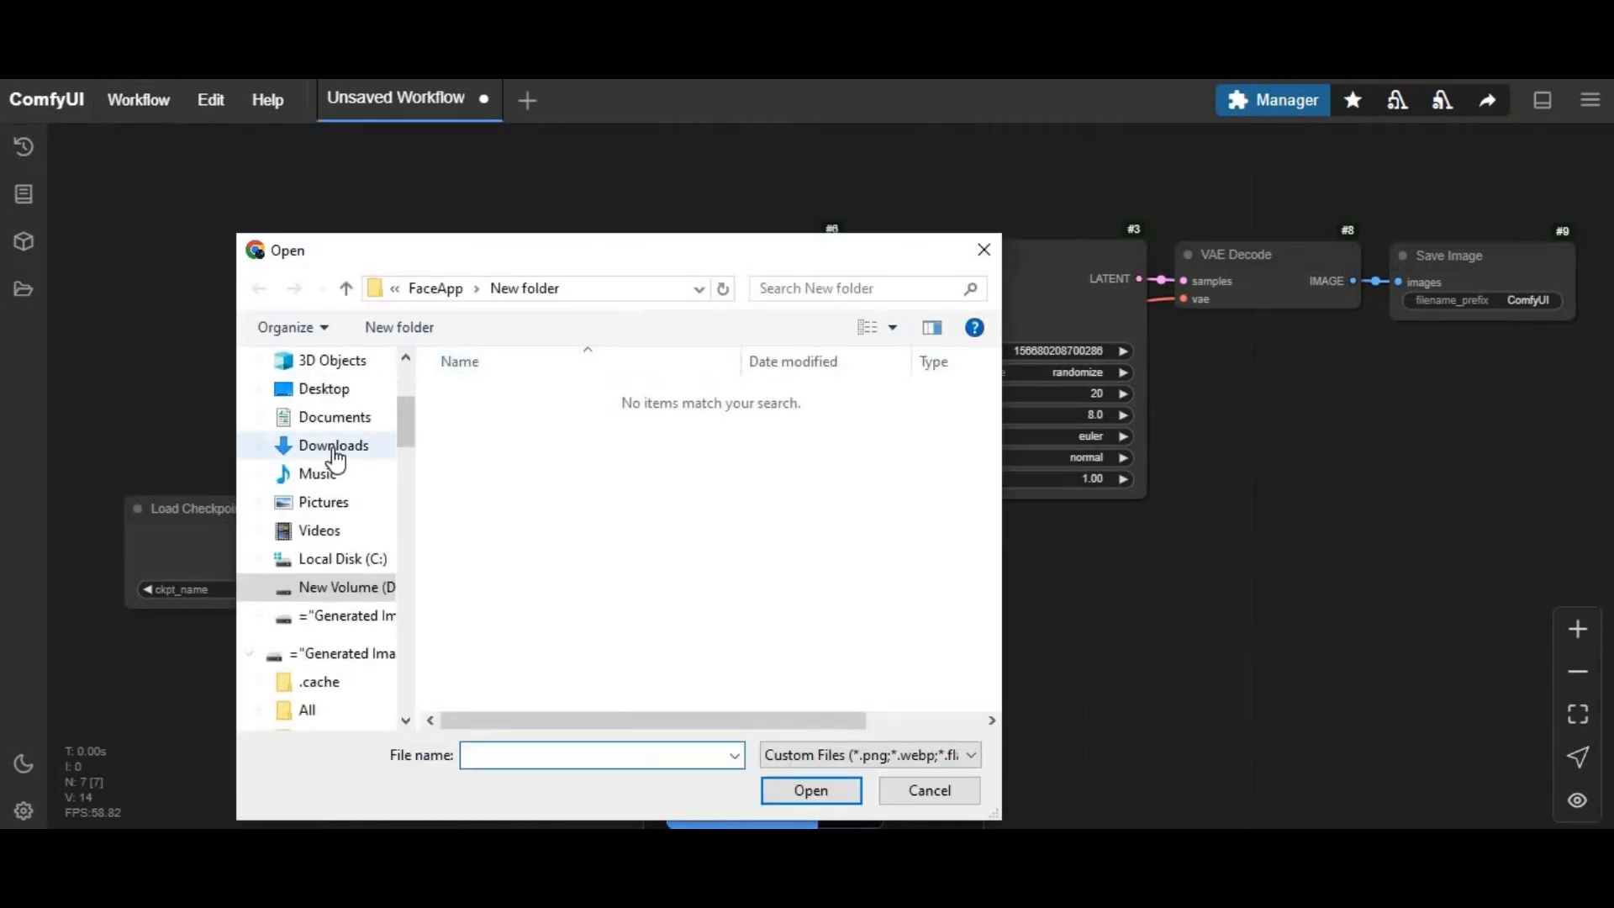
click(926, 790)
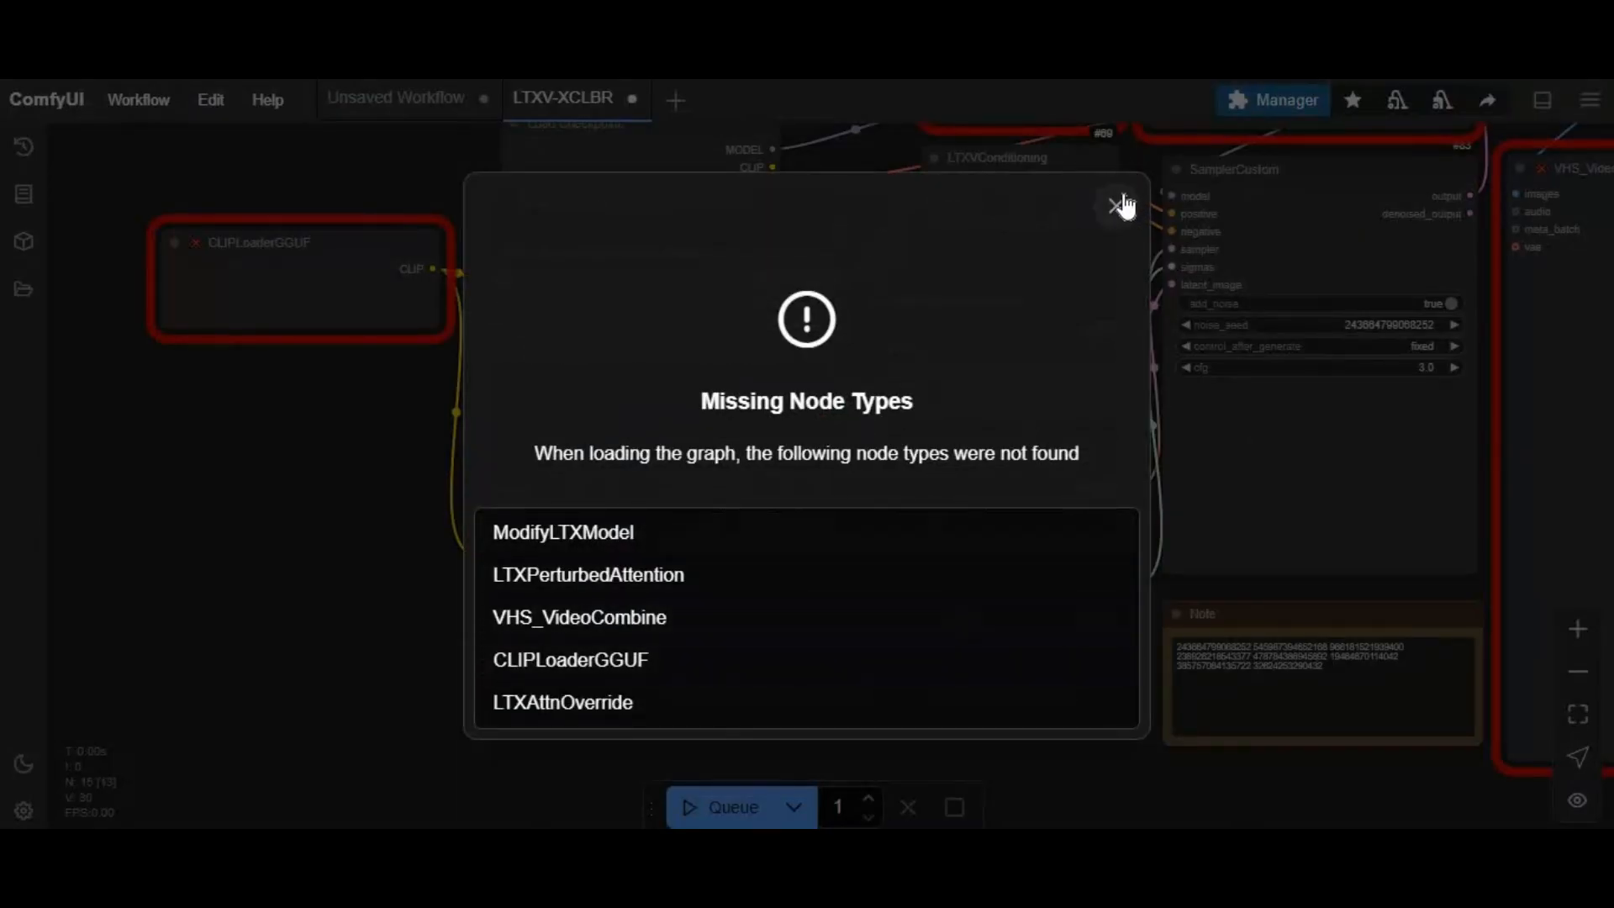
click(1119, 203)
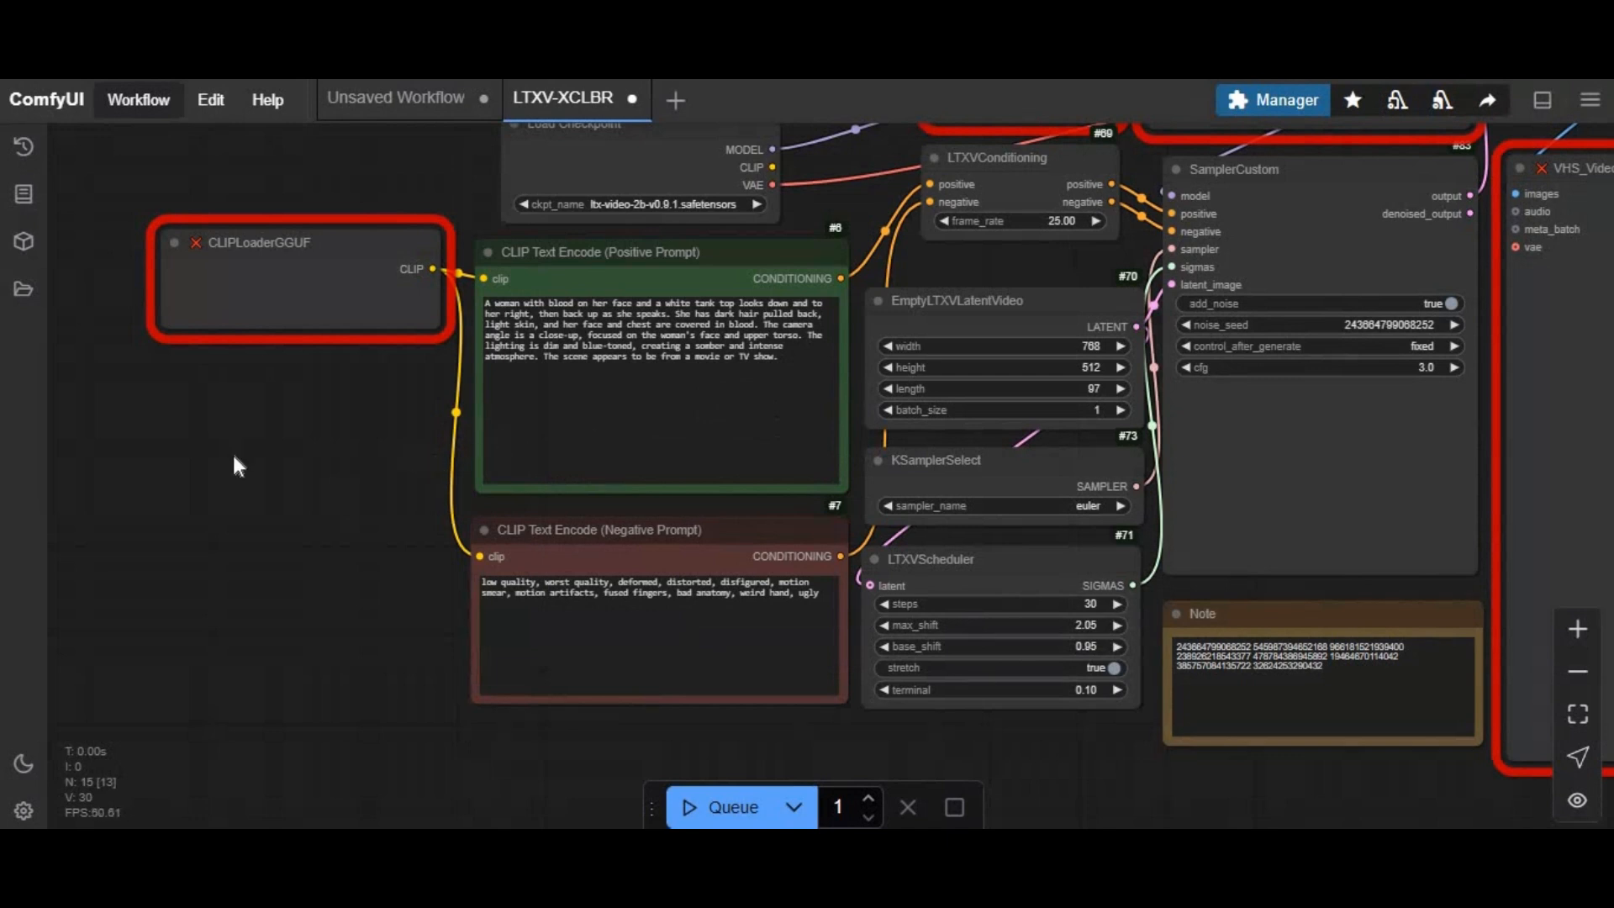
scroll(down, 3)
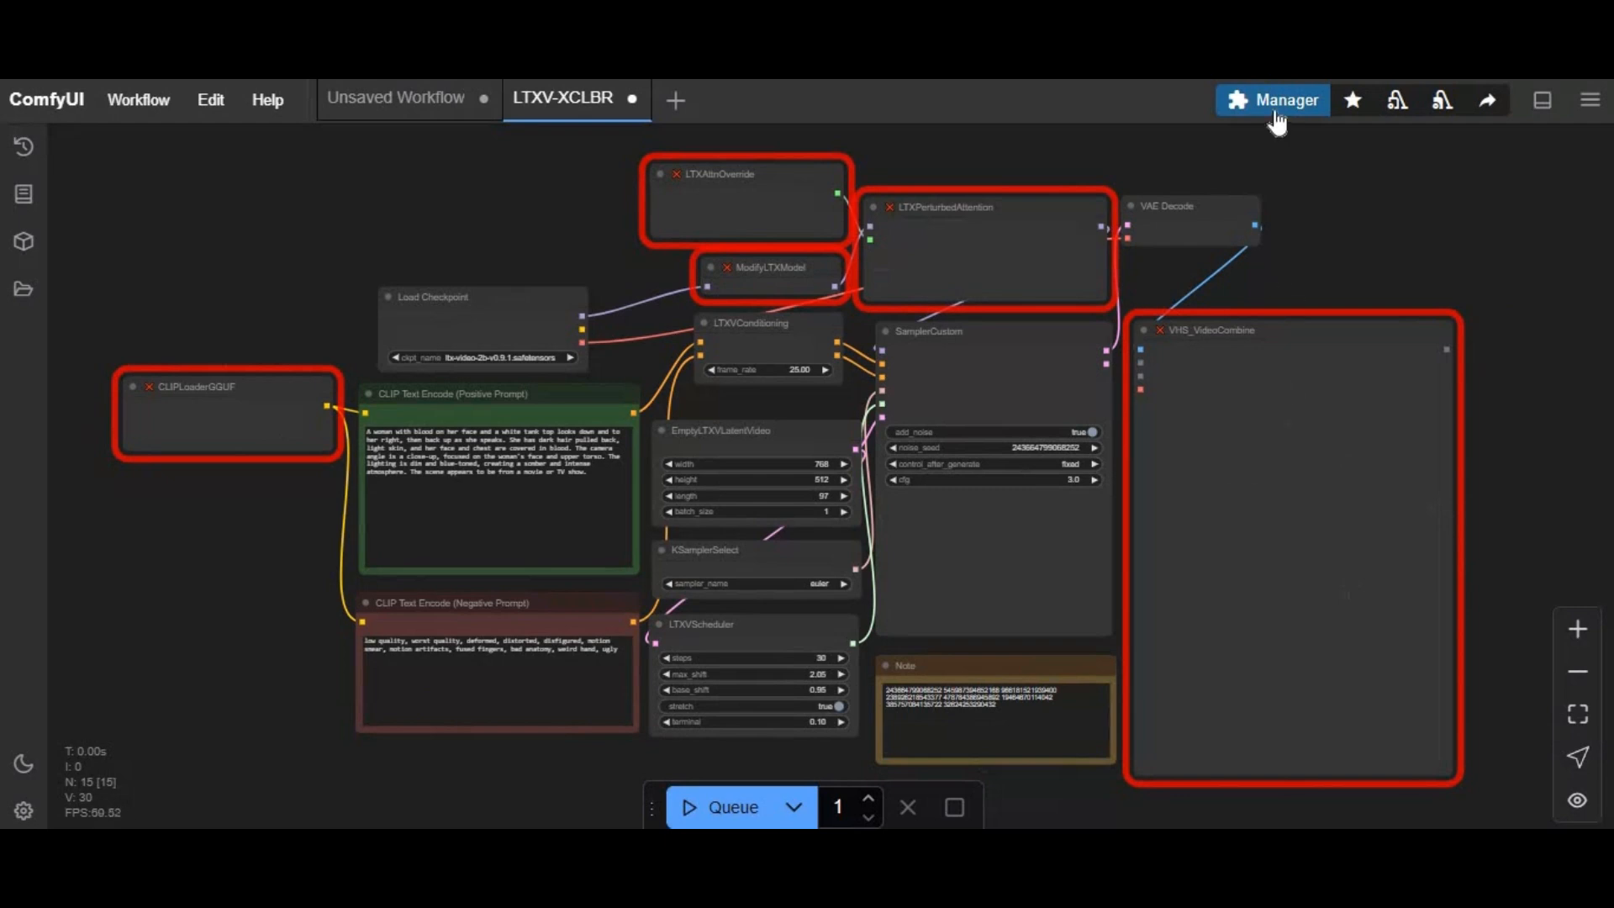
List the workflow's missing custom nodes in Manager and install ComfyUI-VideoHelperSuite with a chosen version
click(1272, 100)
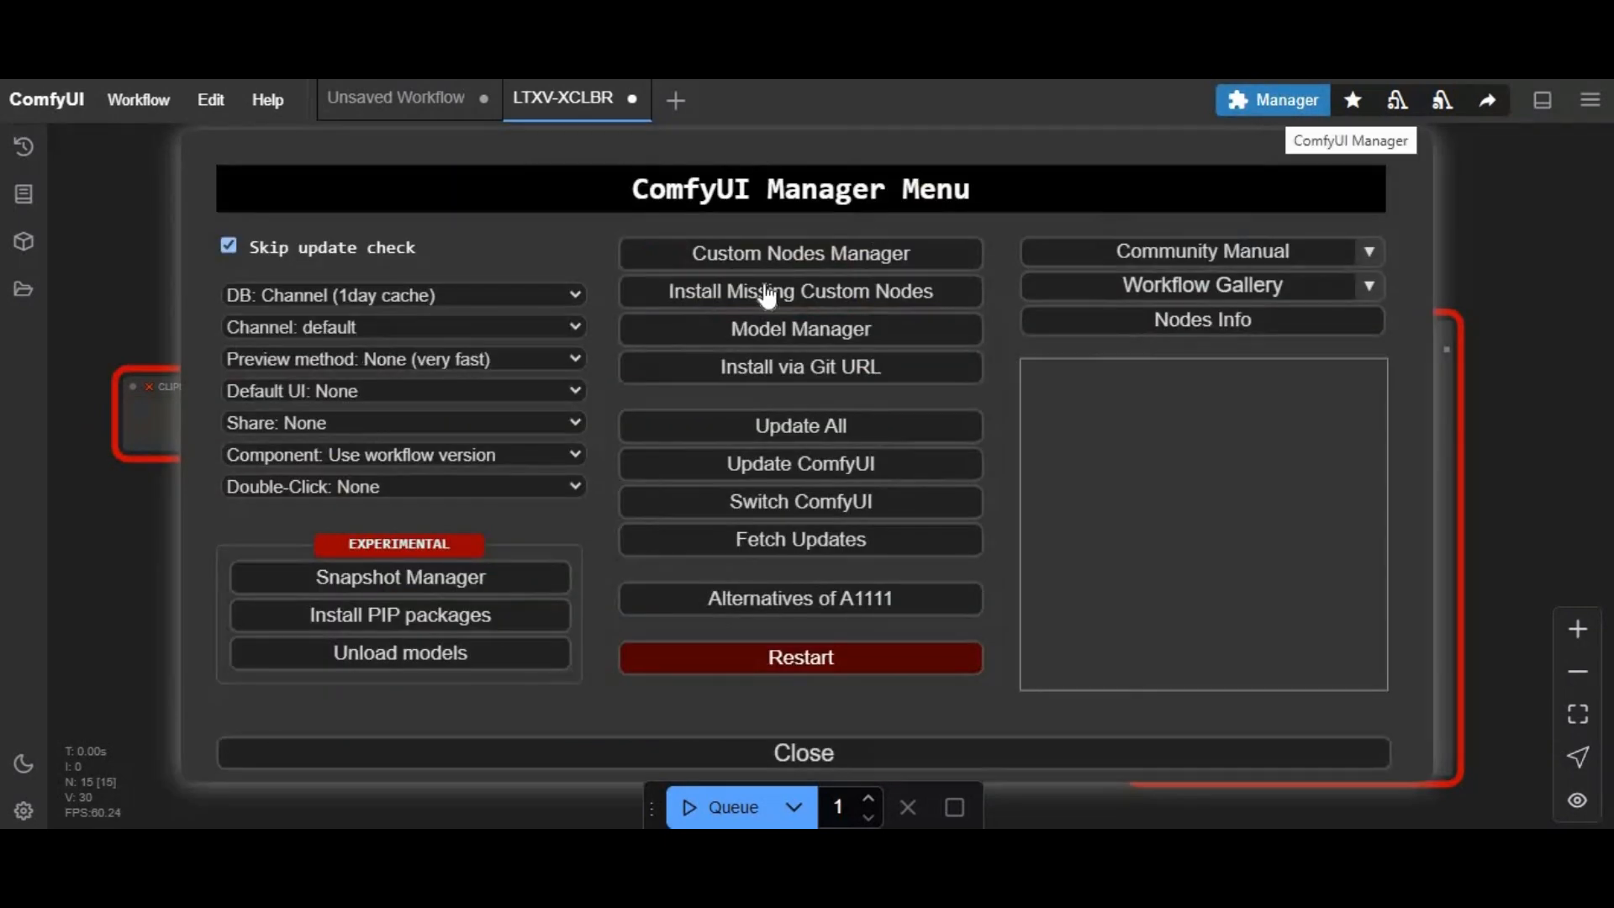
click(800, 291)
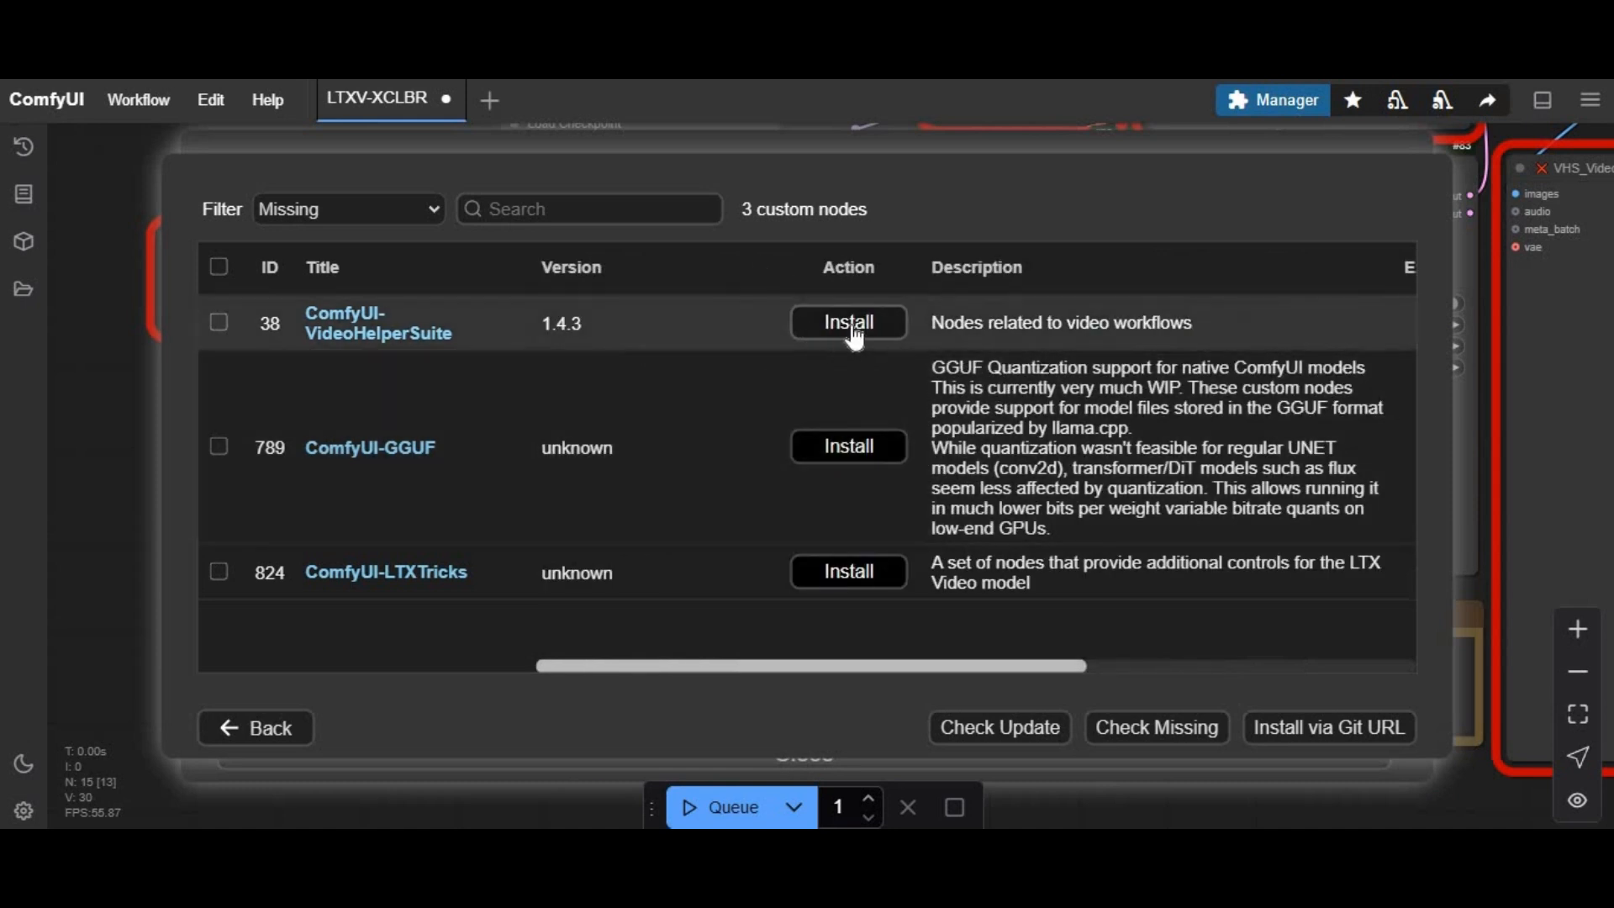
click(847, 323)
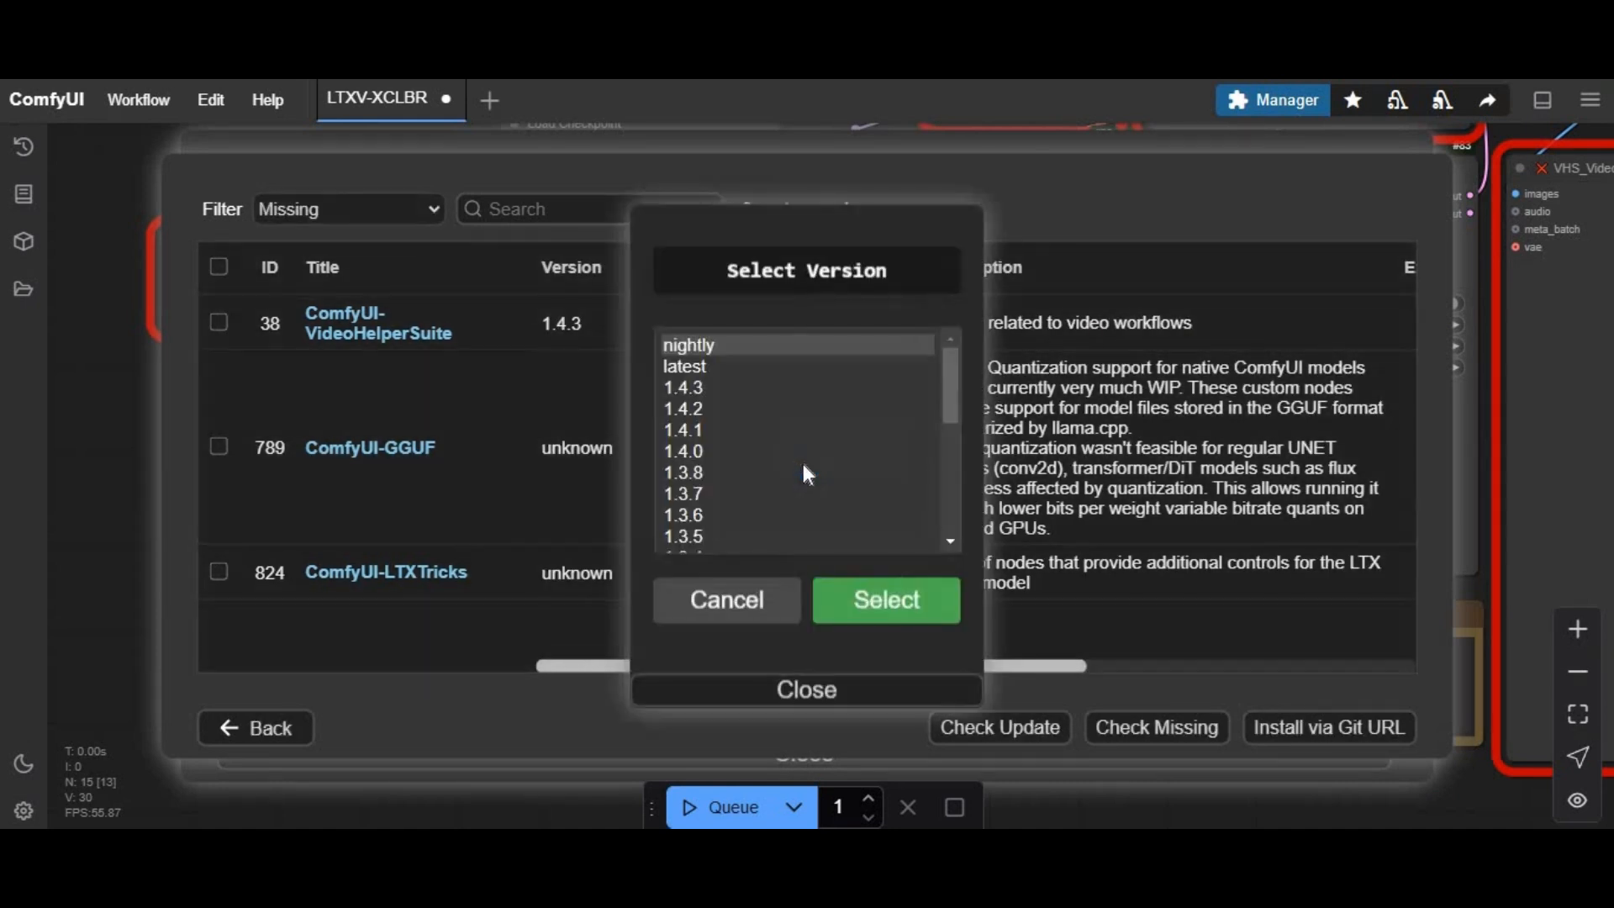
mouse_move(679, 349)
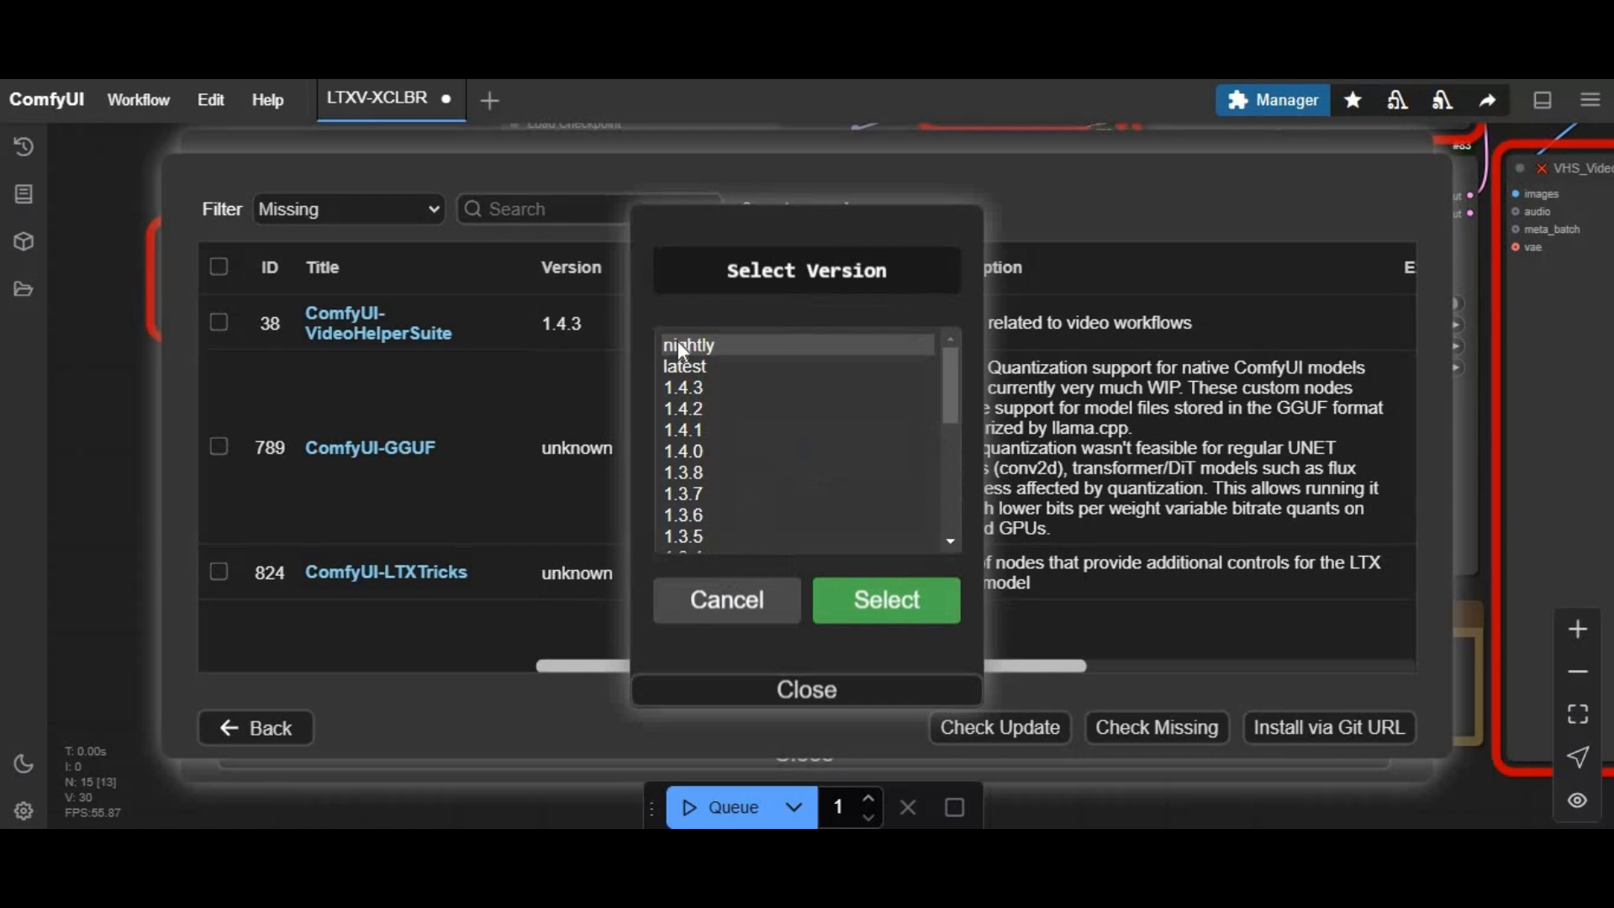
click(882, 598)
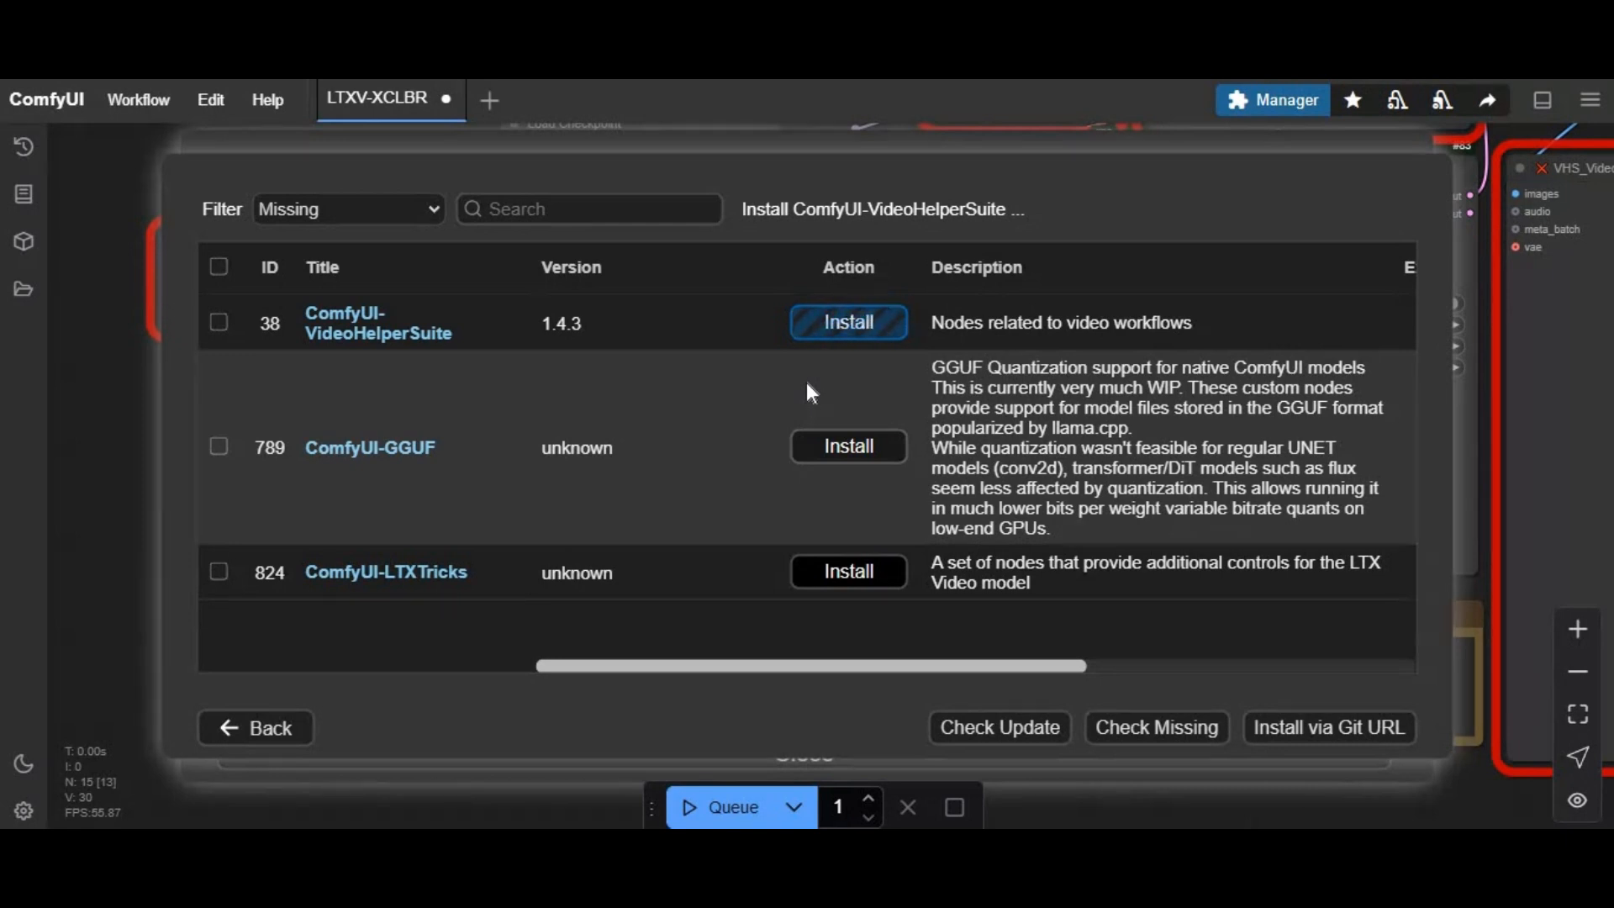
Install ComfyUI-GGUF, confirming its version, and ComfyUI-LTXTricks
click(847, 321)
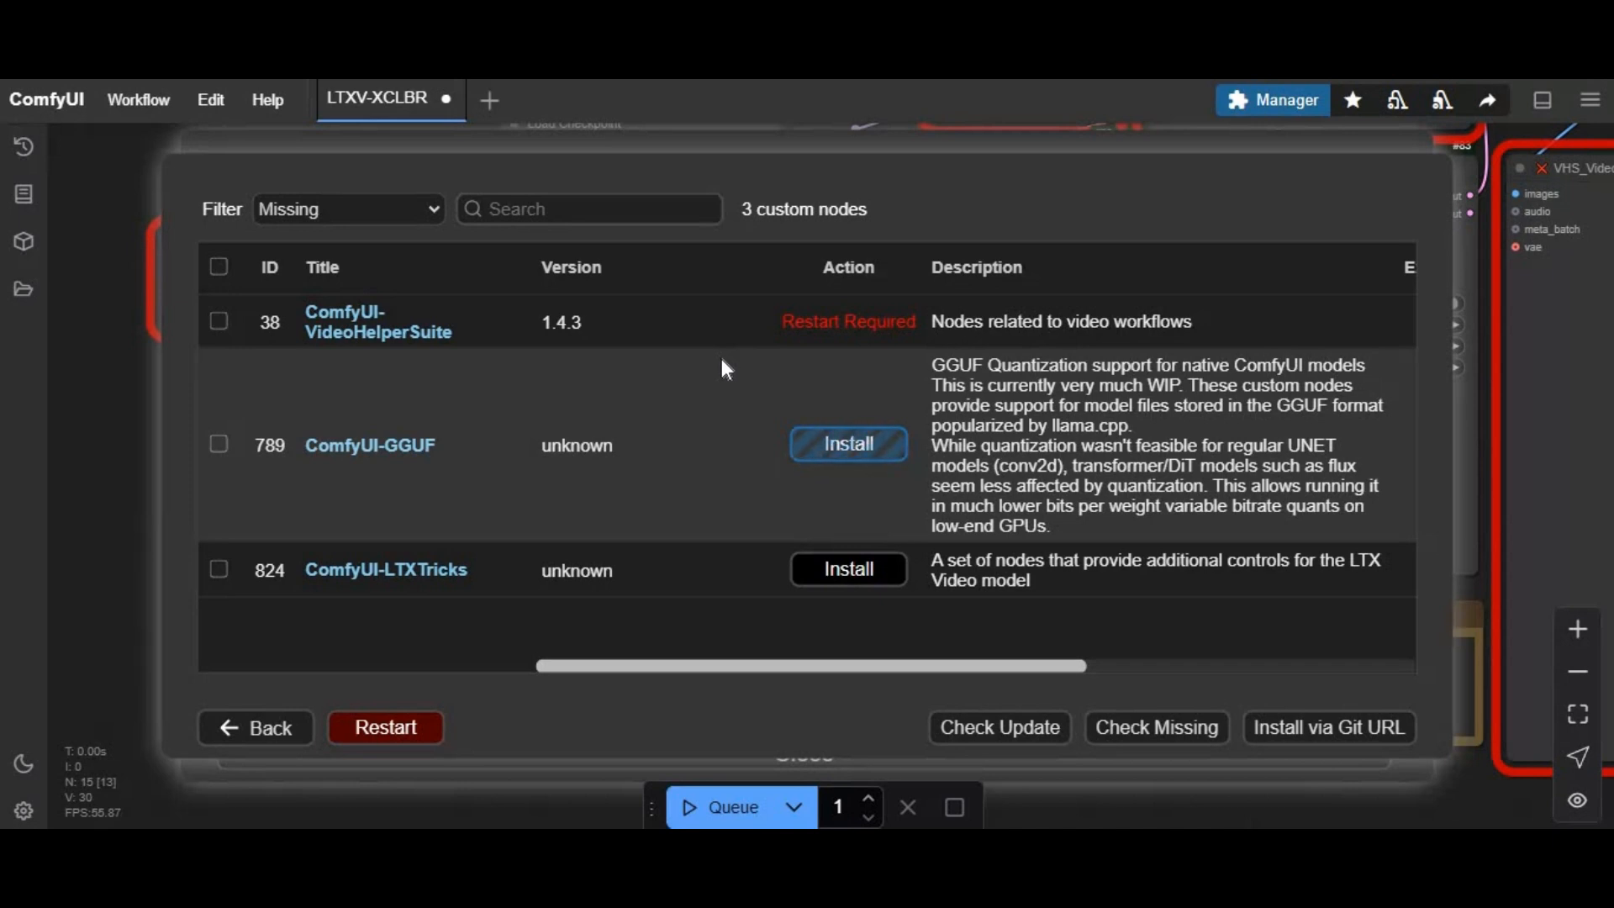
click(847, 444)
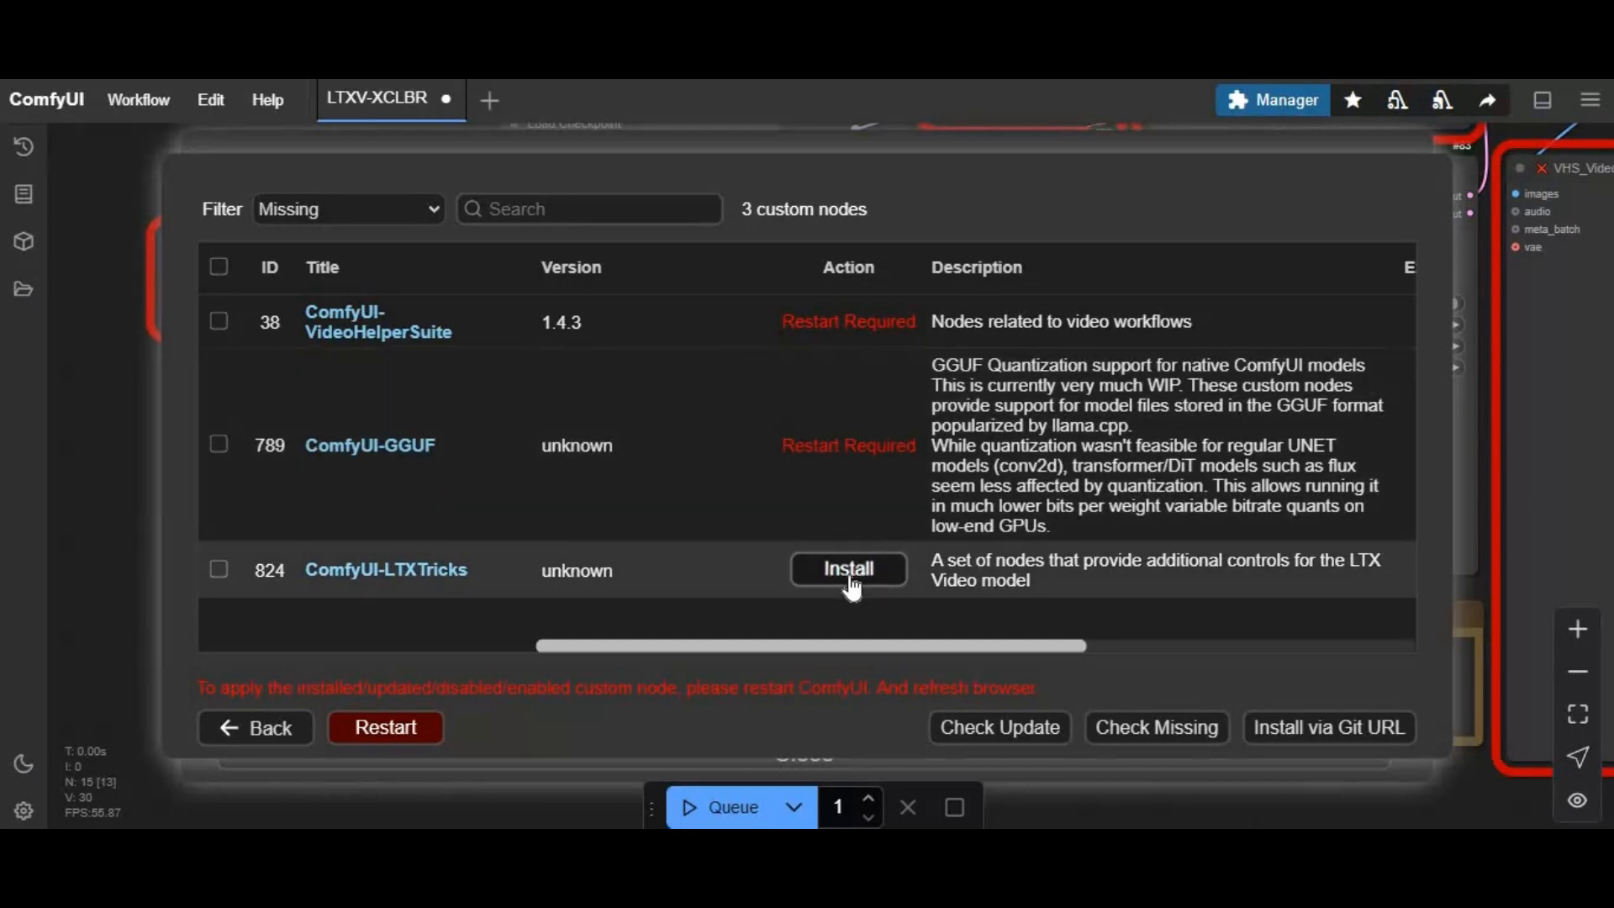
click(847, 568)
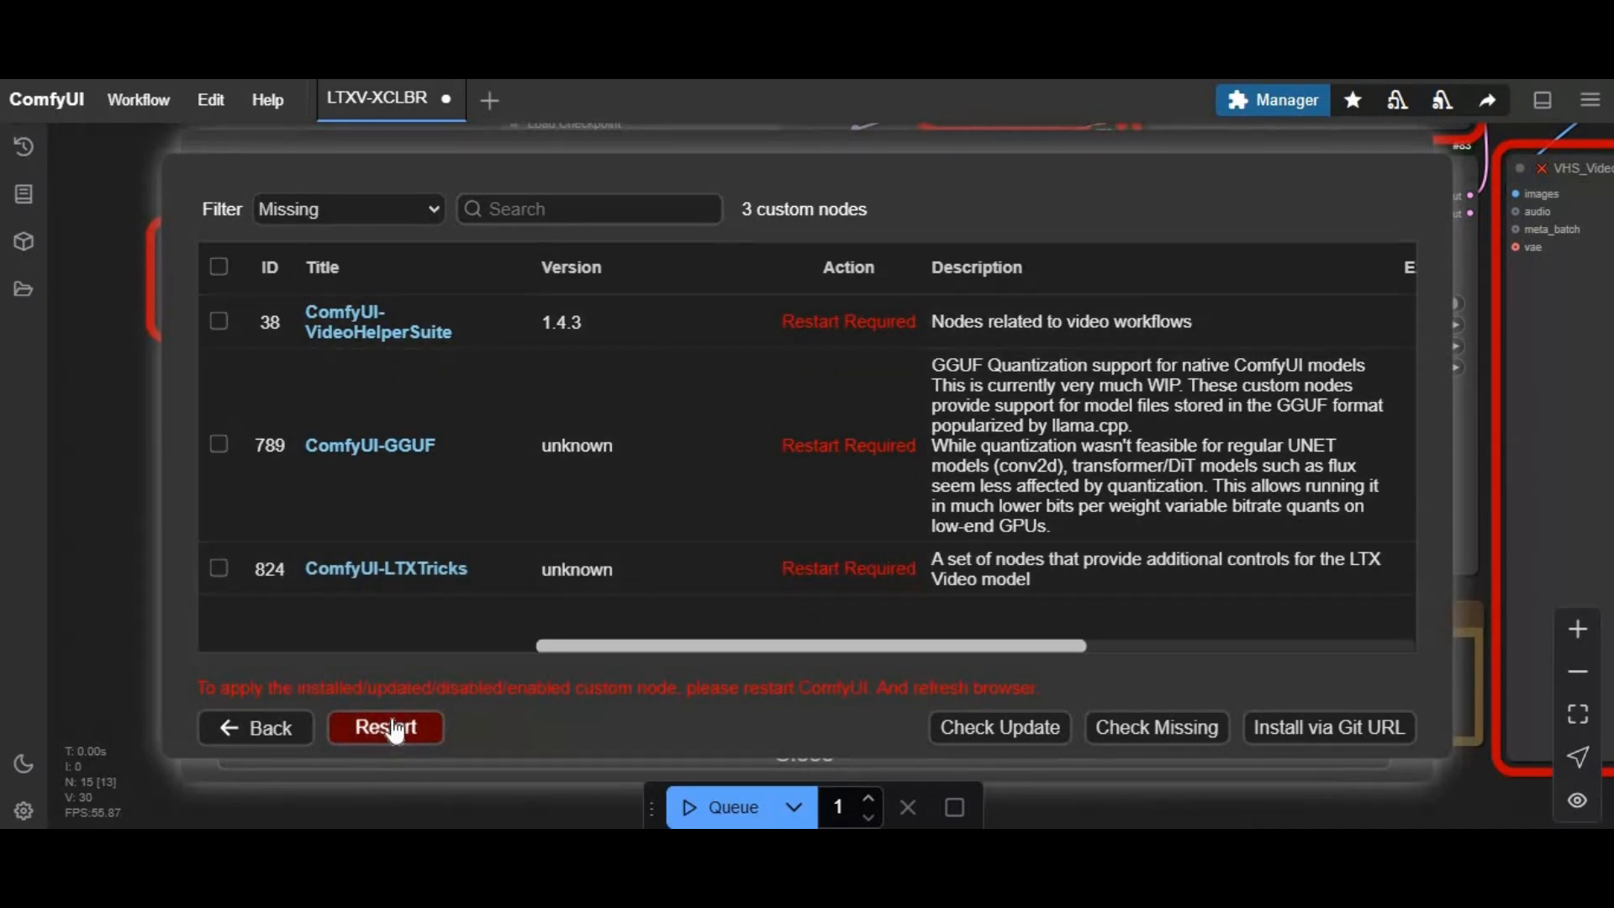
Restart the ComfyUI server and confirm the reboot so the new nodes load
click(383, 728)
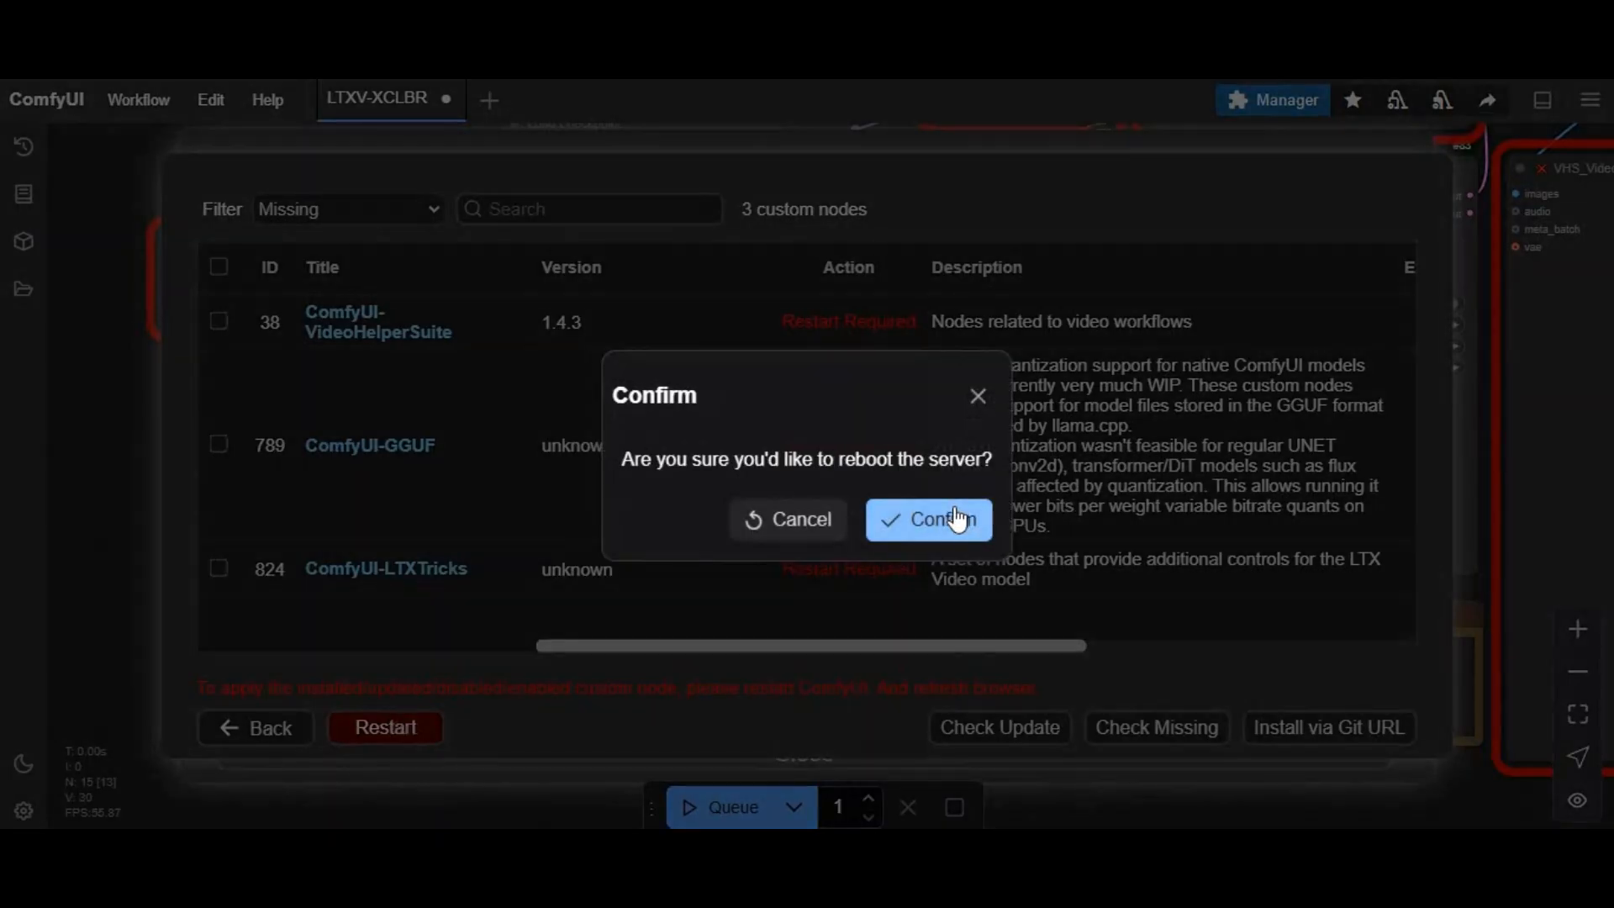
click(928, 519)
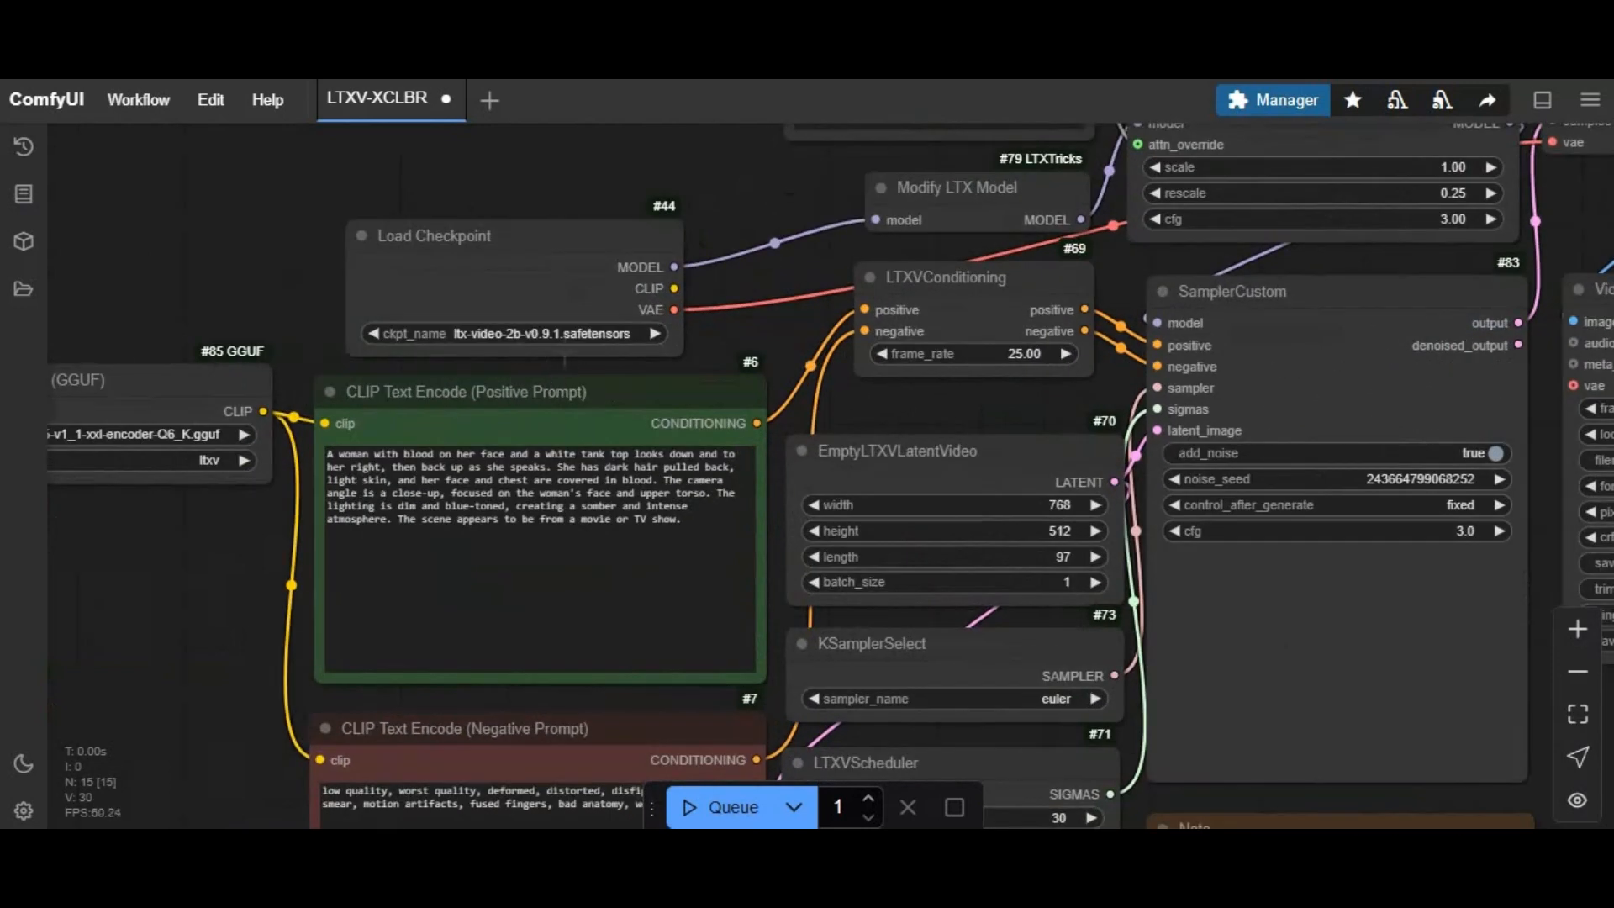
mouse_move(242, 597)
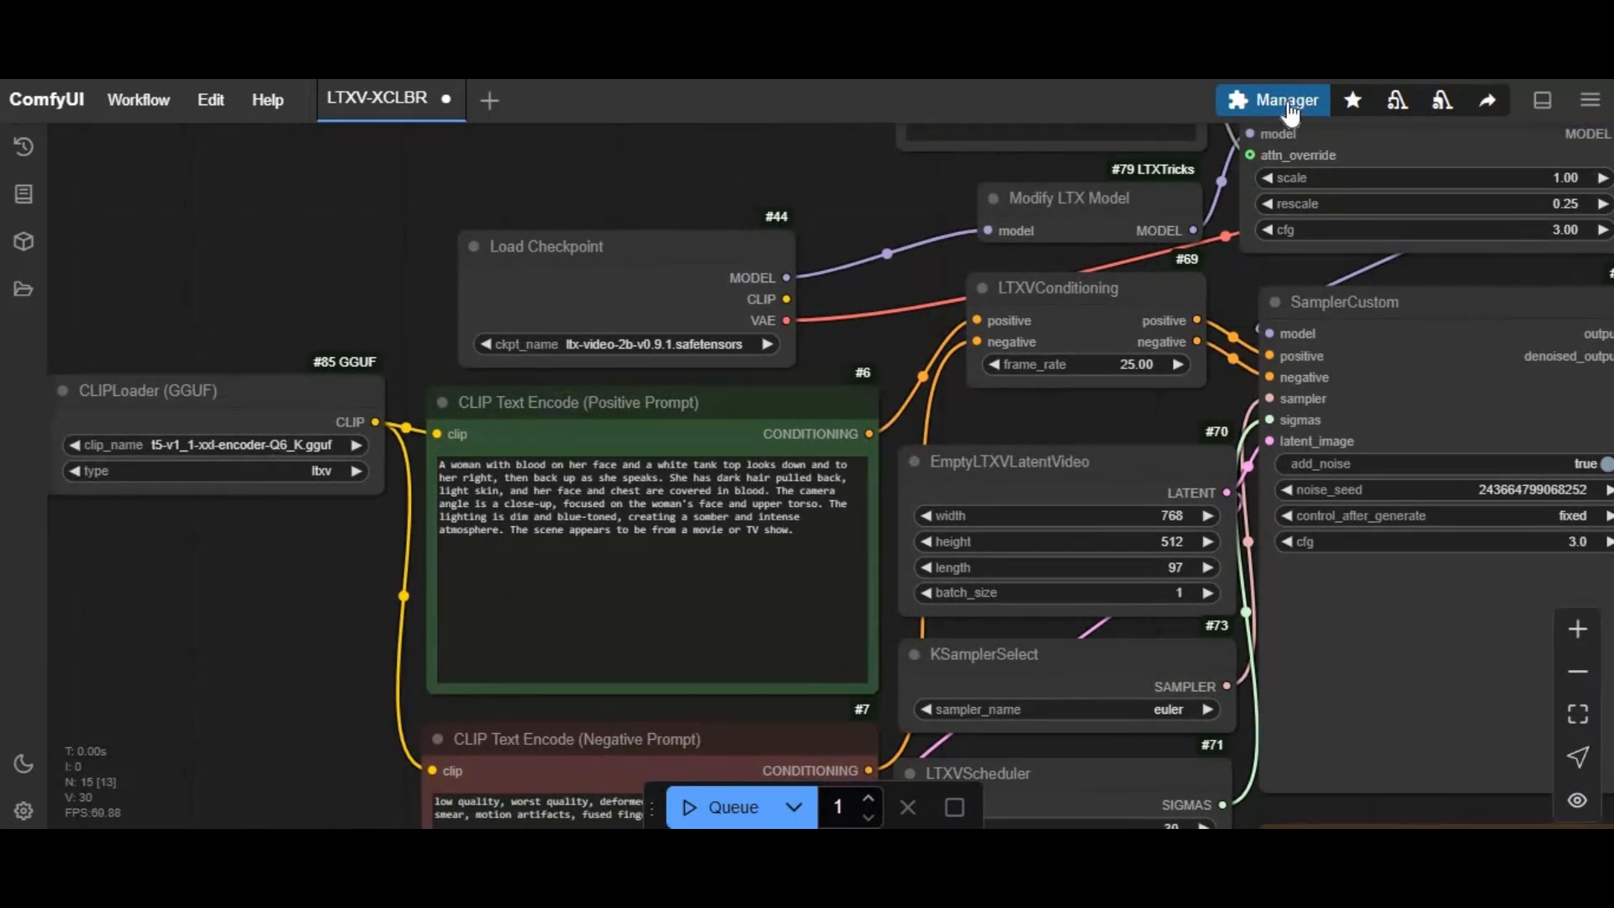
Search the Model Manager for 'ltx' and install the LTX-Video 2B v0.9.1 checkpoint
click(1272, 99)
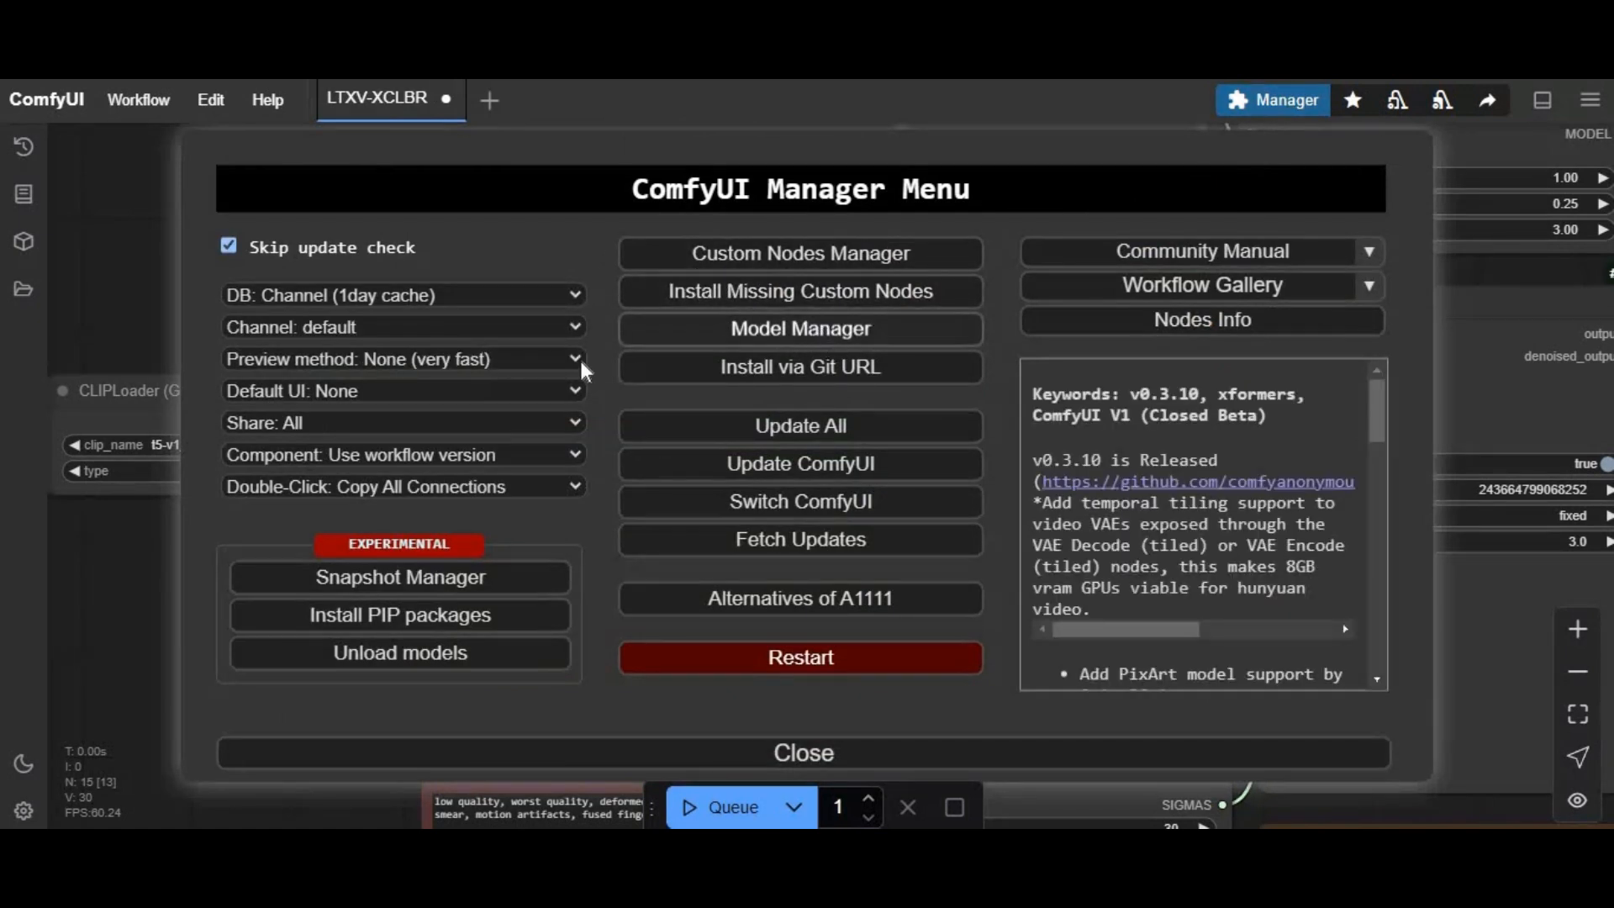
click(800, 328)
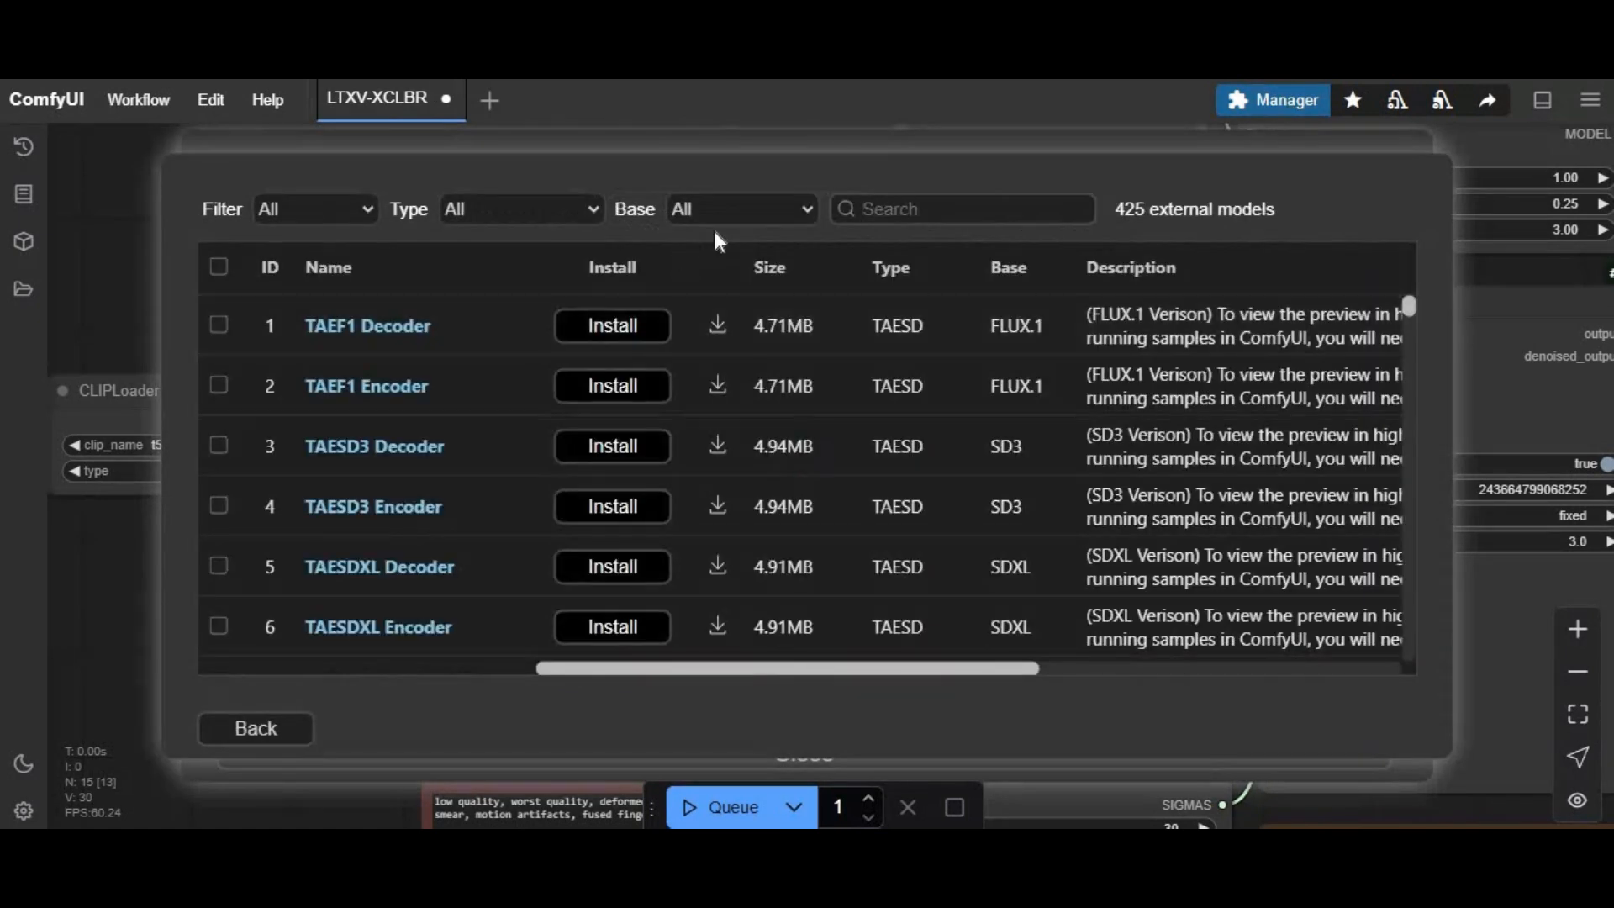
click(961, 209)
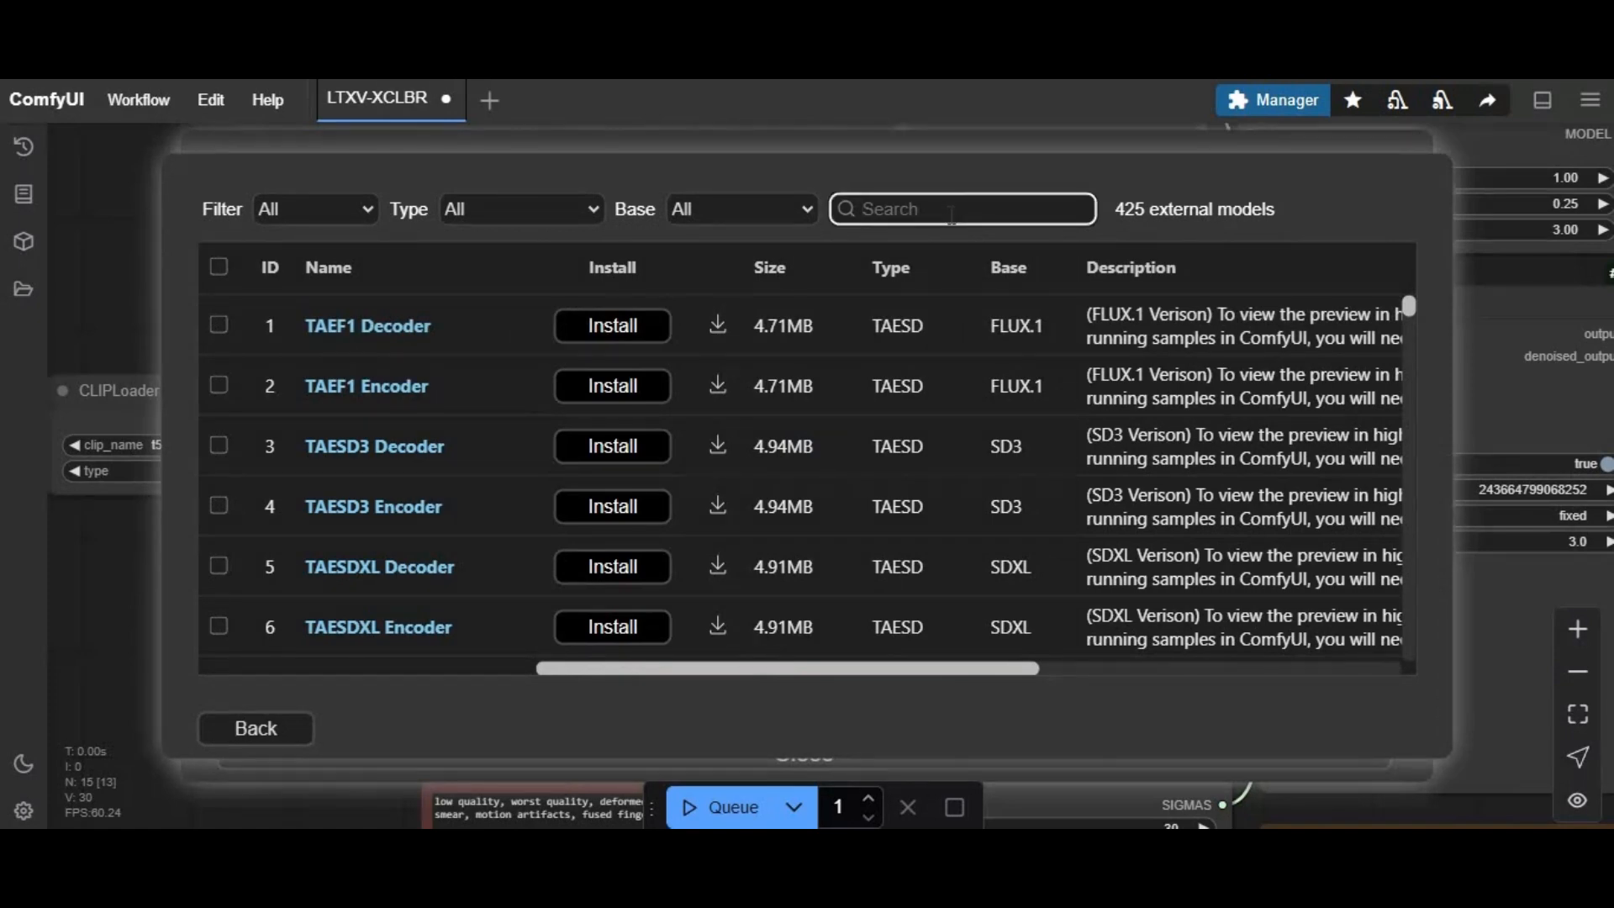
text(lt)
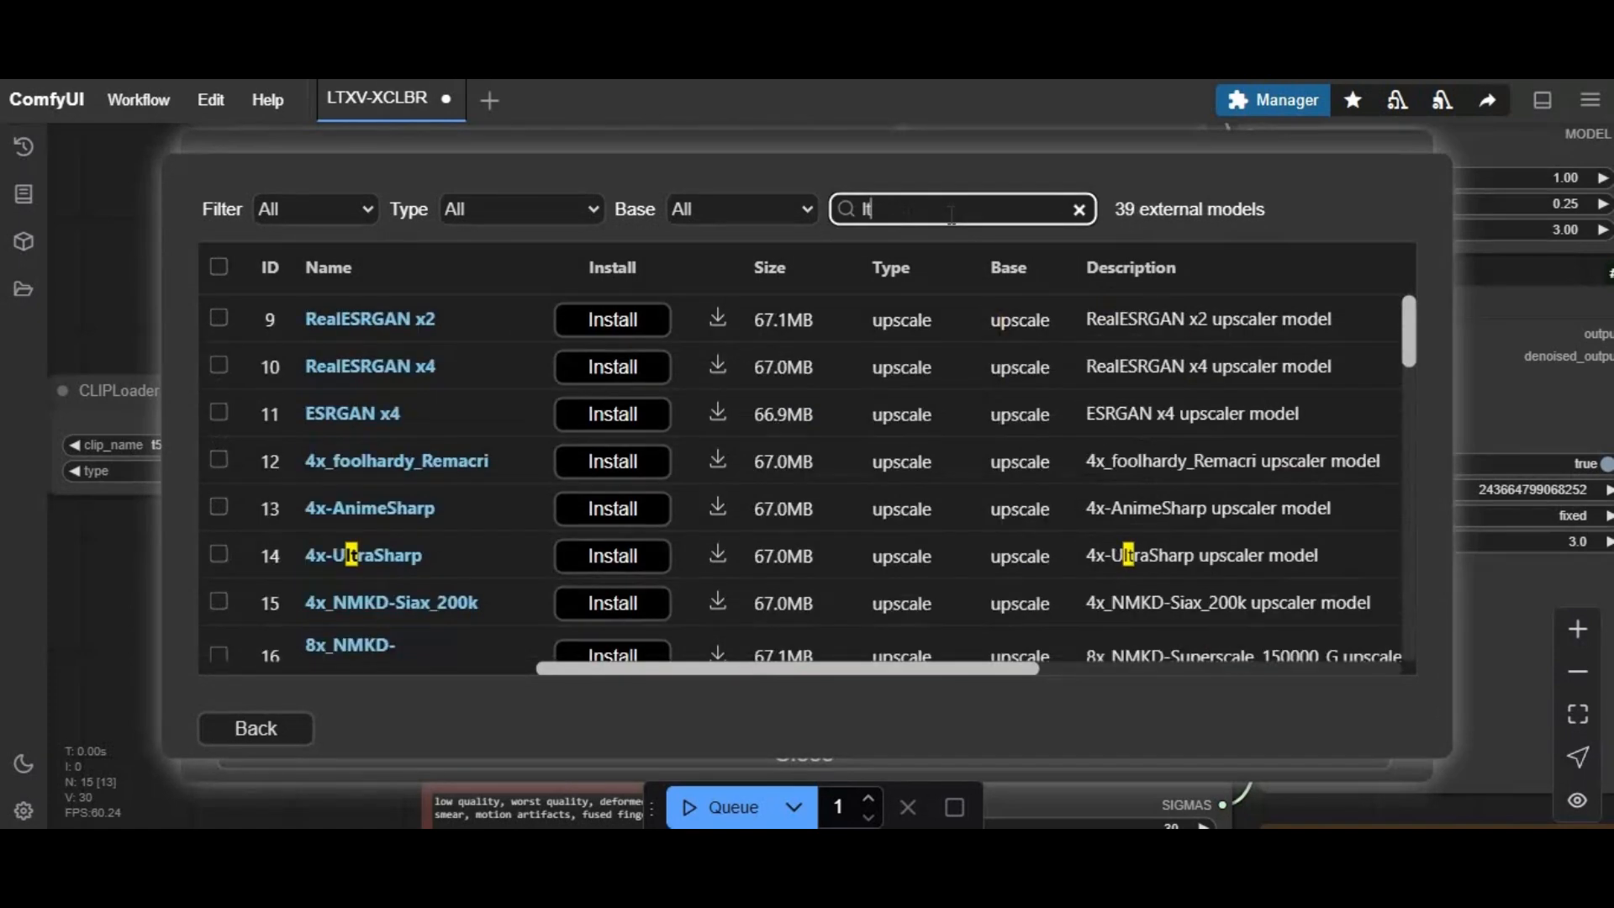
text(x)
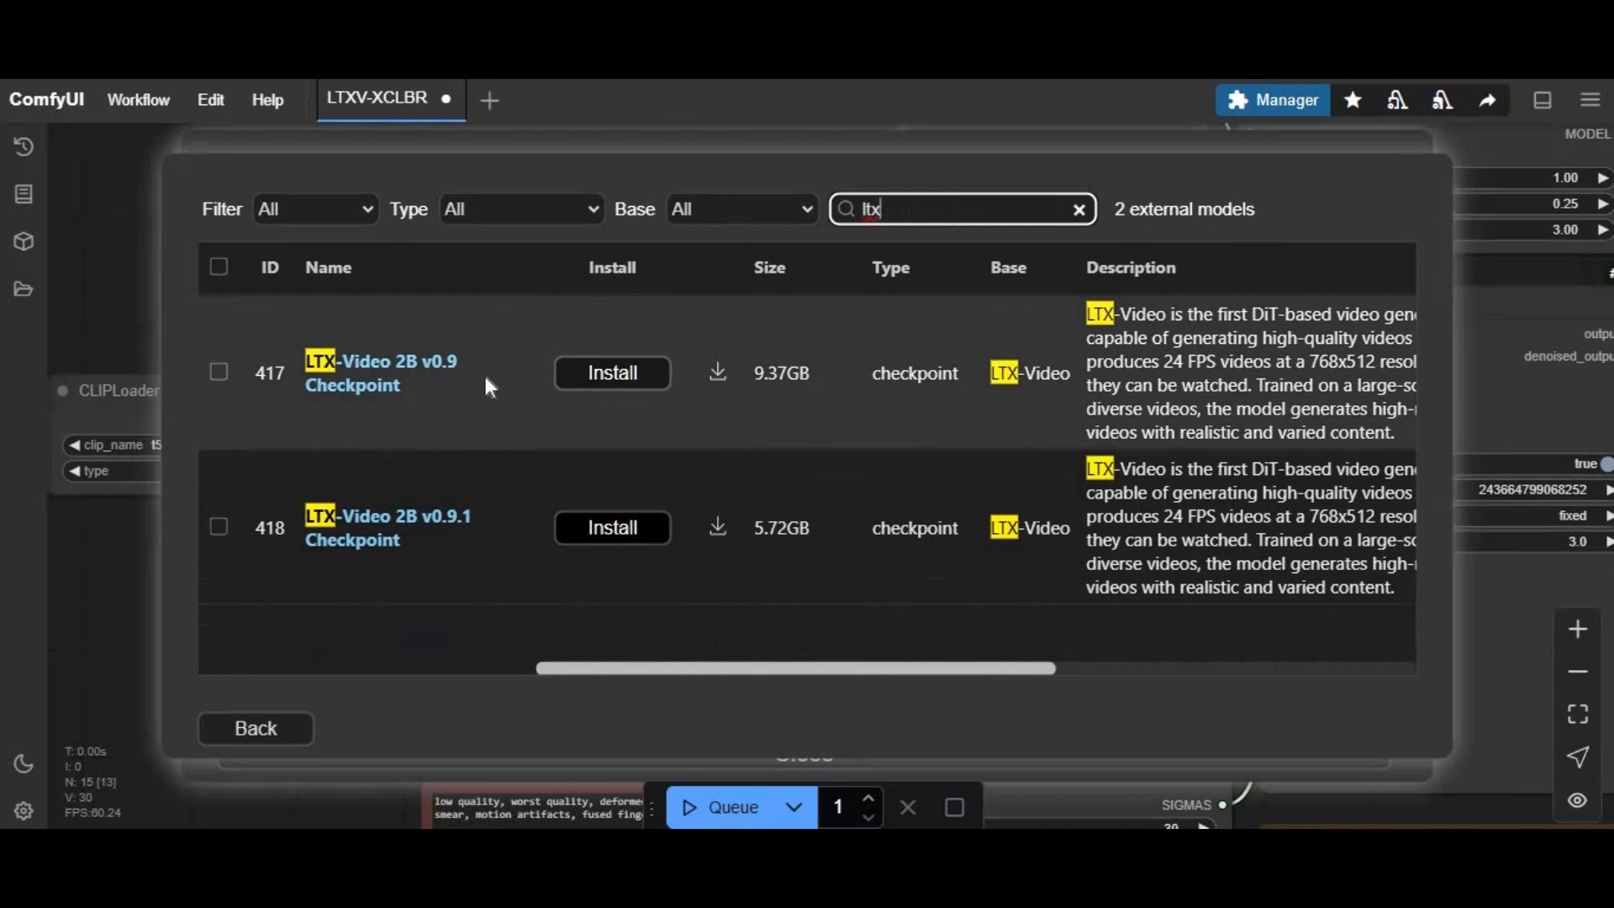
click(612, 526)
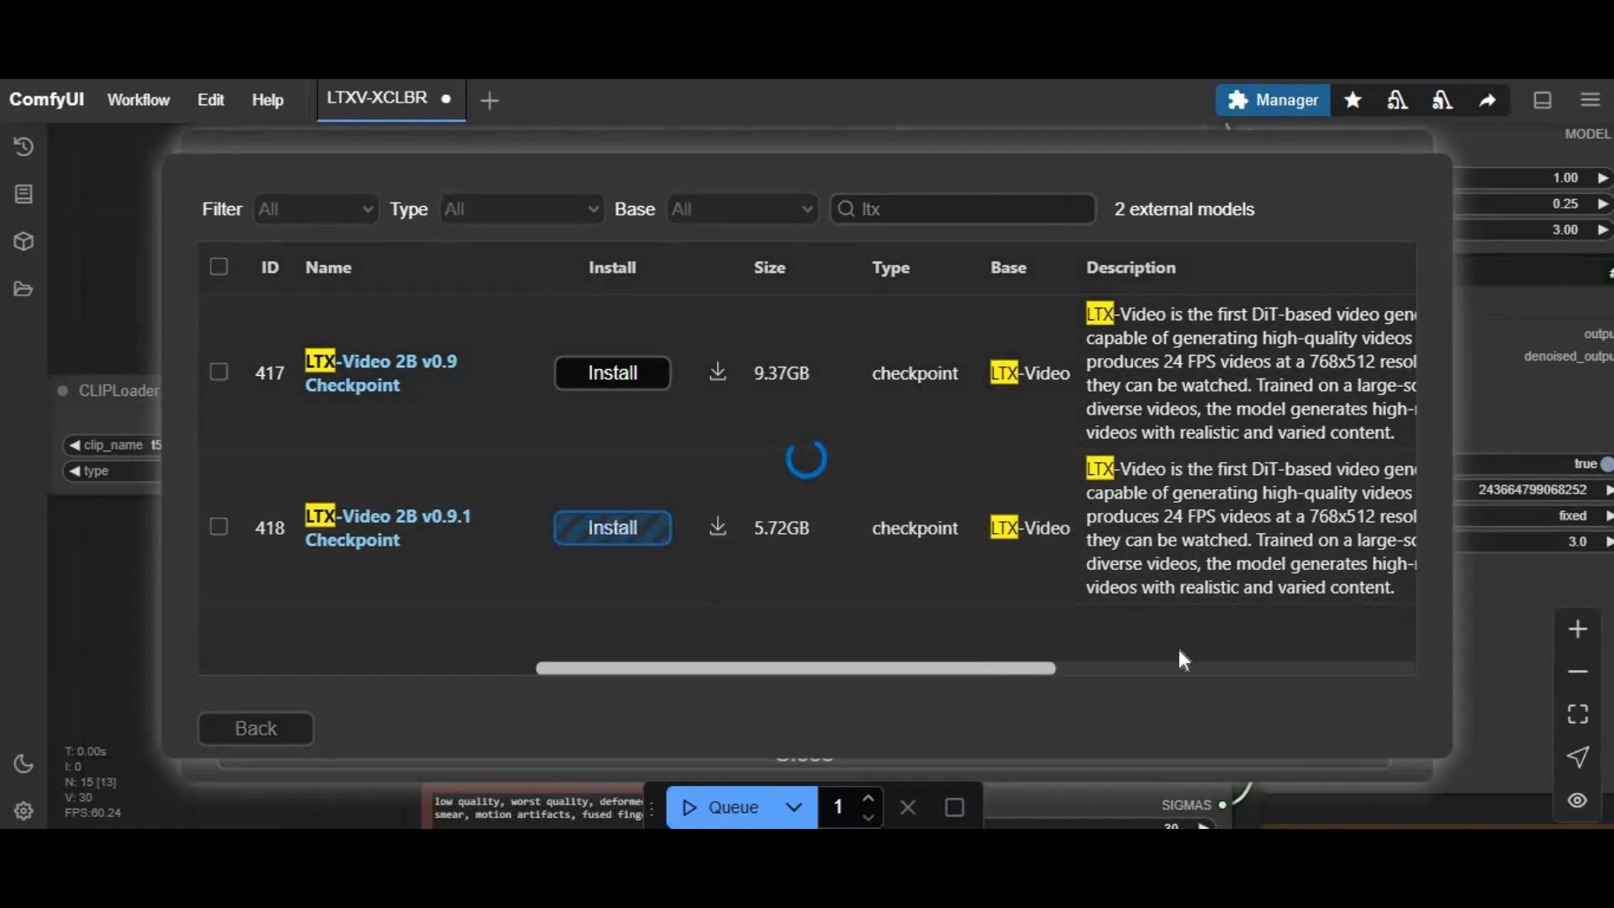
mouse_move(1197, 653)
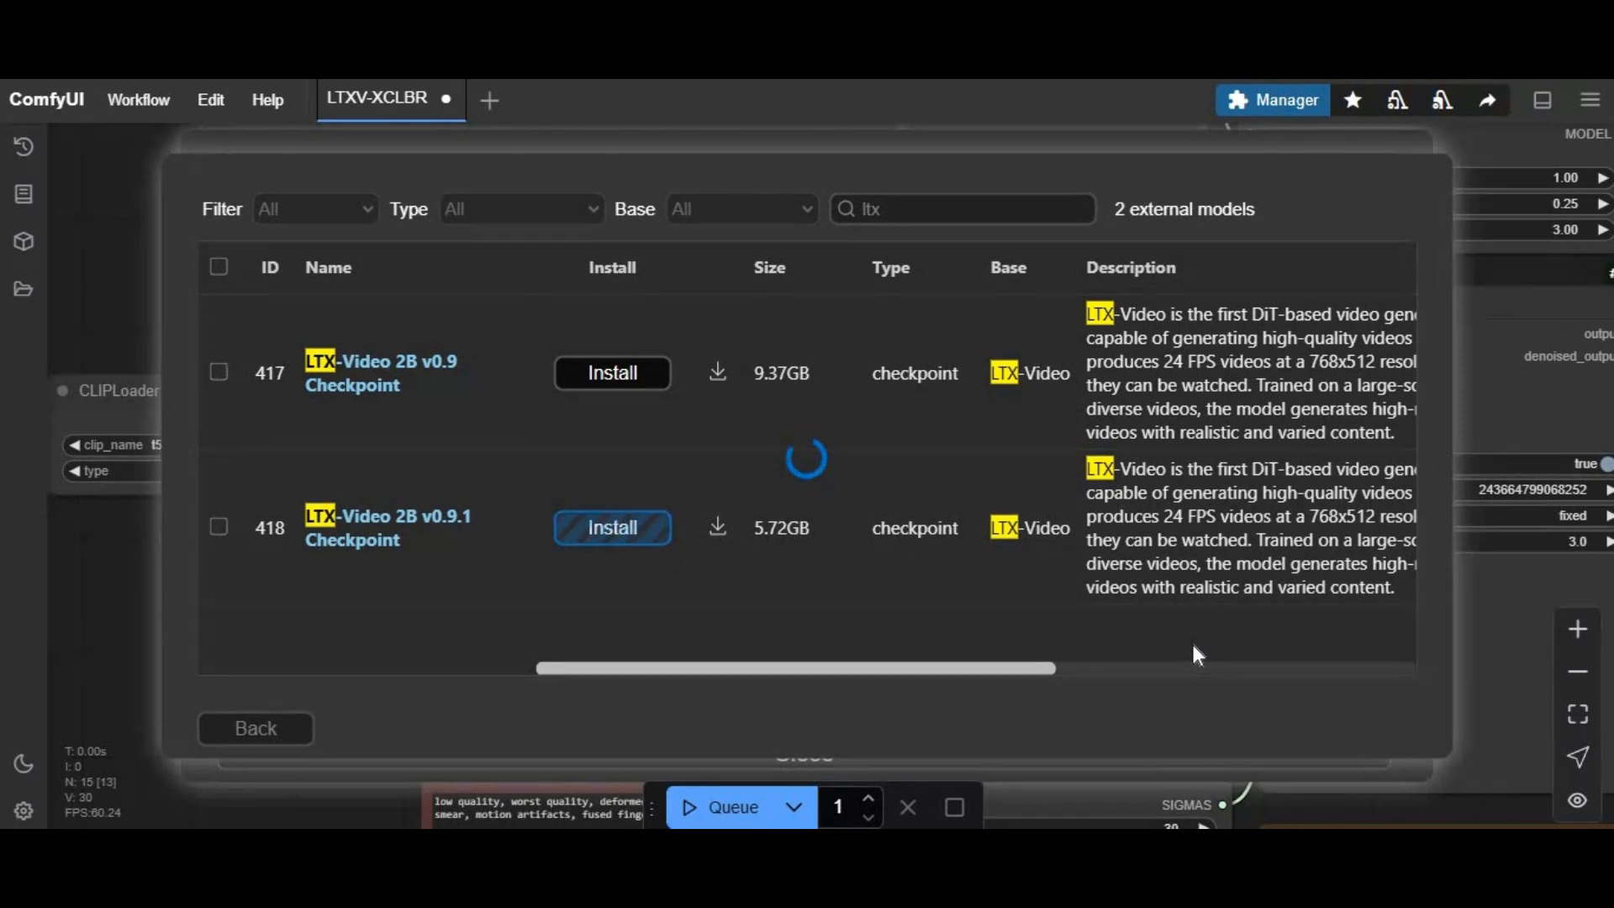
click(612, 528)
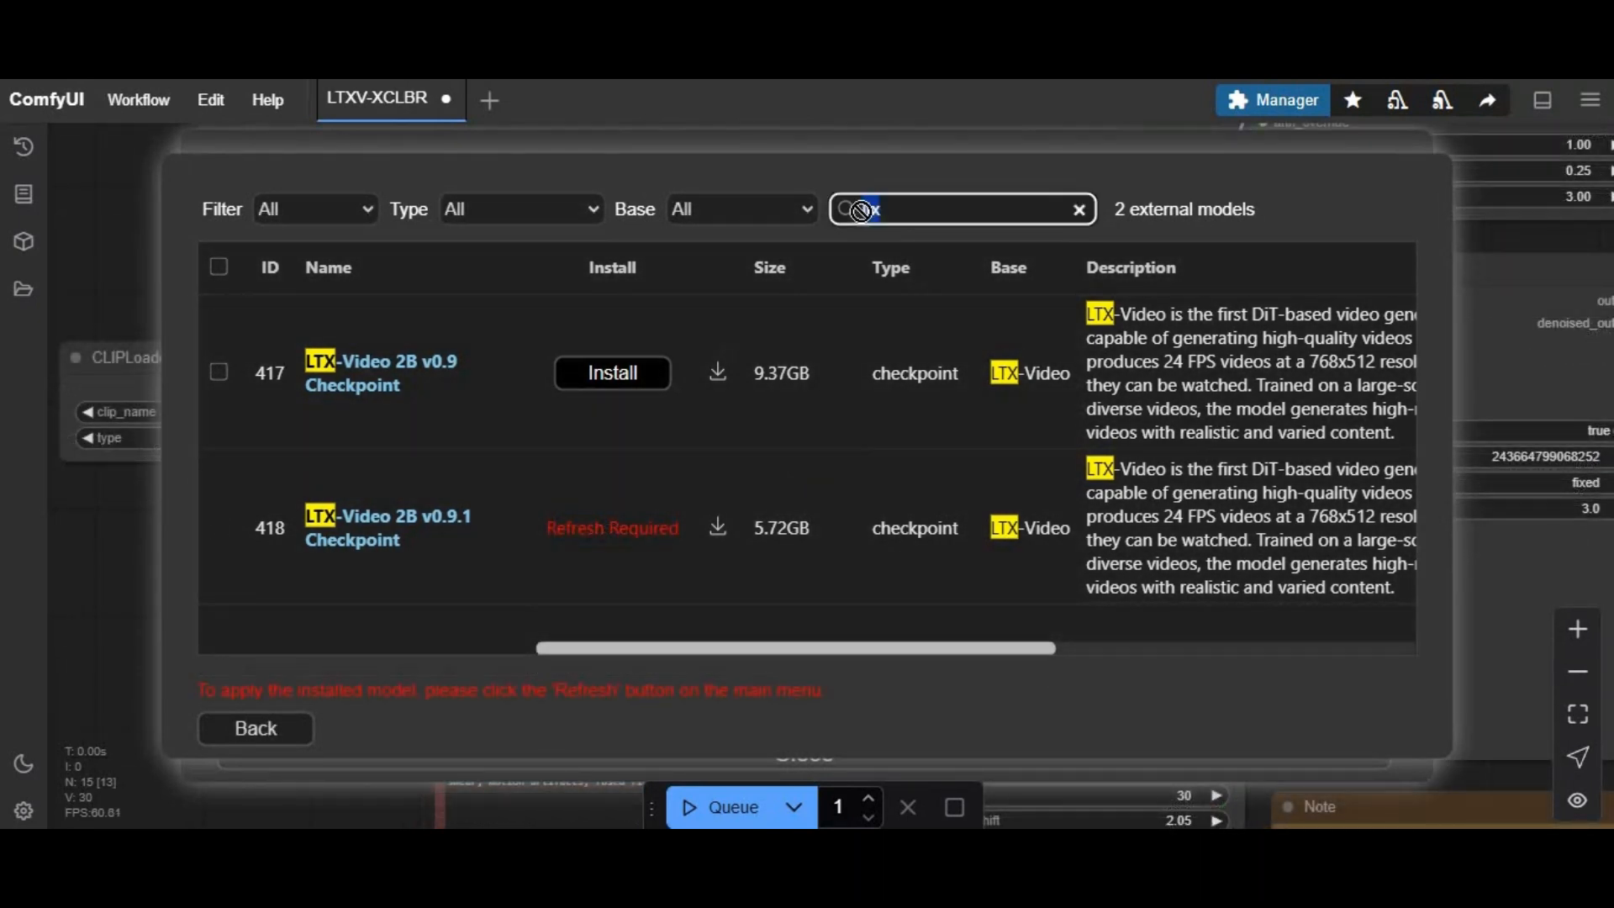
Search 't5-v1' and install the city96 t5-v1_1-xxl-encoder-Q6_K.gguf text encoder, then go back to the manager menu
text(ltx)
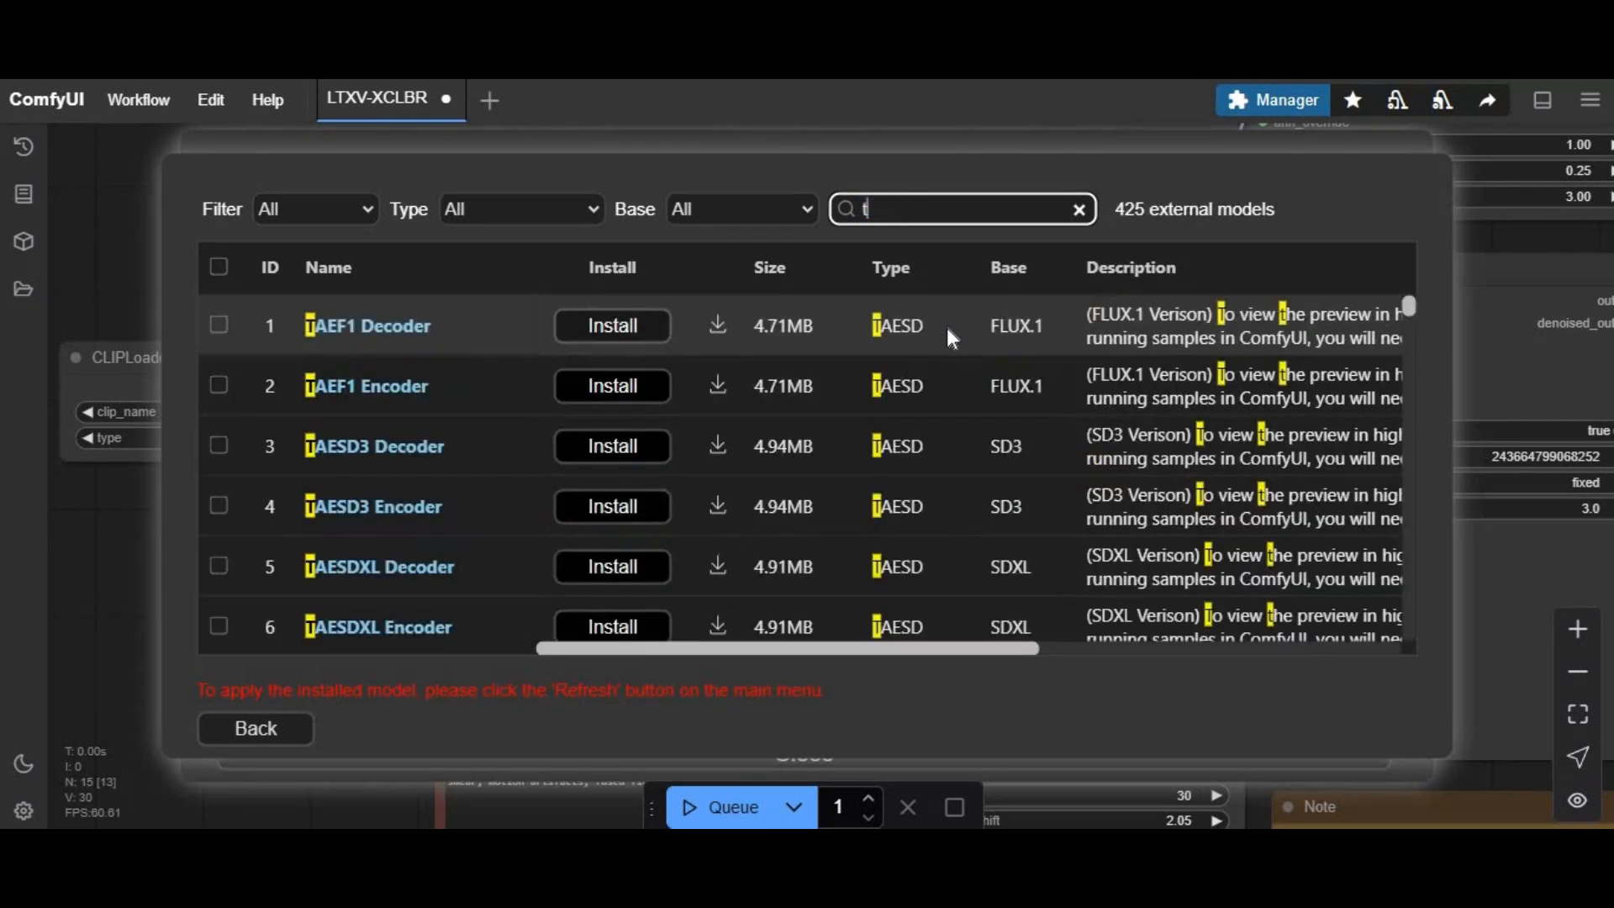
text(5)
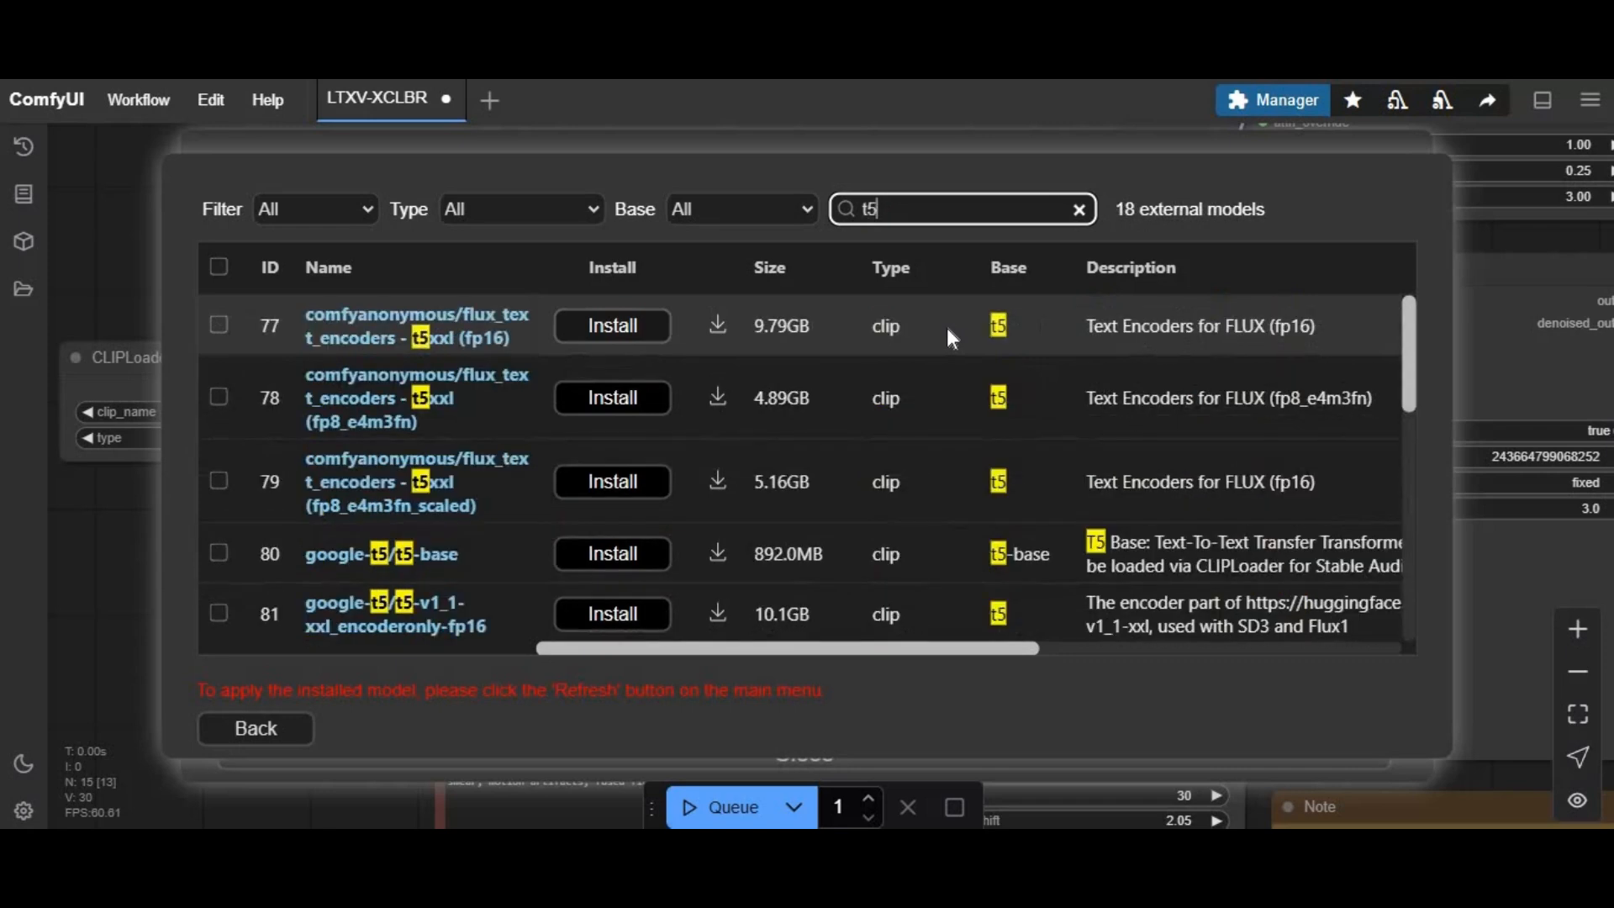
text(-v1)
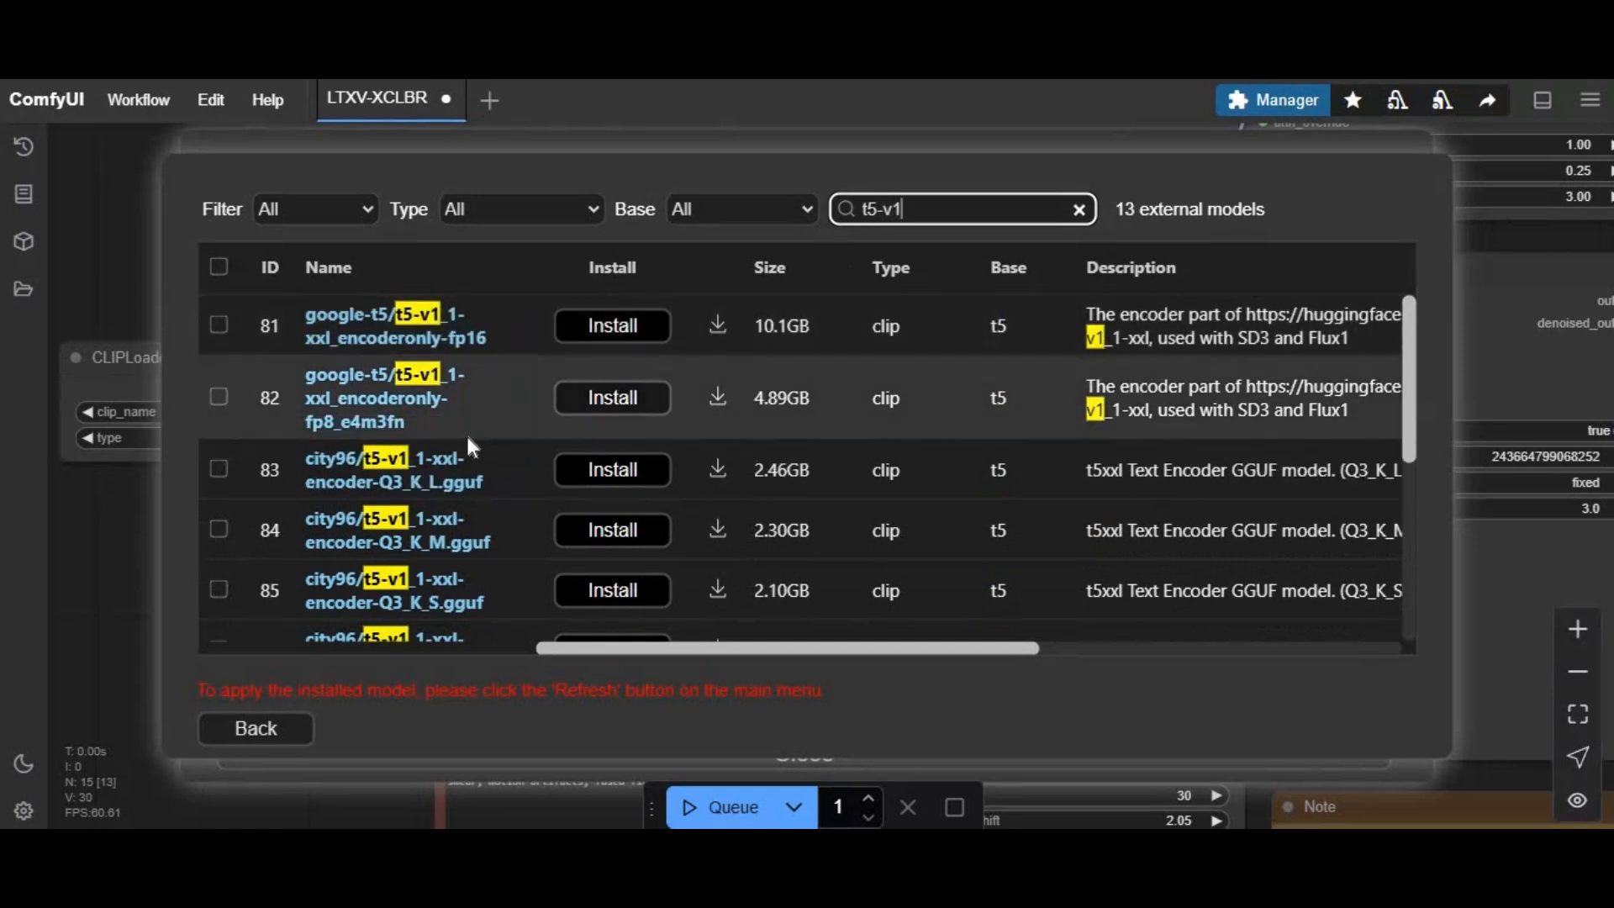
scroll(down, 3)
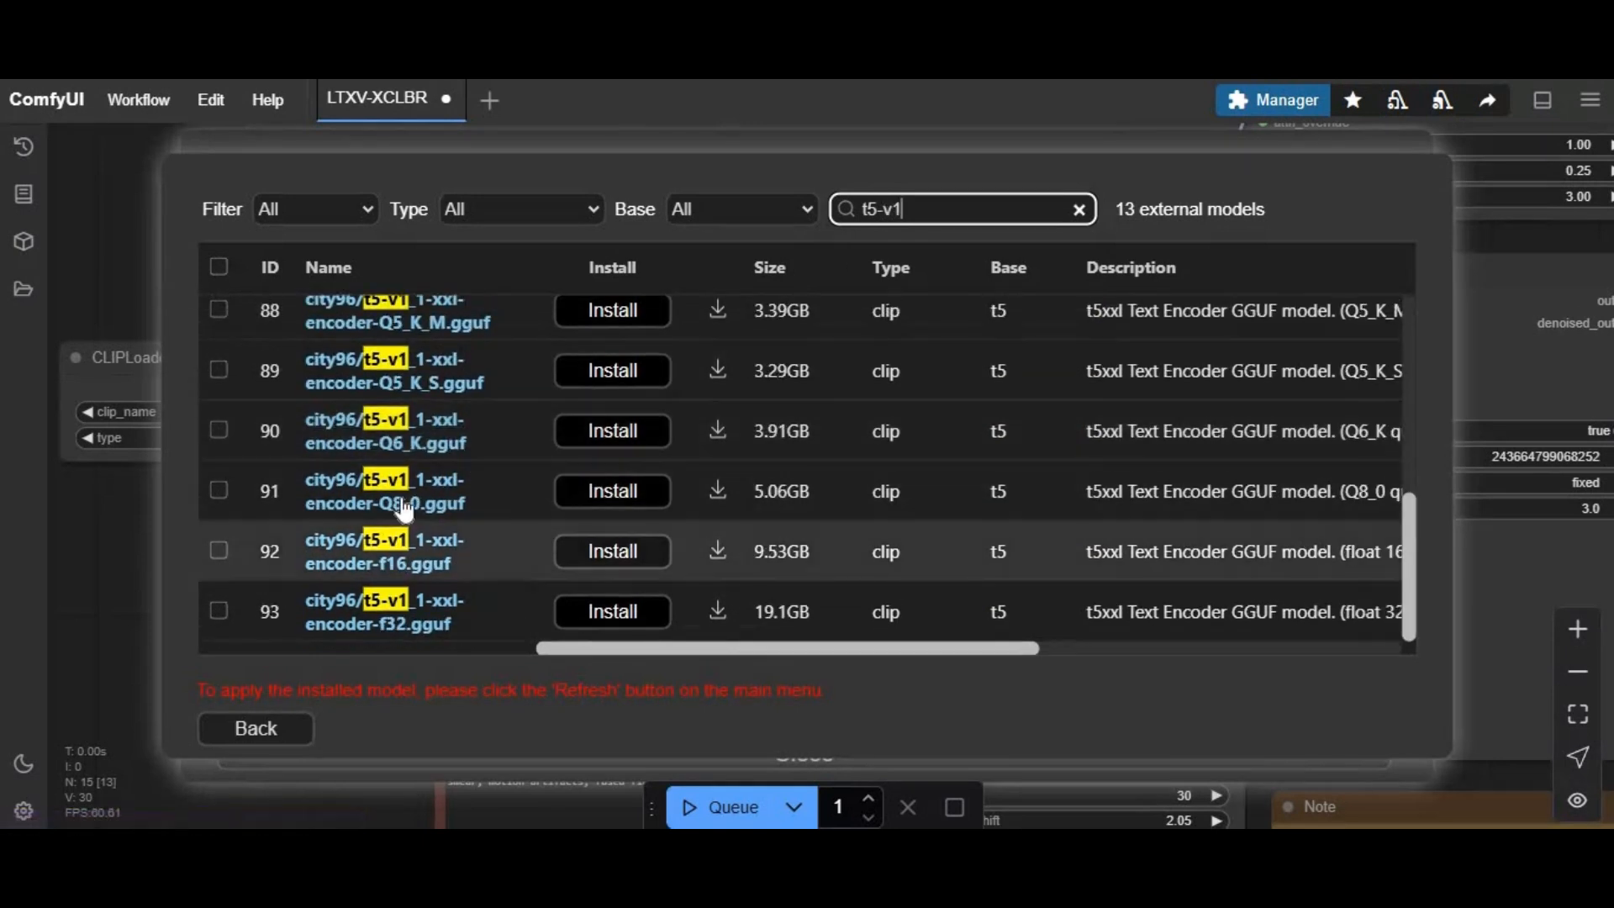
mouse_move(410, 442)
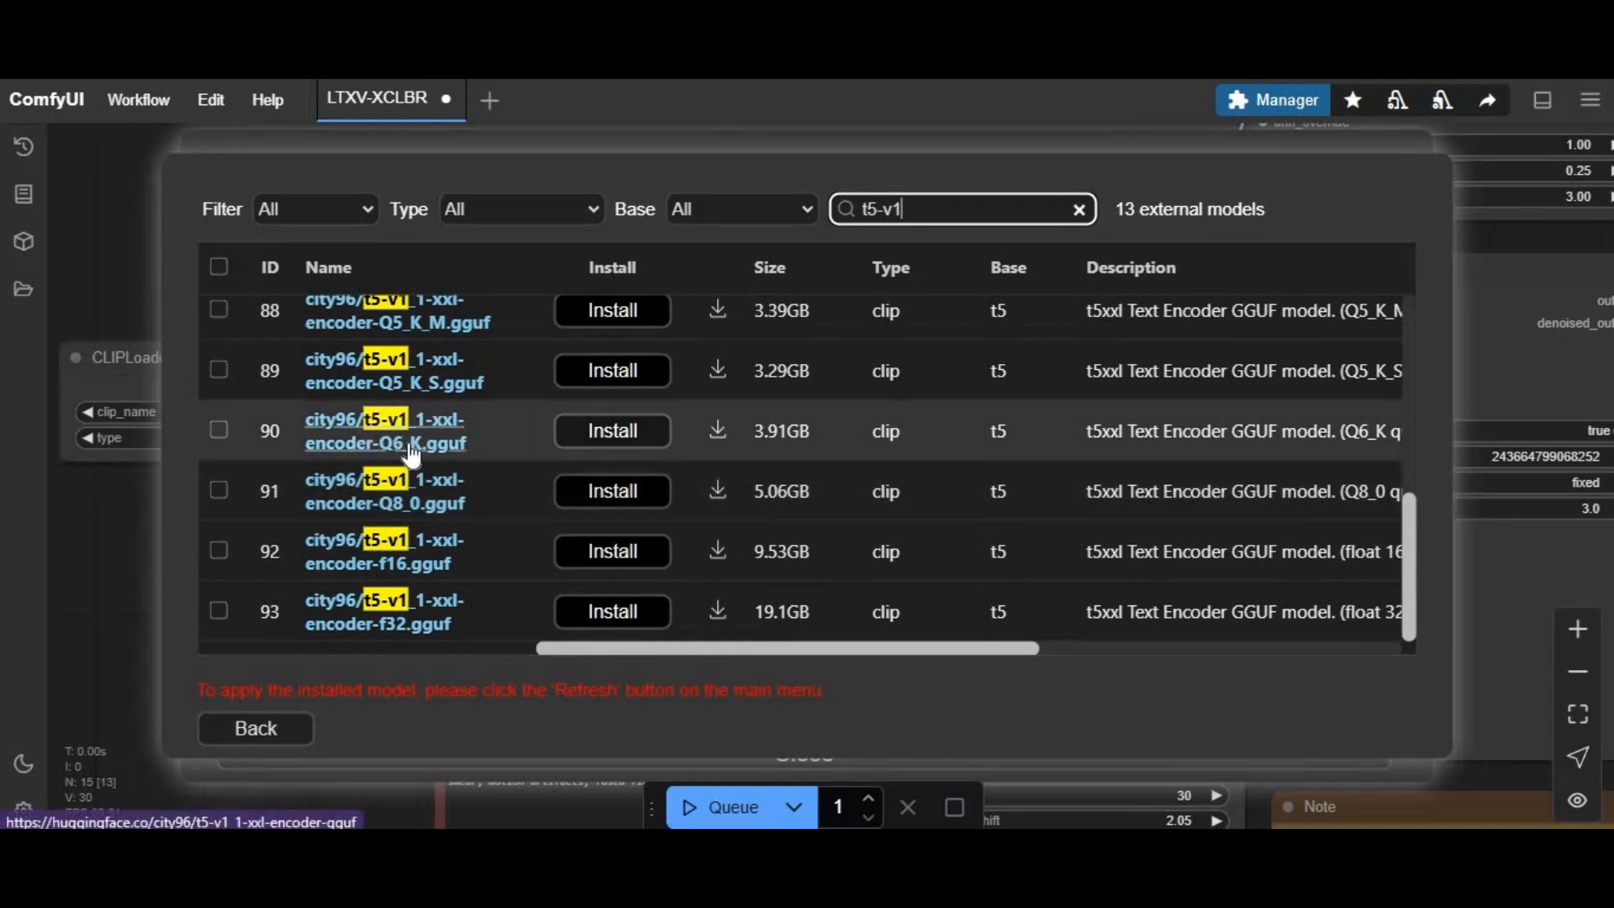
mouse_move(430, 453)
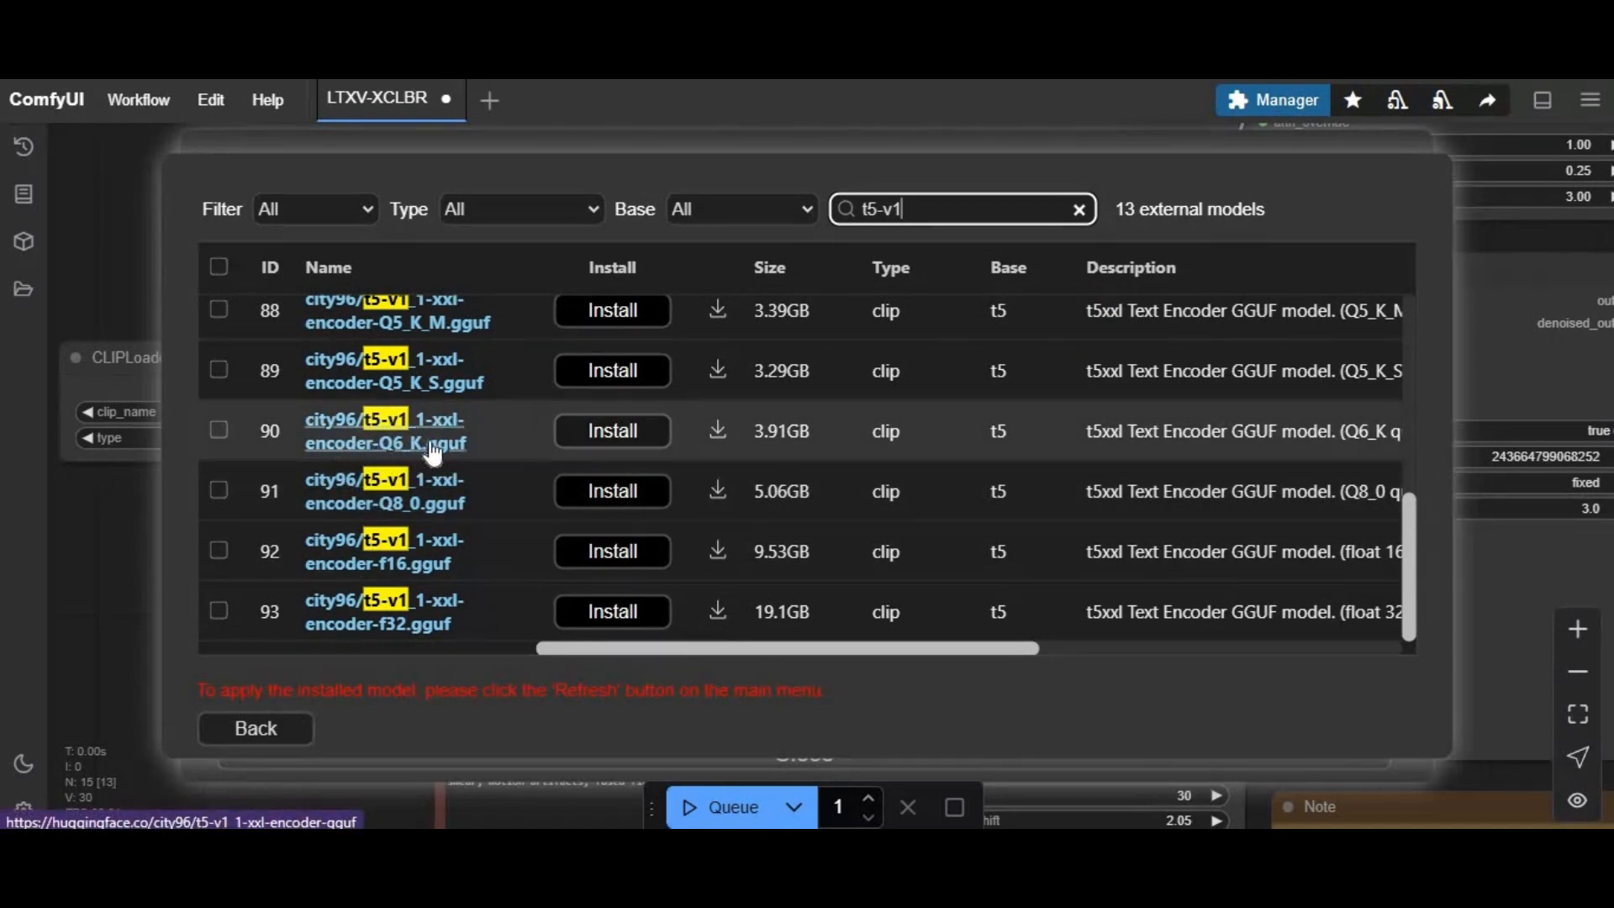
click(612, 451)
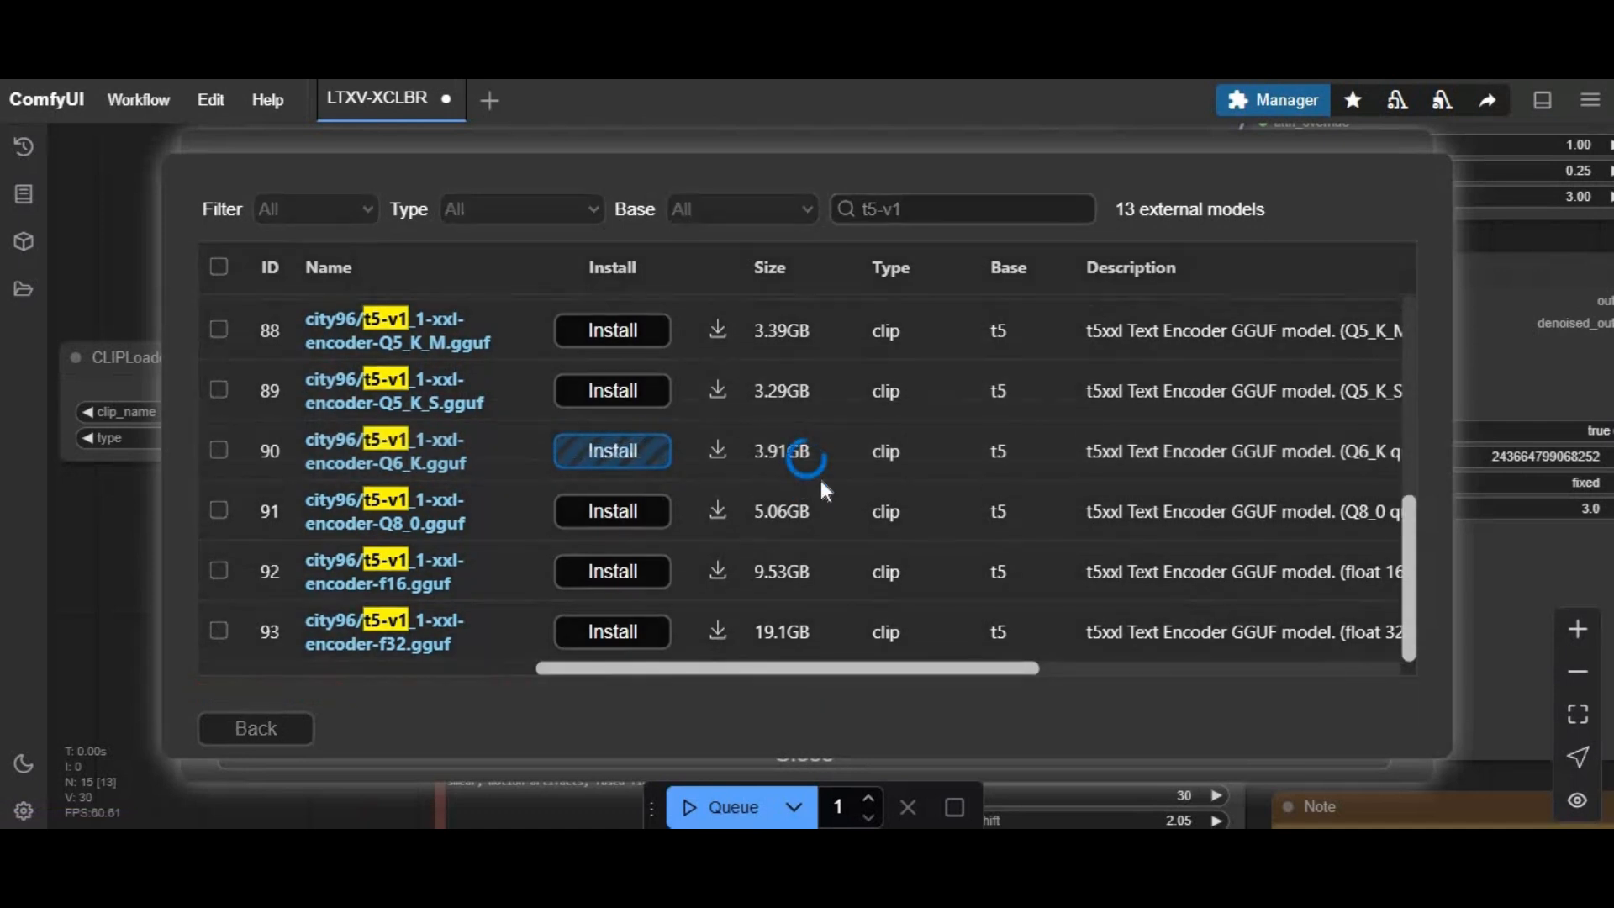
mouse_move(1017, 511)
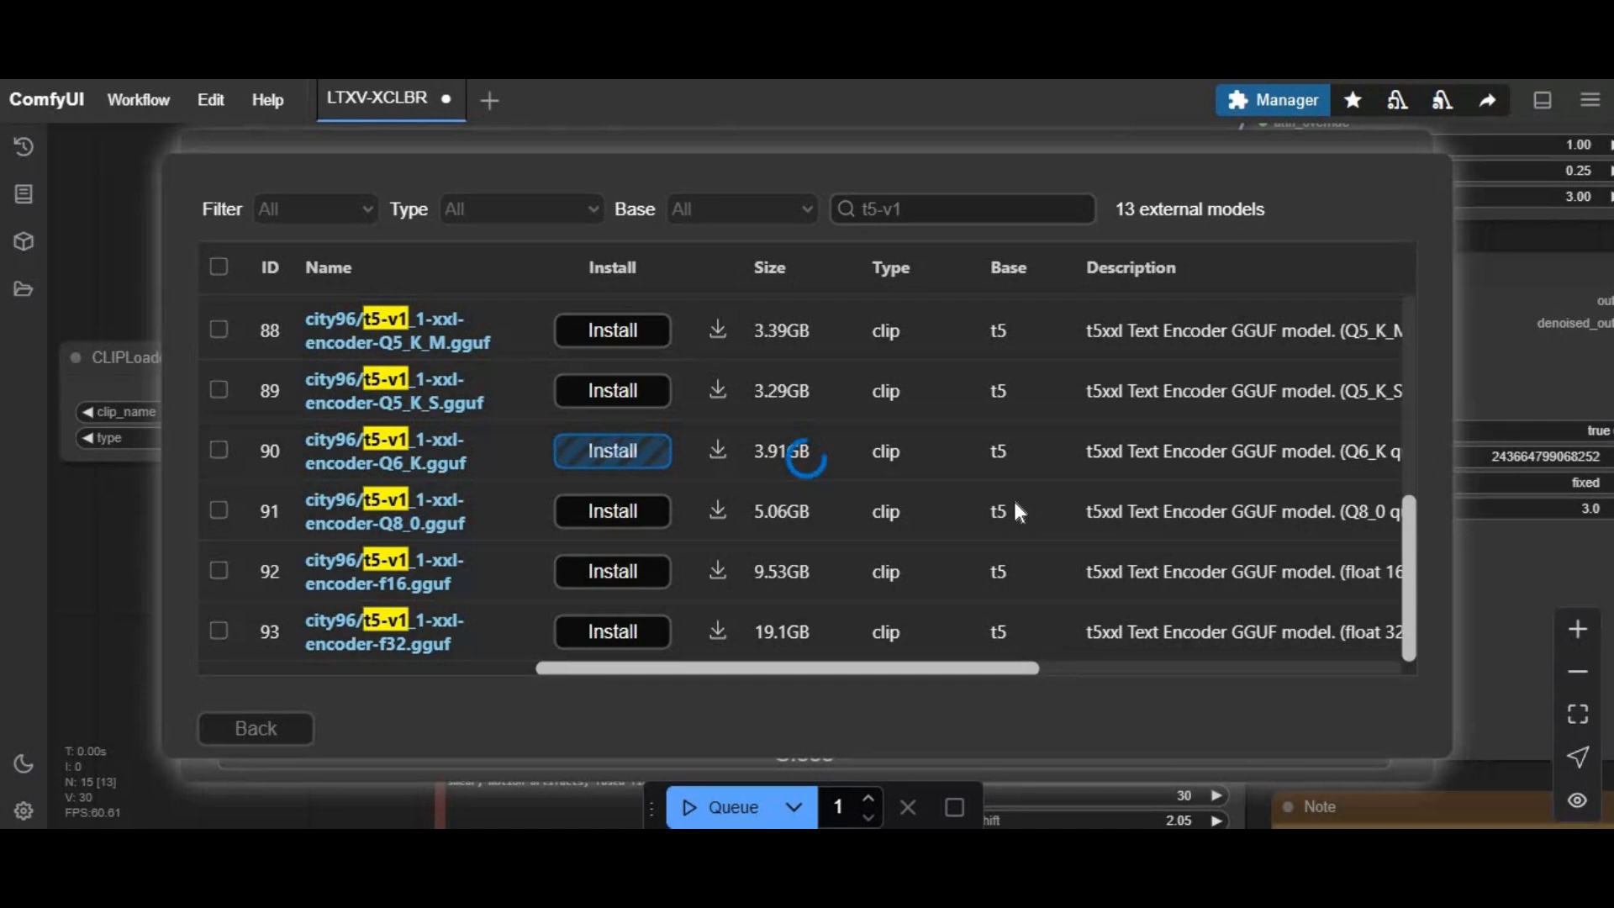
click(612, 451)
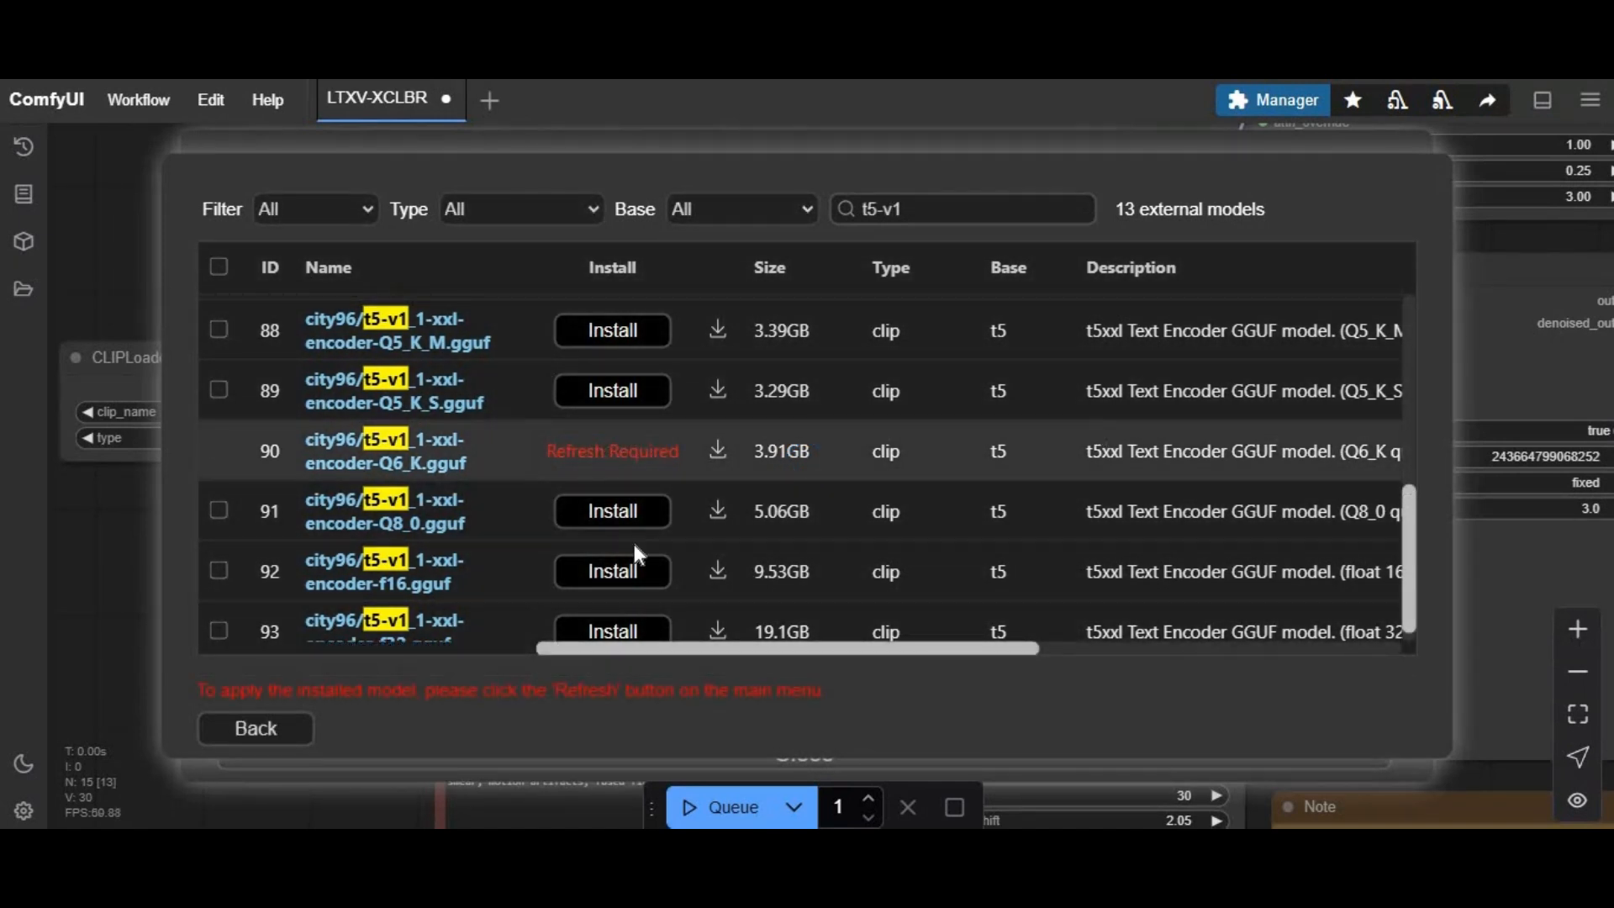
mouse_move(271, 731)
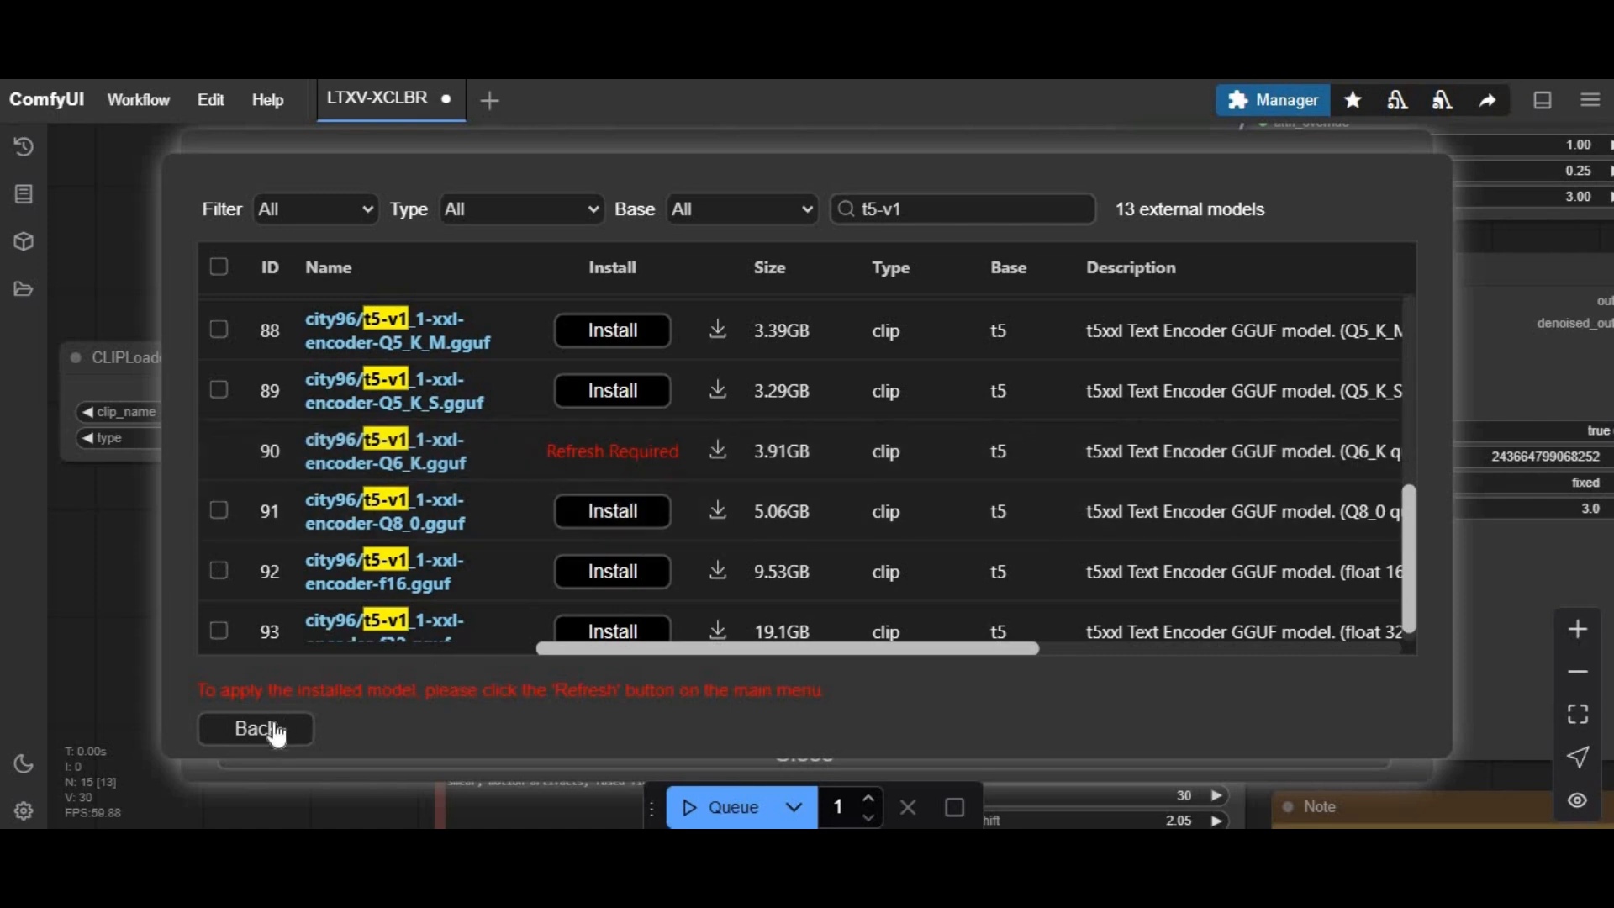
click(254, 728)
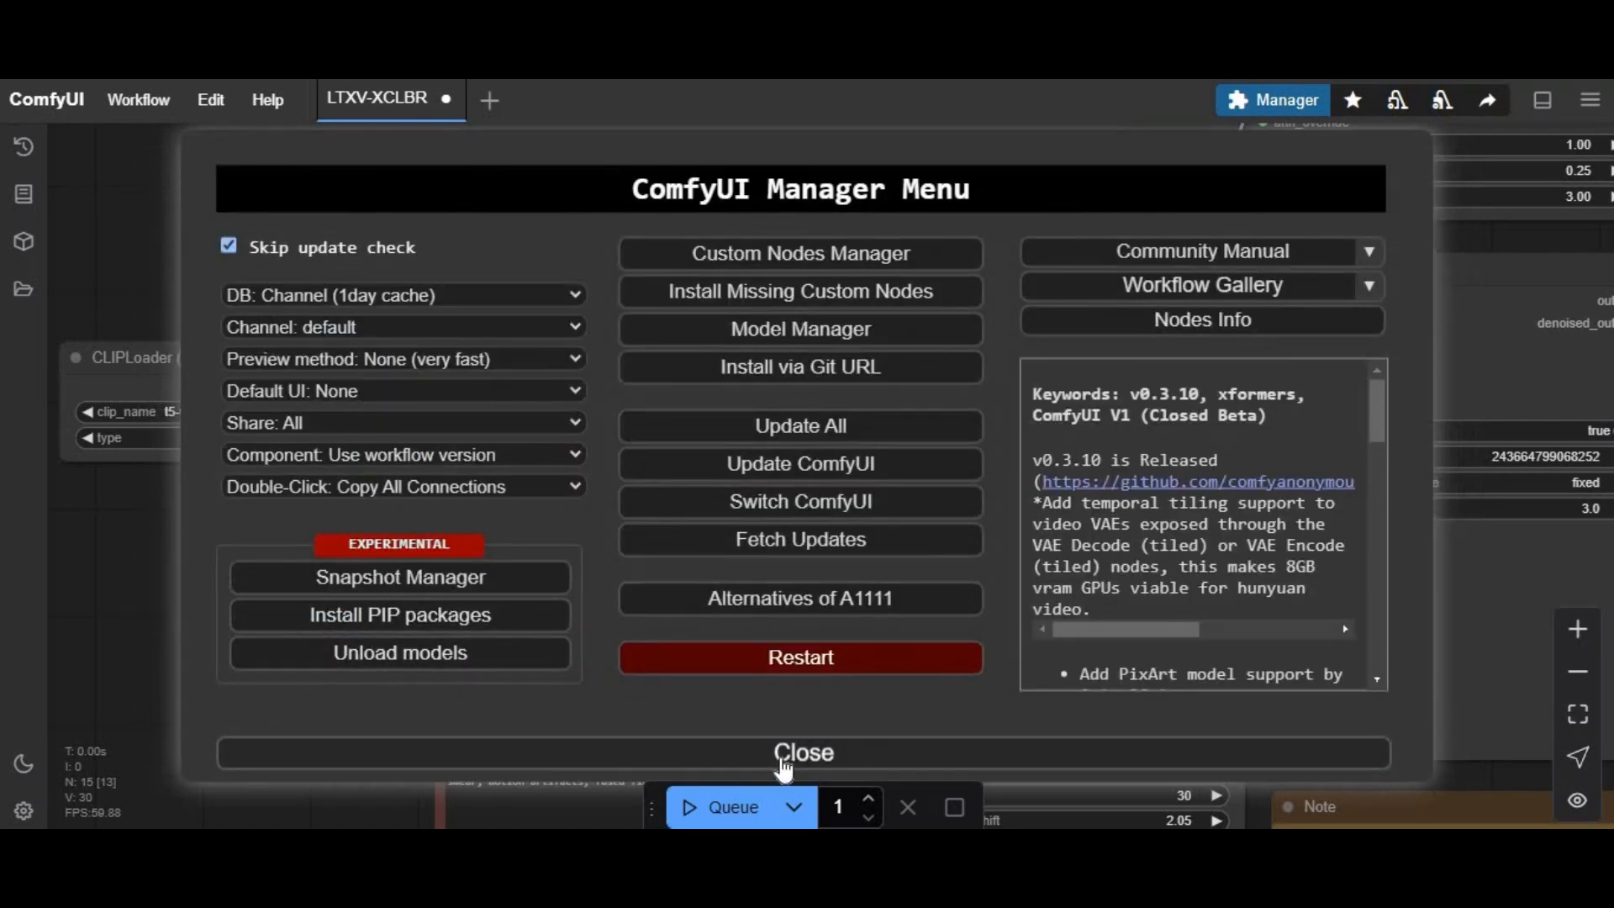
Close the Manager and run Edit > Refresh Node Definitions to pick up the new checkpoint and encoder
click(801, 753)
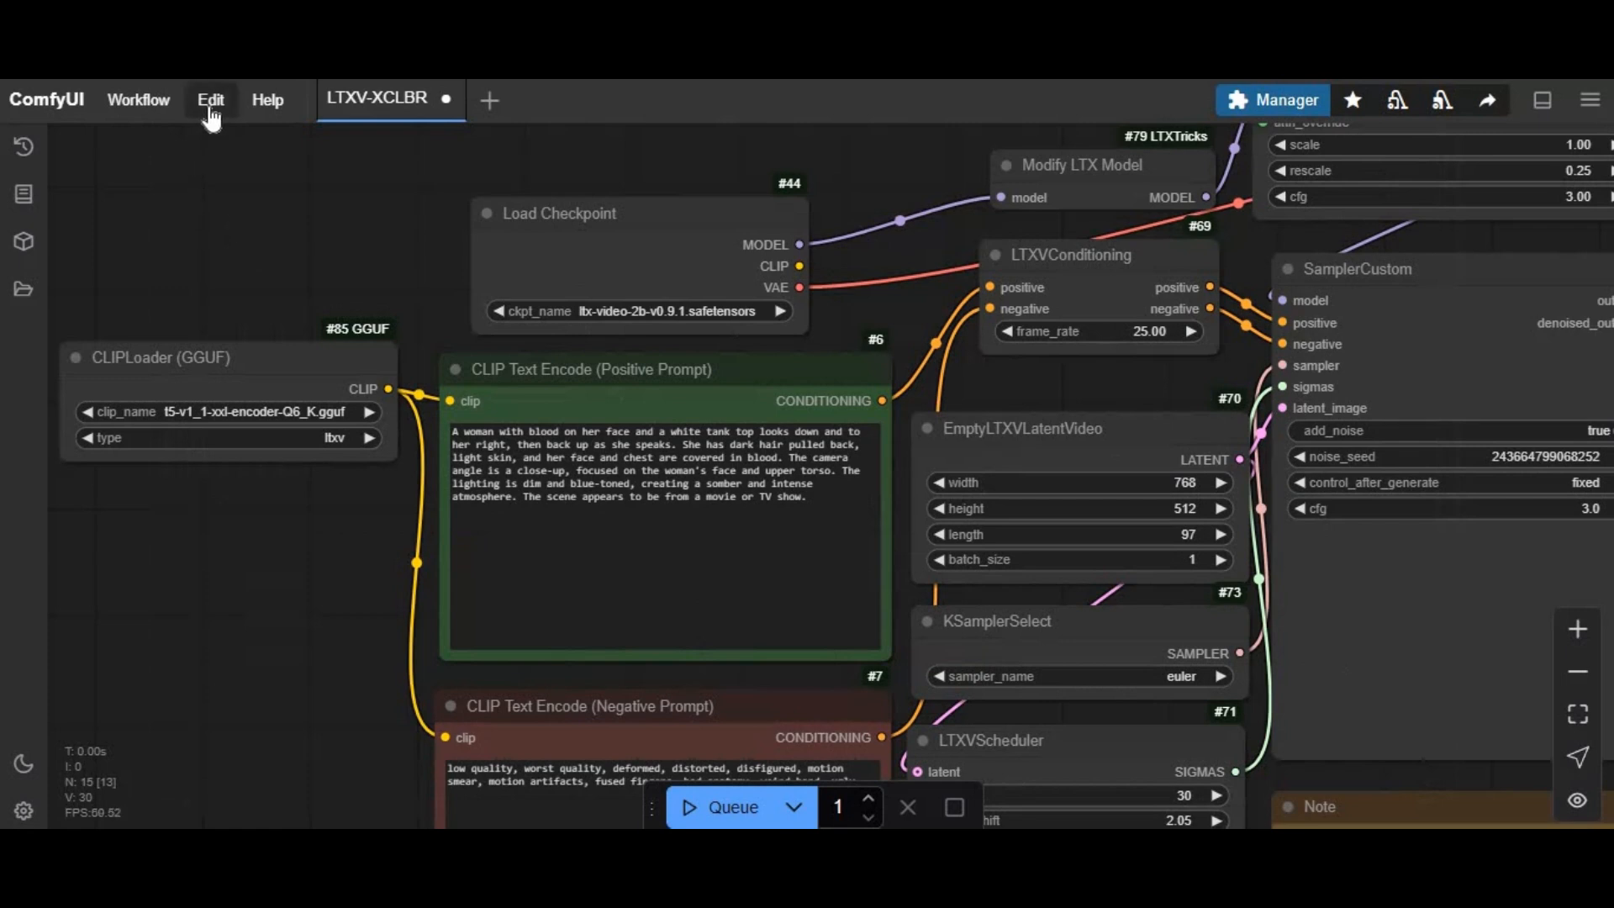
click(210, 99)
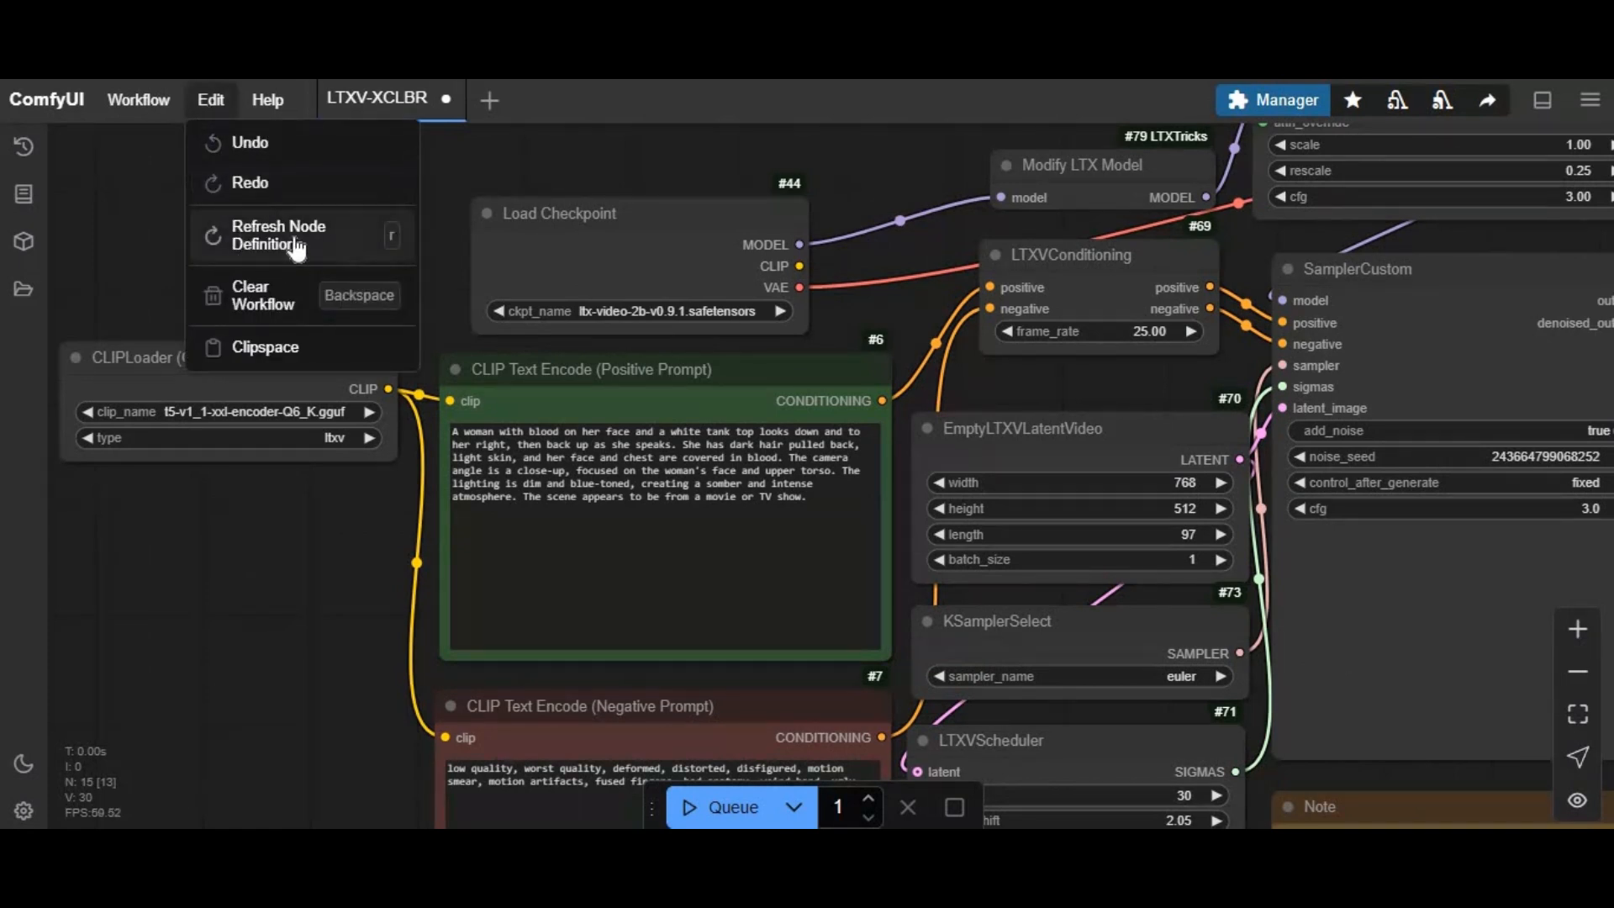
click(277, 236)
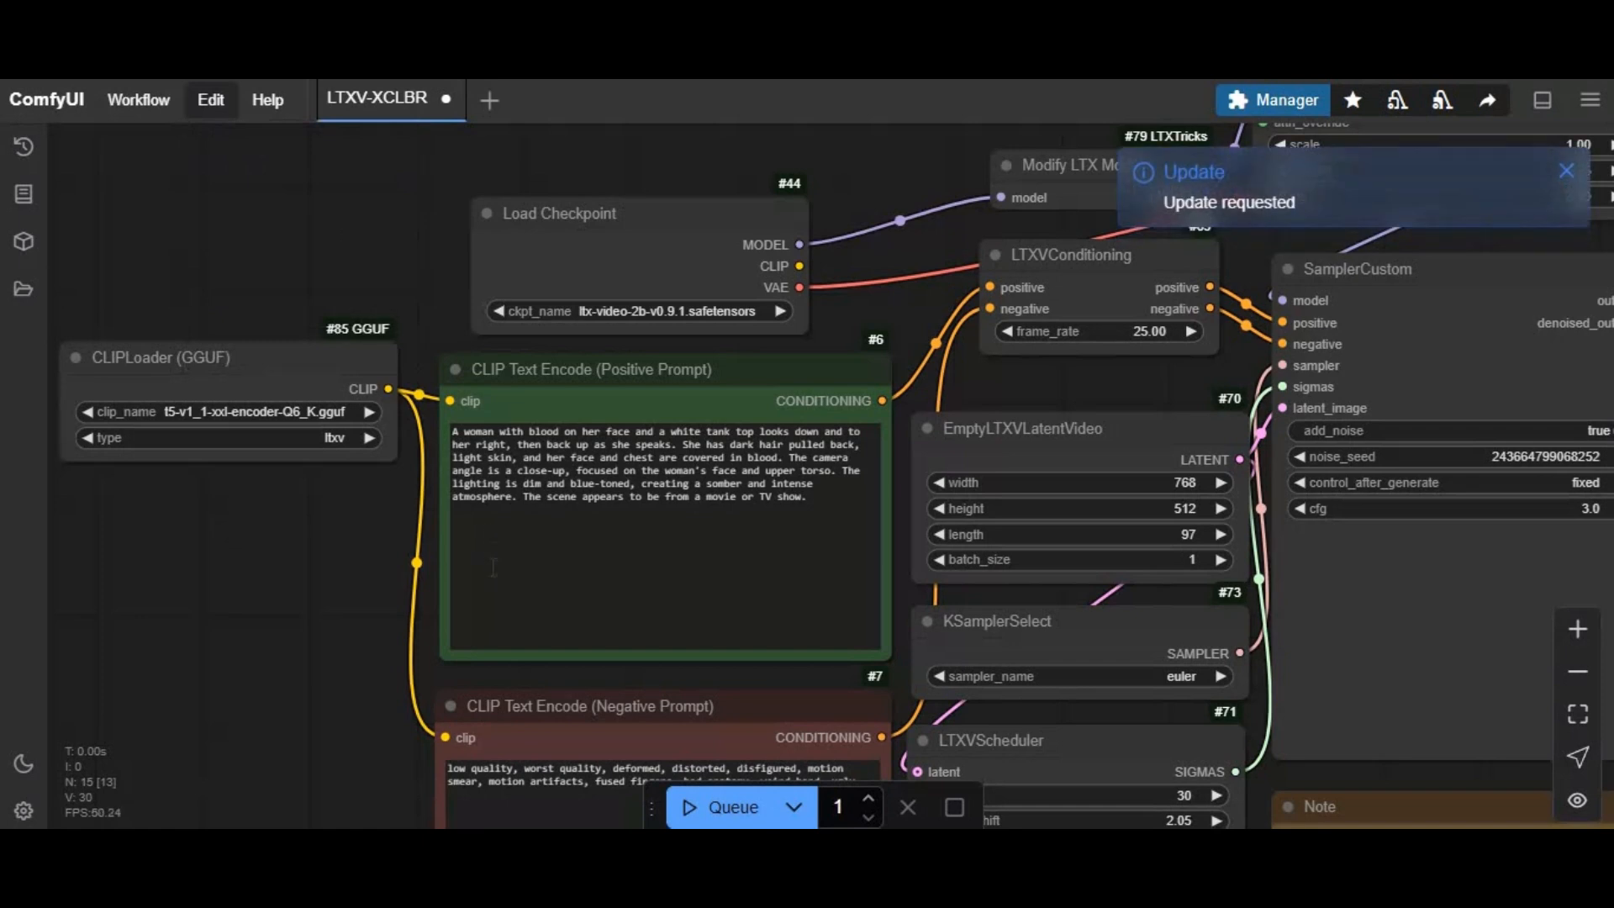
mouse_move(299, 634)
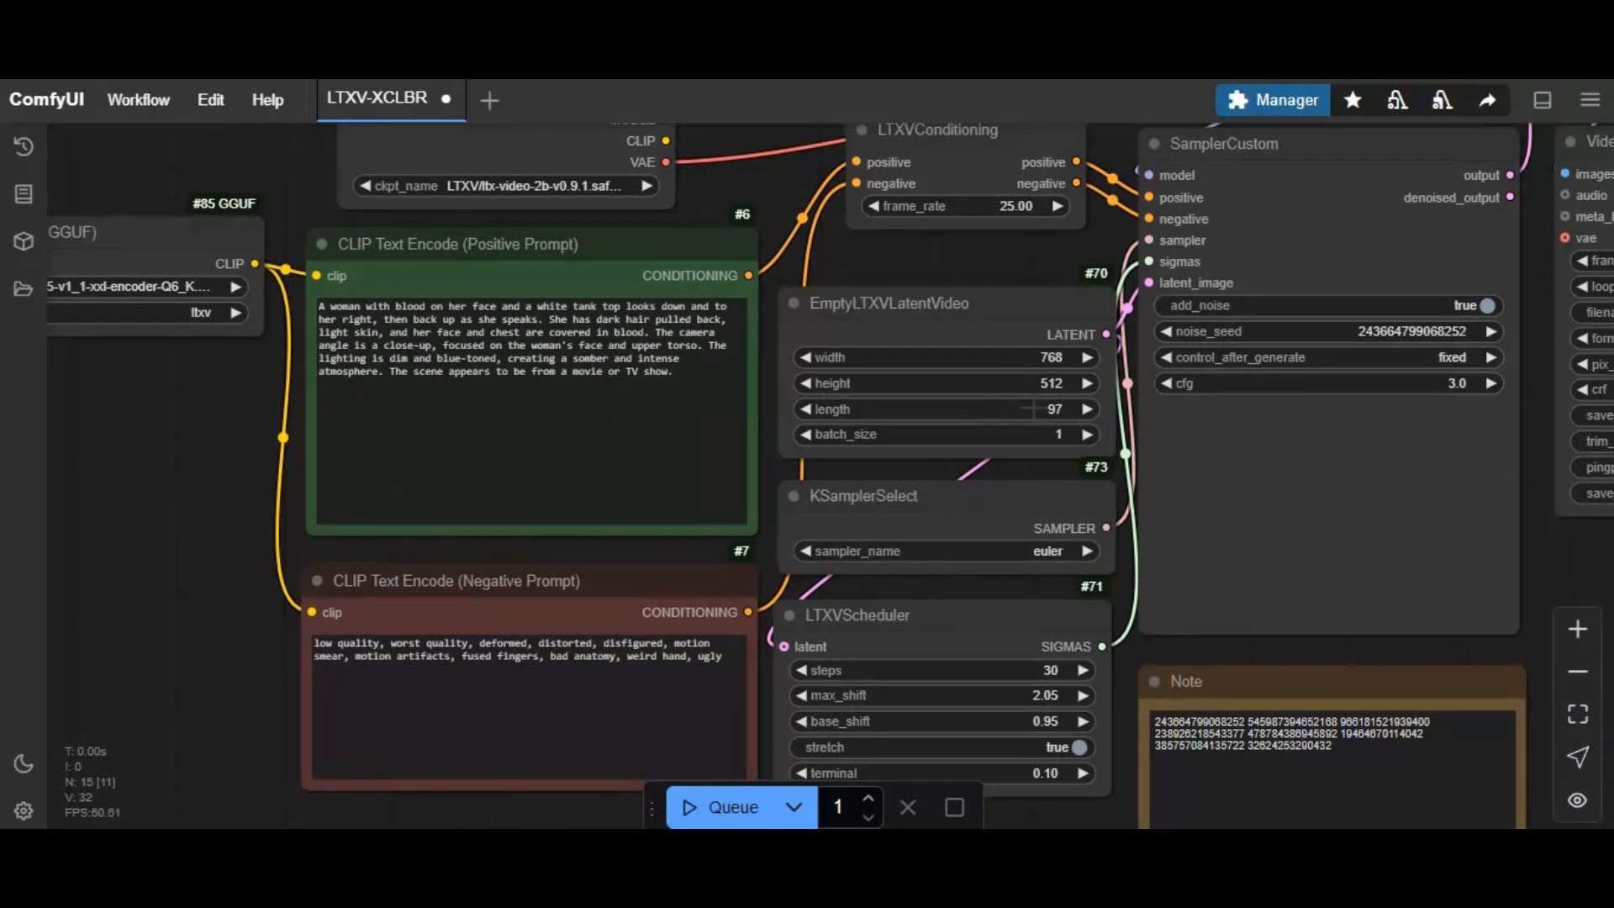
mouse_move(20, 487)
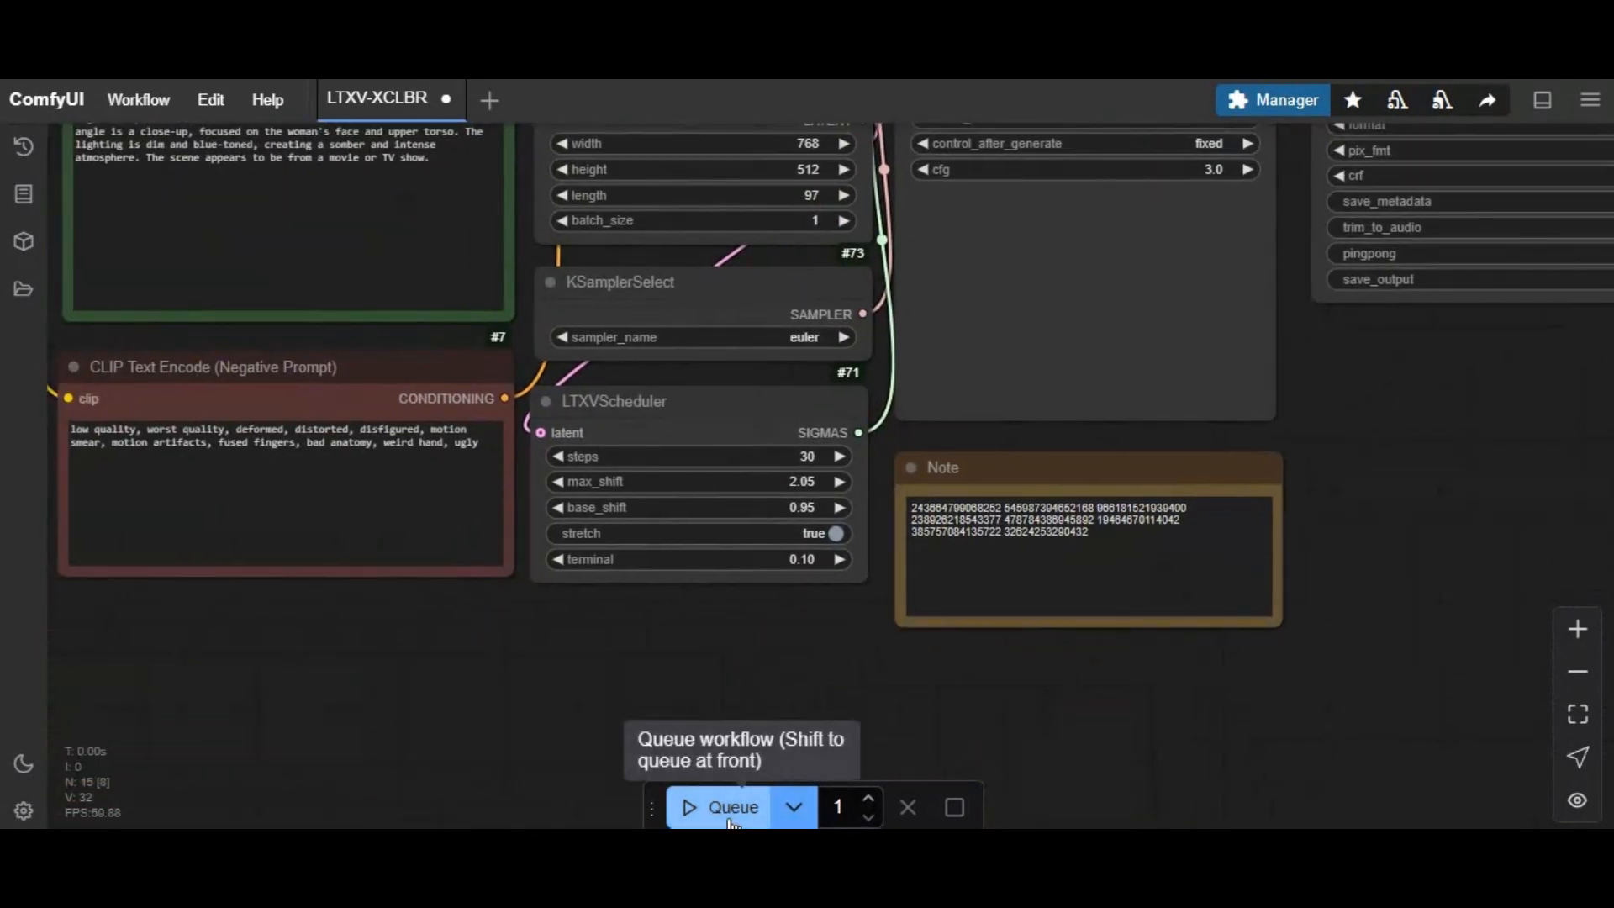
Queue the LTXV workflow so the Video Combine node previews the generated clip
click(731, 805)
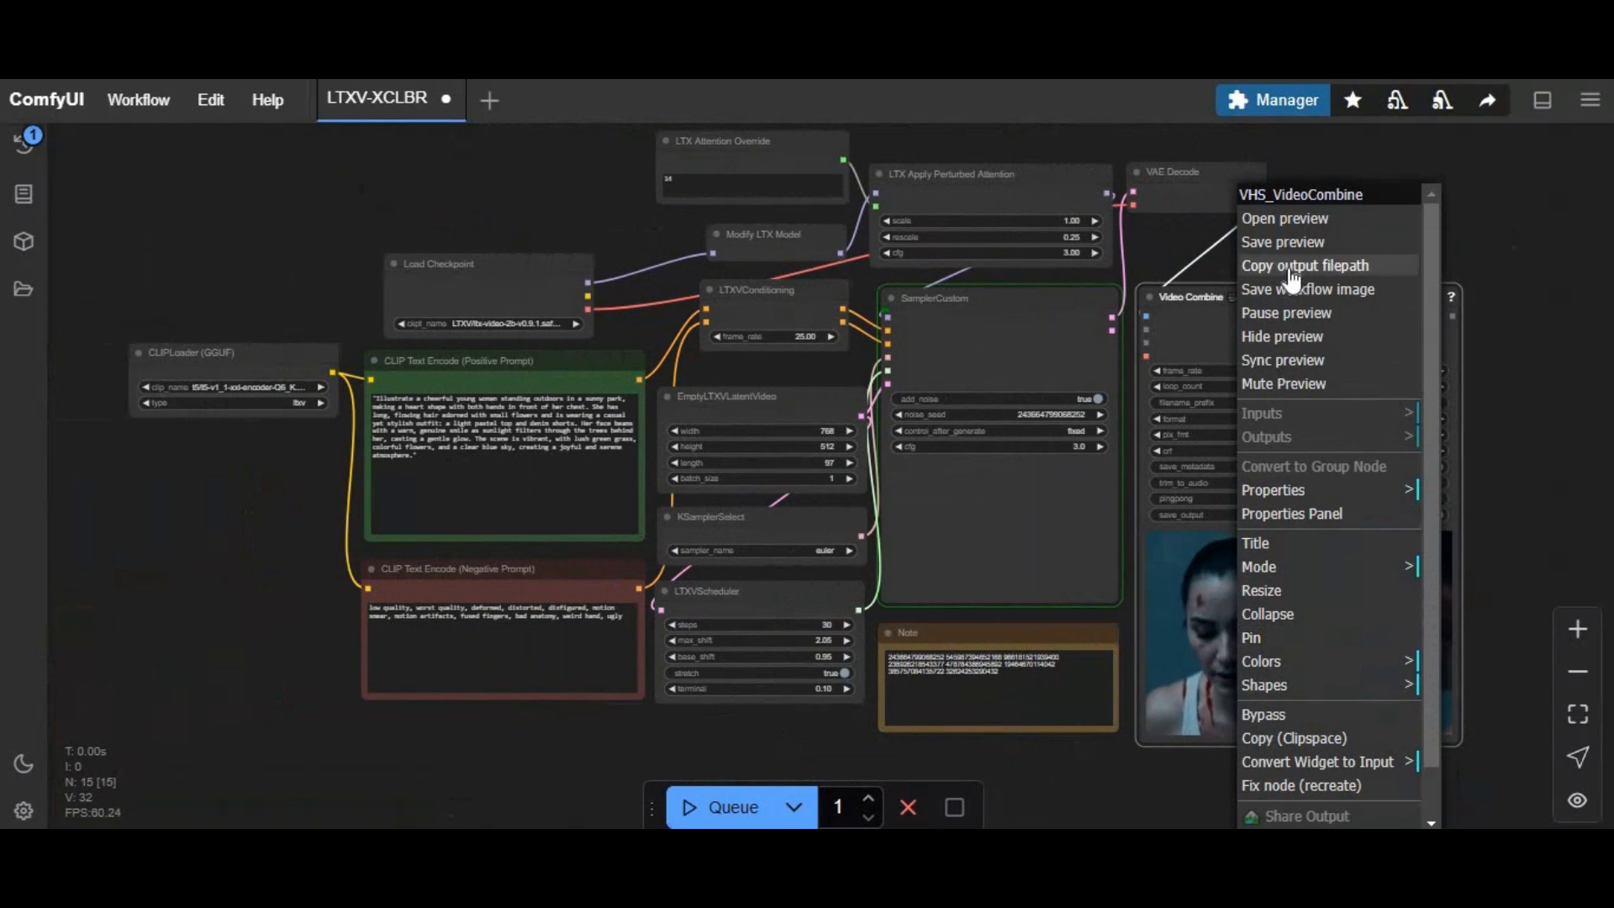
mouse_move(1546, 299)
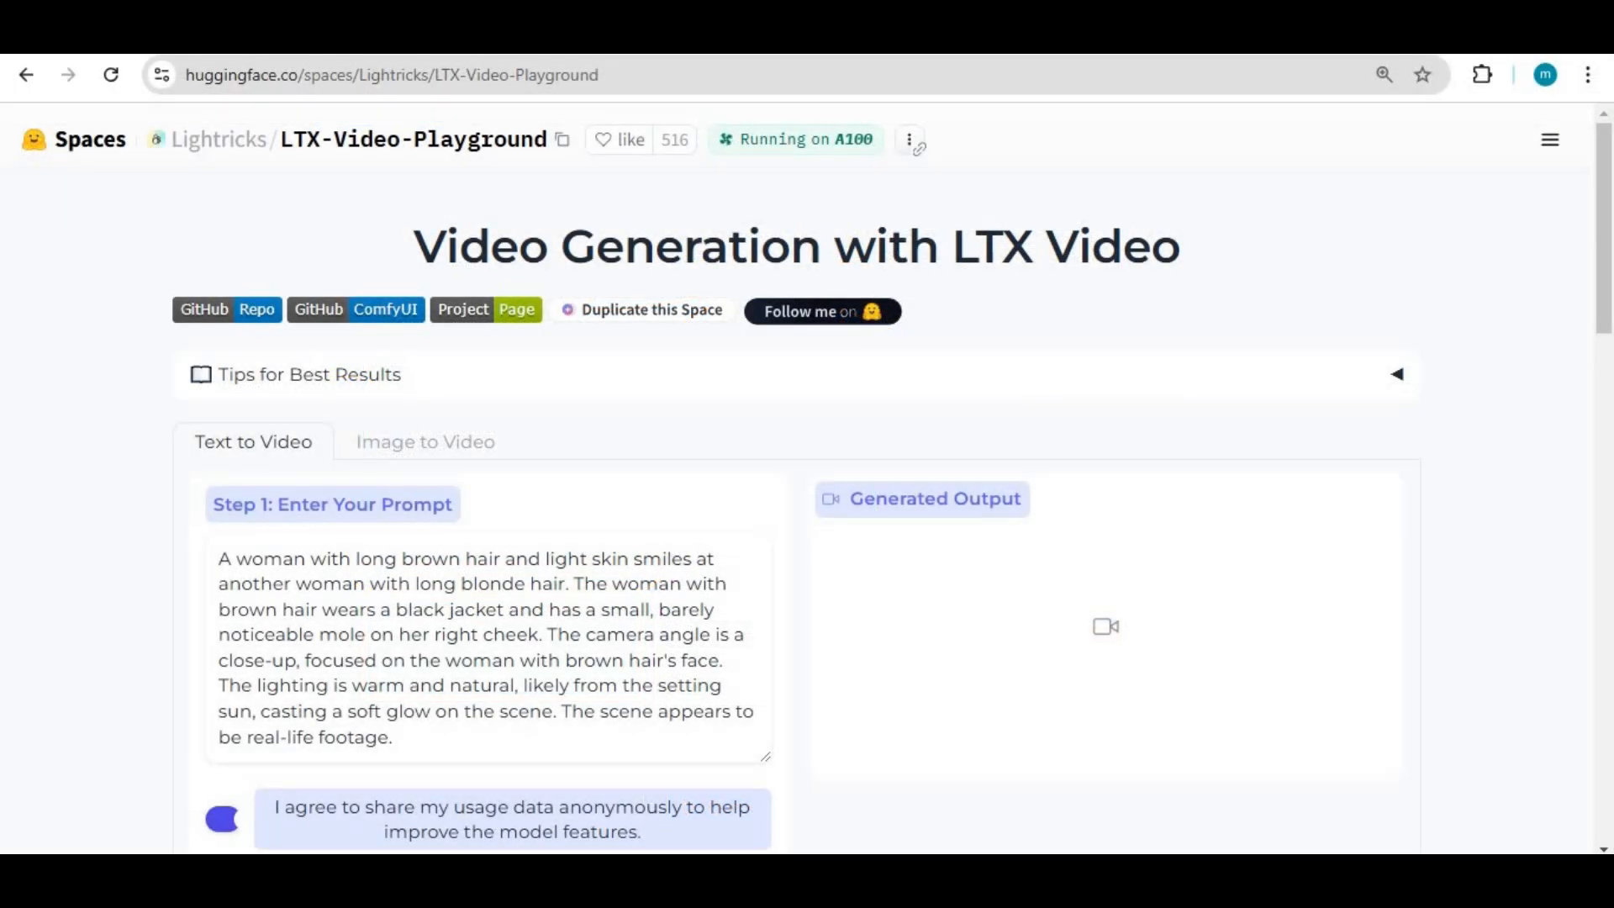
Look over the LTX-Video Playground Space and settle on the Text to Video mode with its pre-filled prompt
click(392, 74)
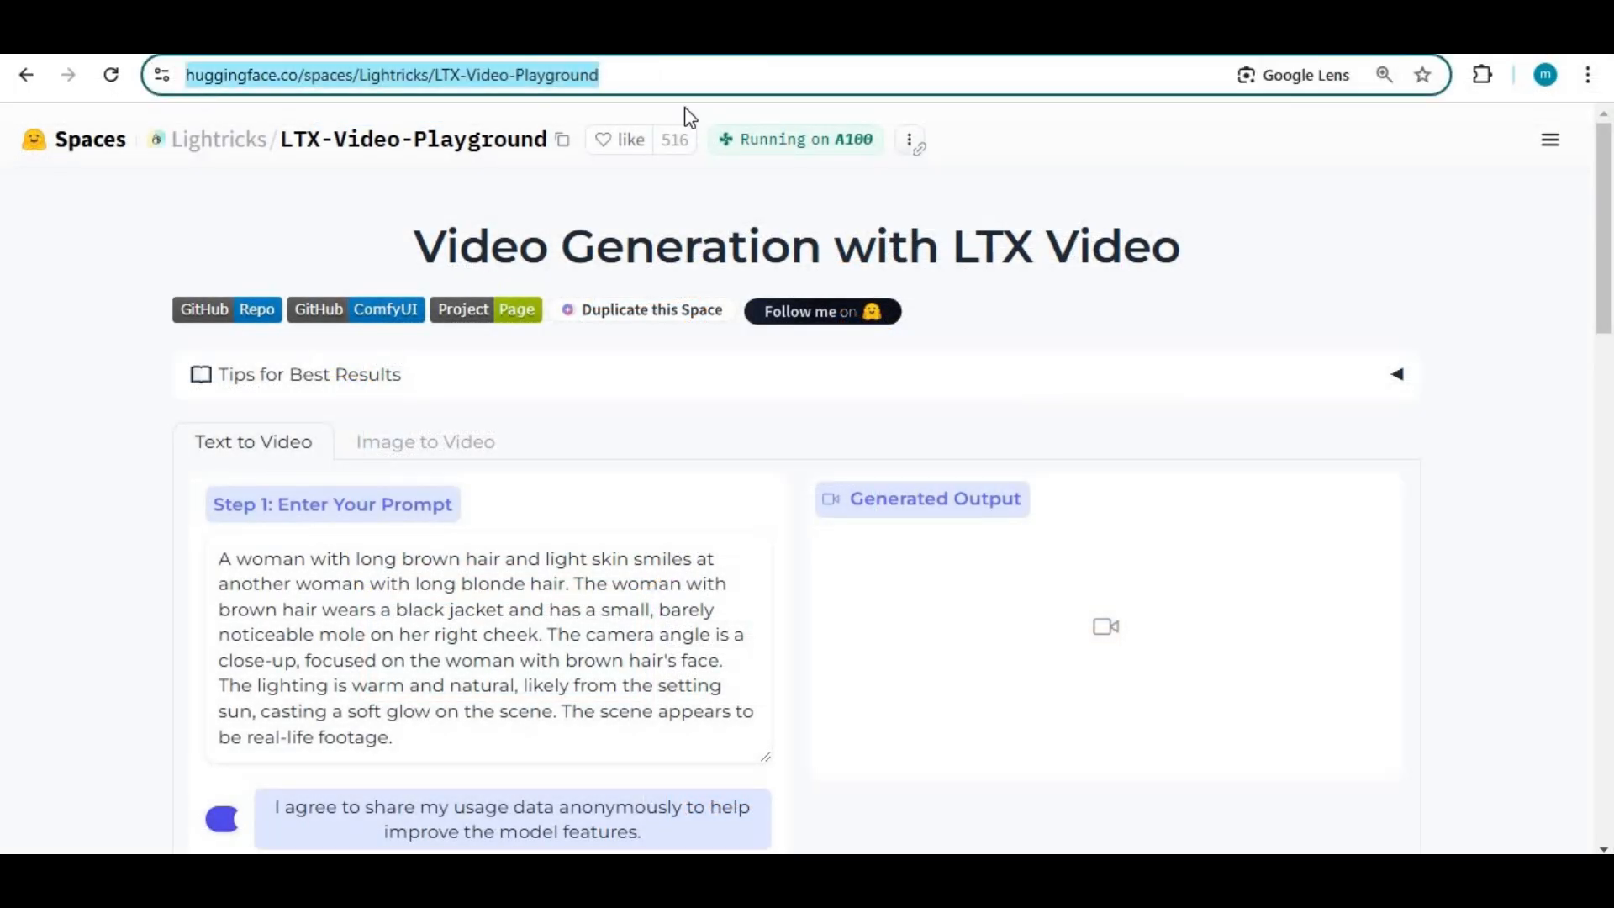
scroll(down, 3)
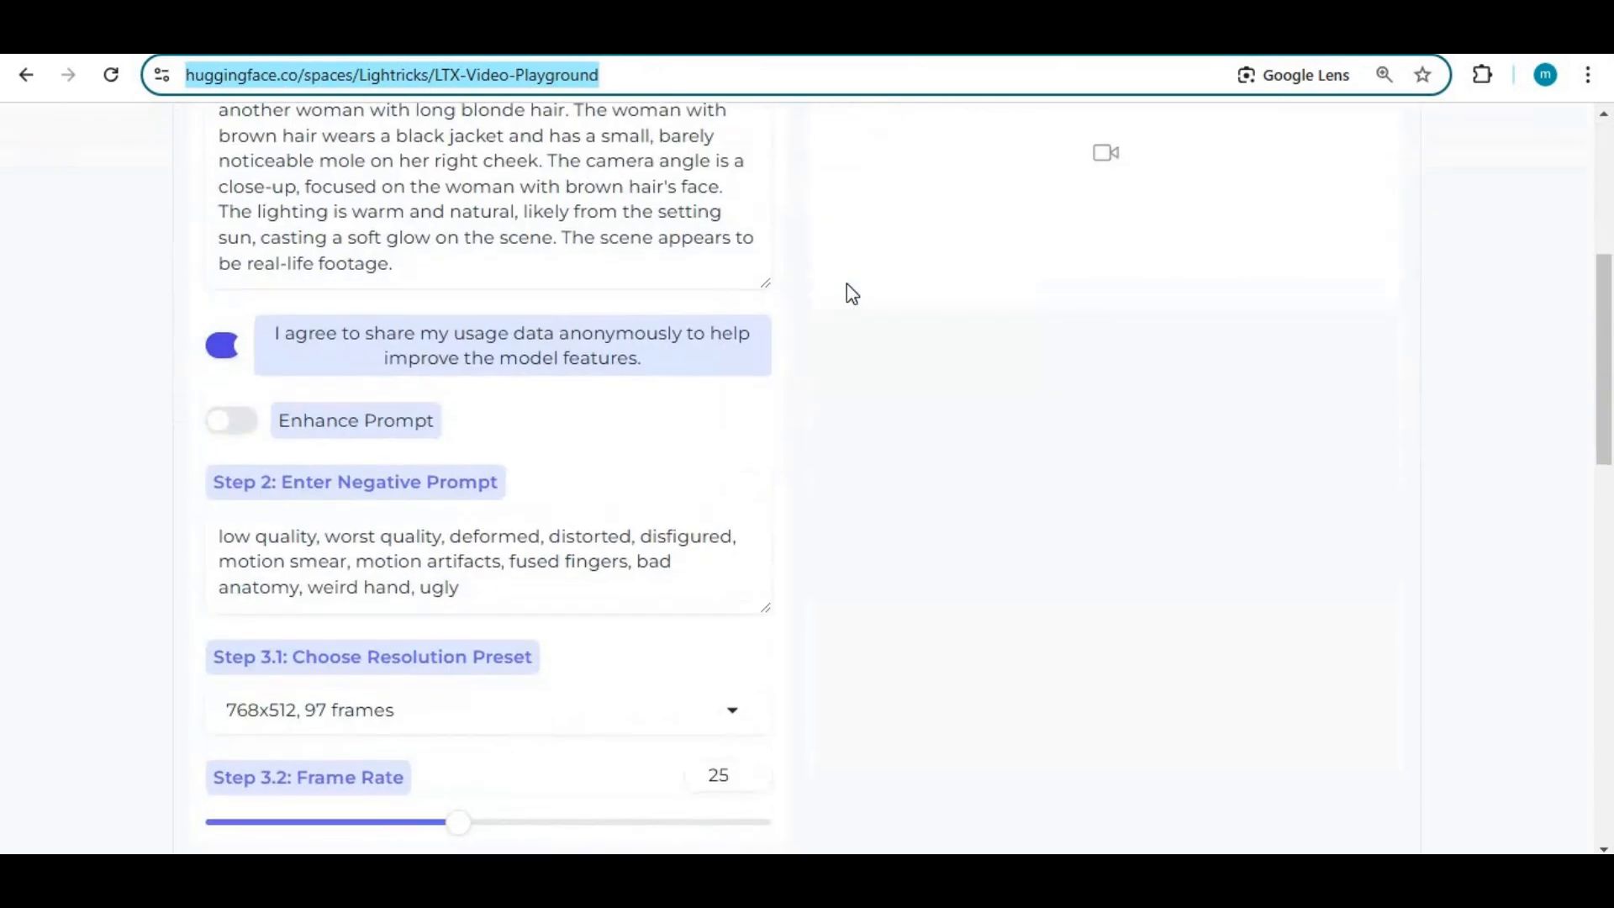
scroll(down, 3)
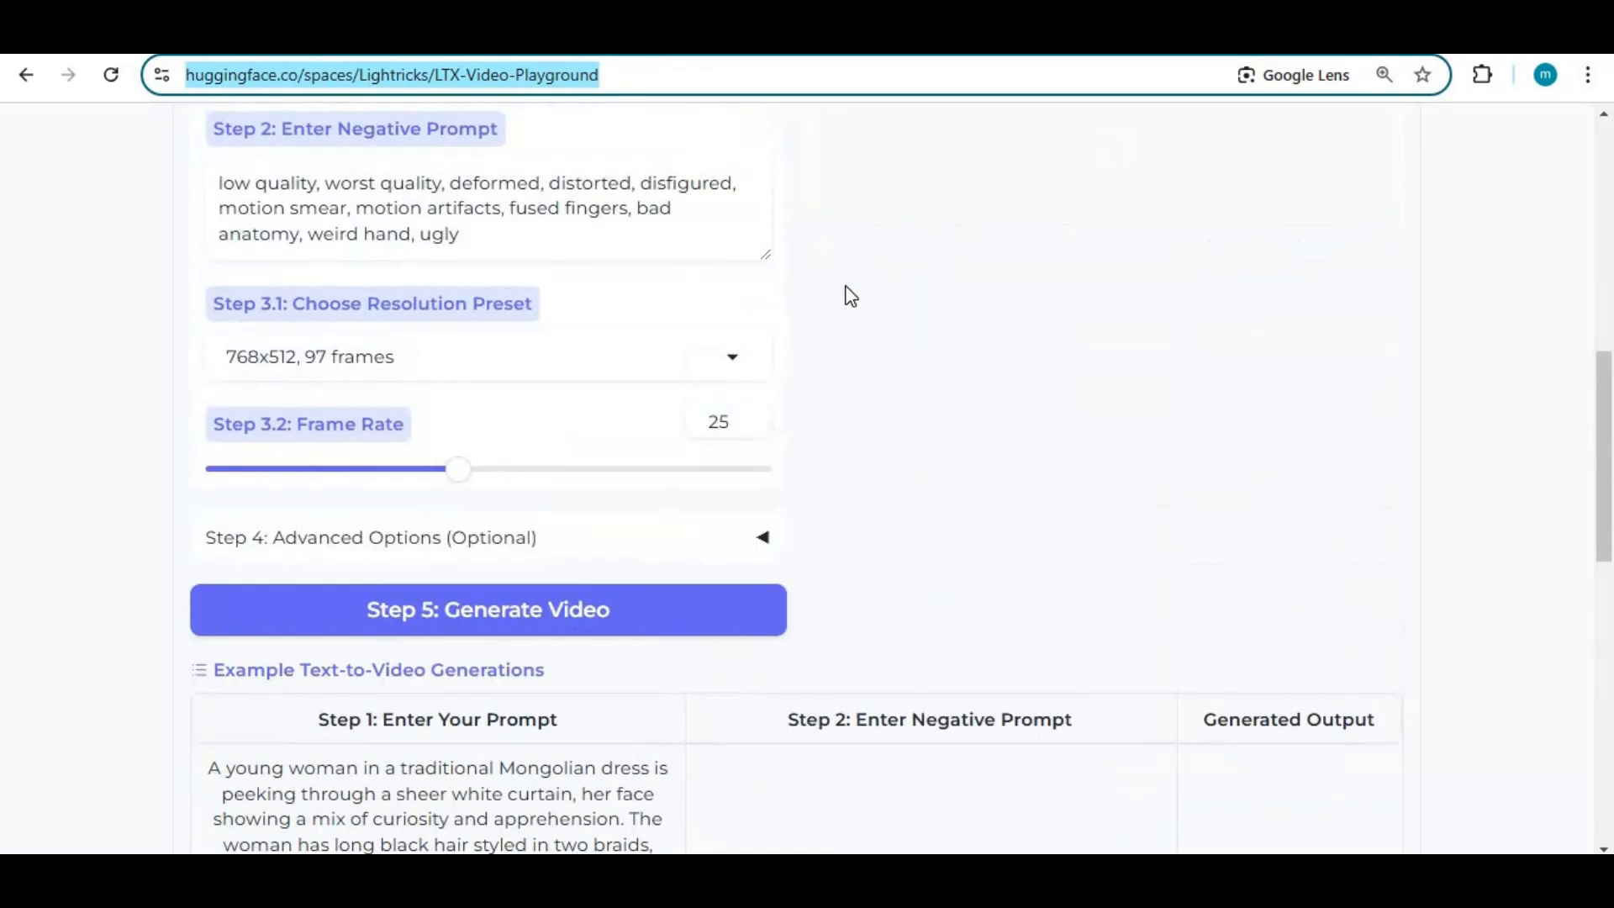
scroll(up, 3)
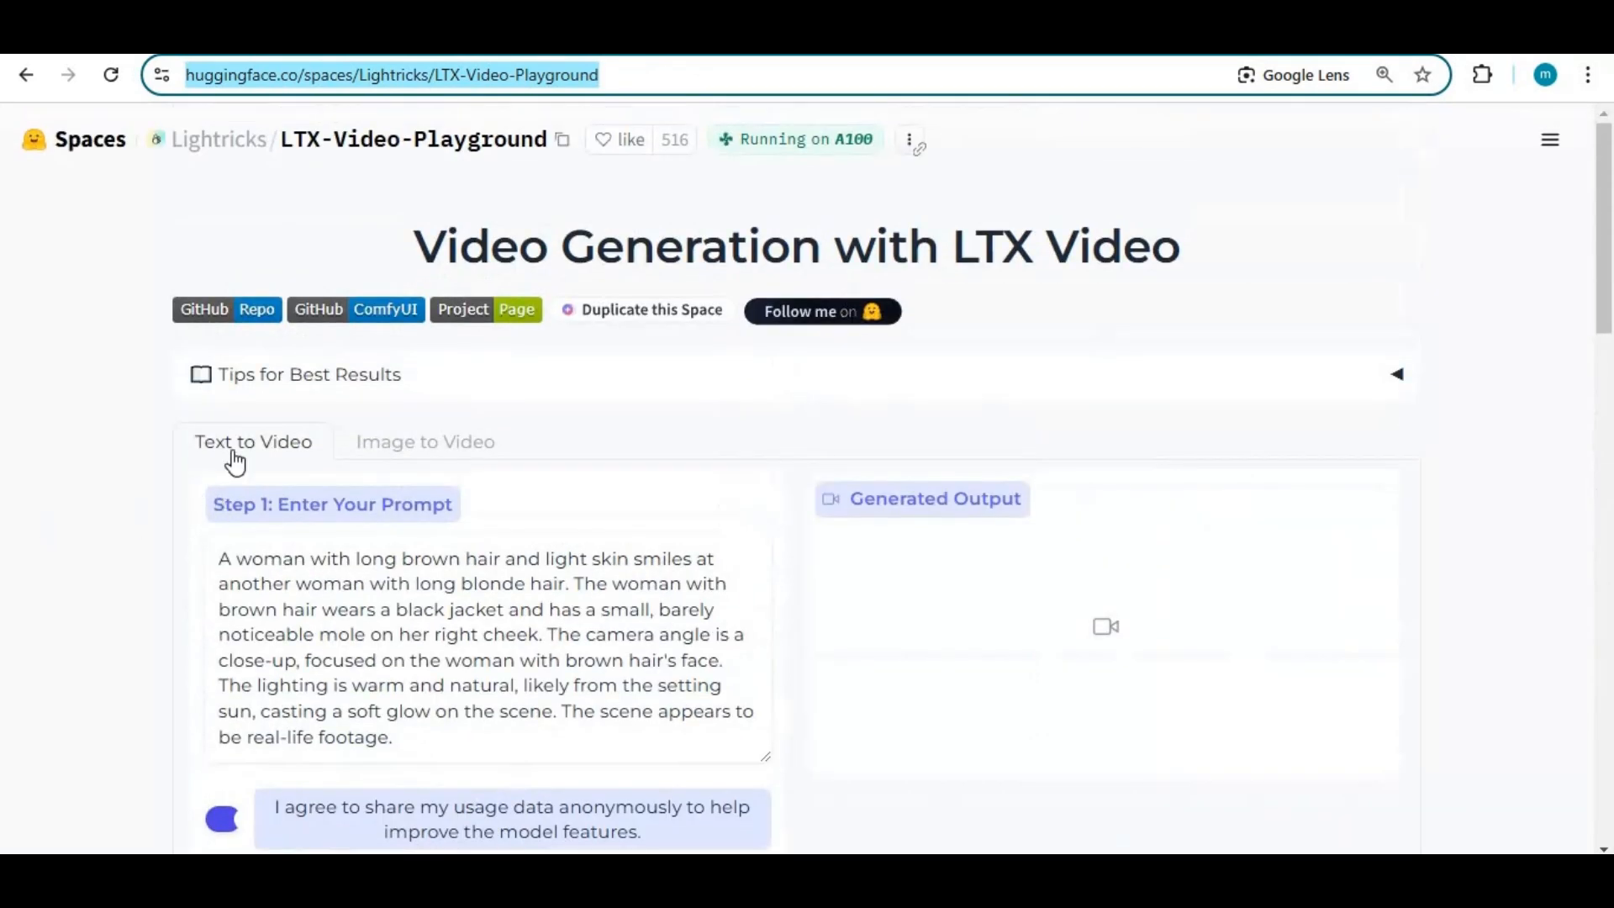
click(423, 442)
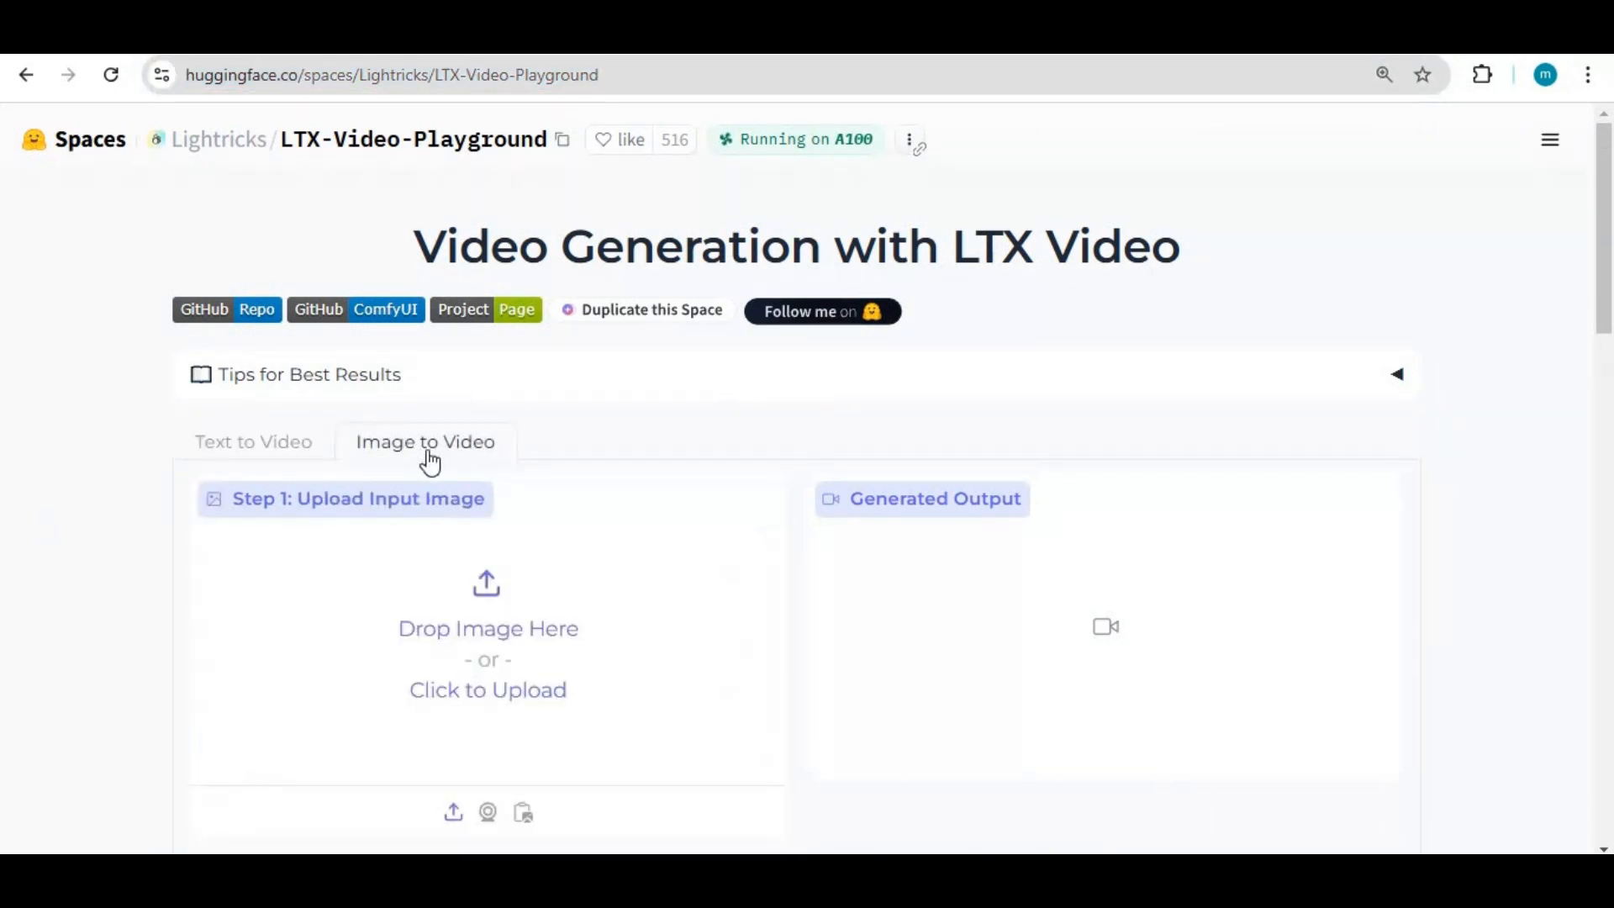
mouse_move(205, 452)
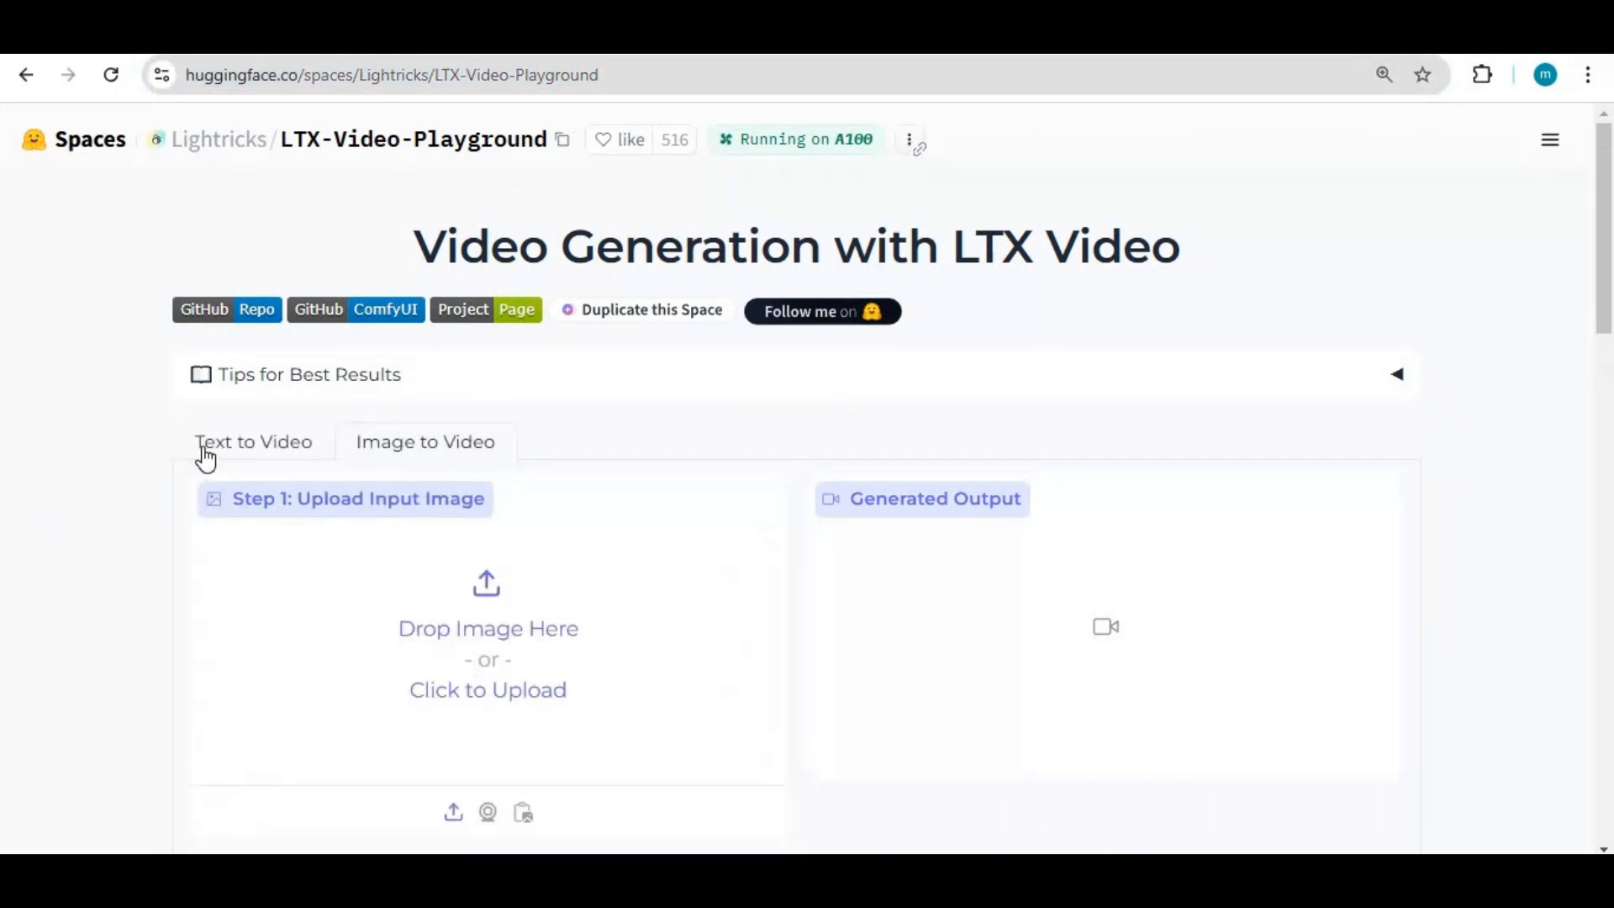
click(254, 442)
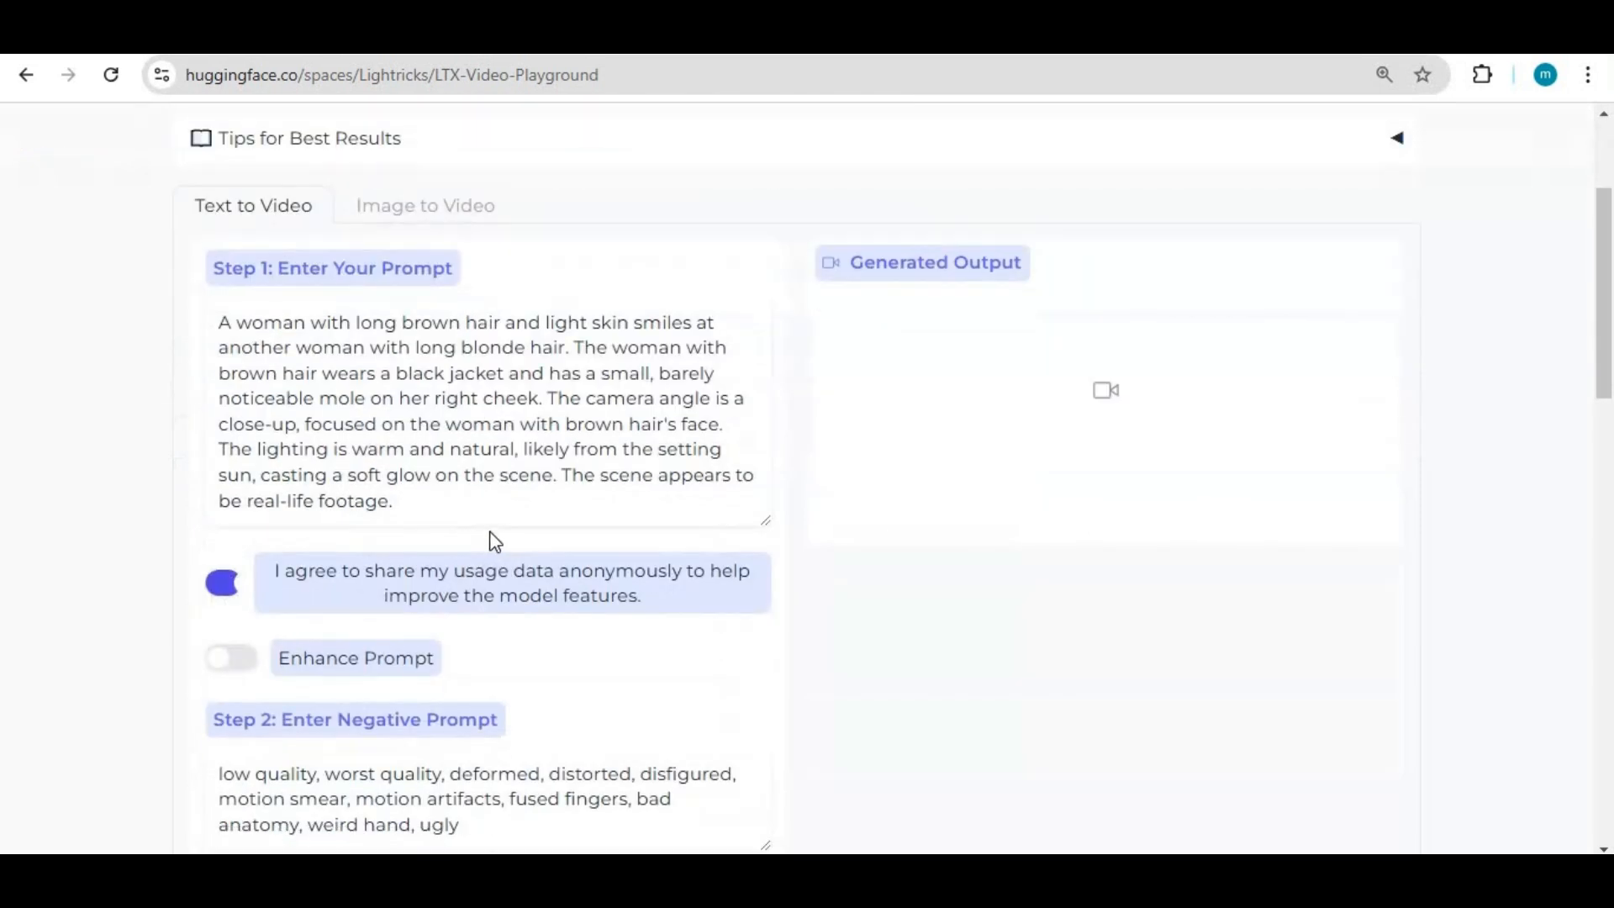
mouse_move(227, 302)
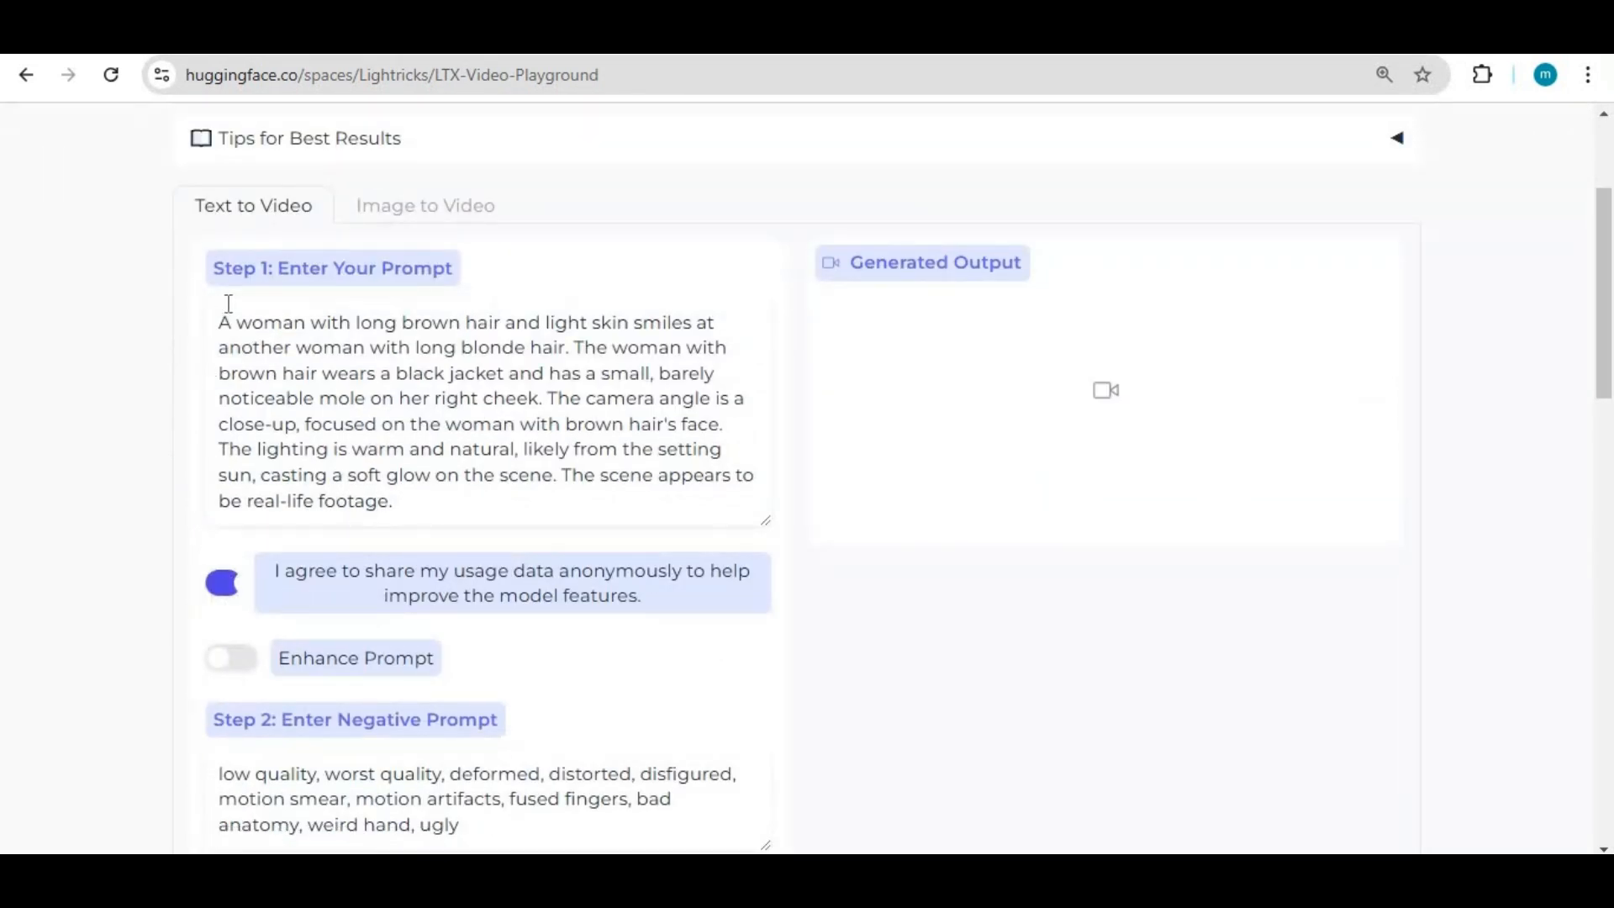
mouse_move(251, 679)
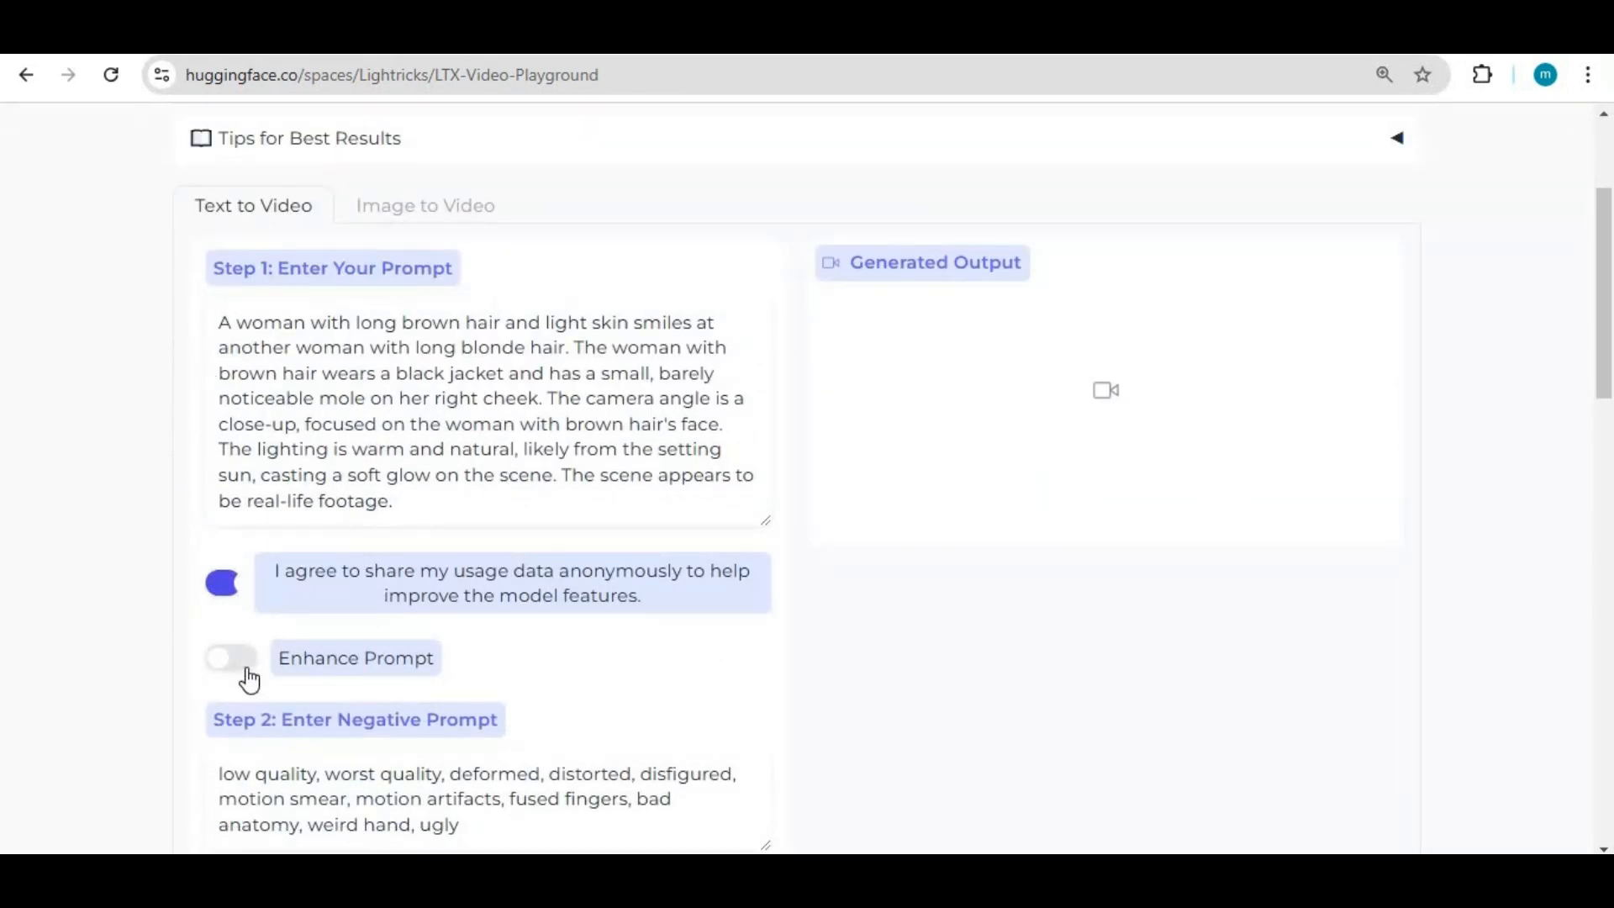
Switch on Enhance Prompt and move down to the Generate Video button
click(230, 657)
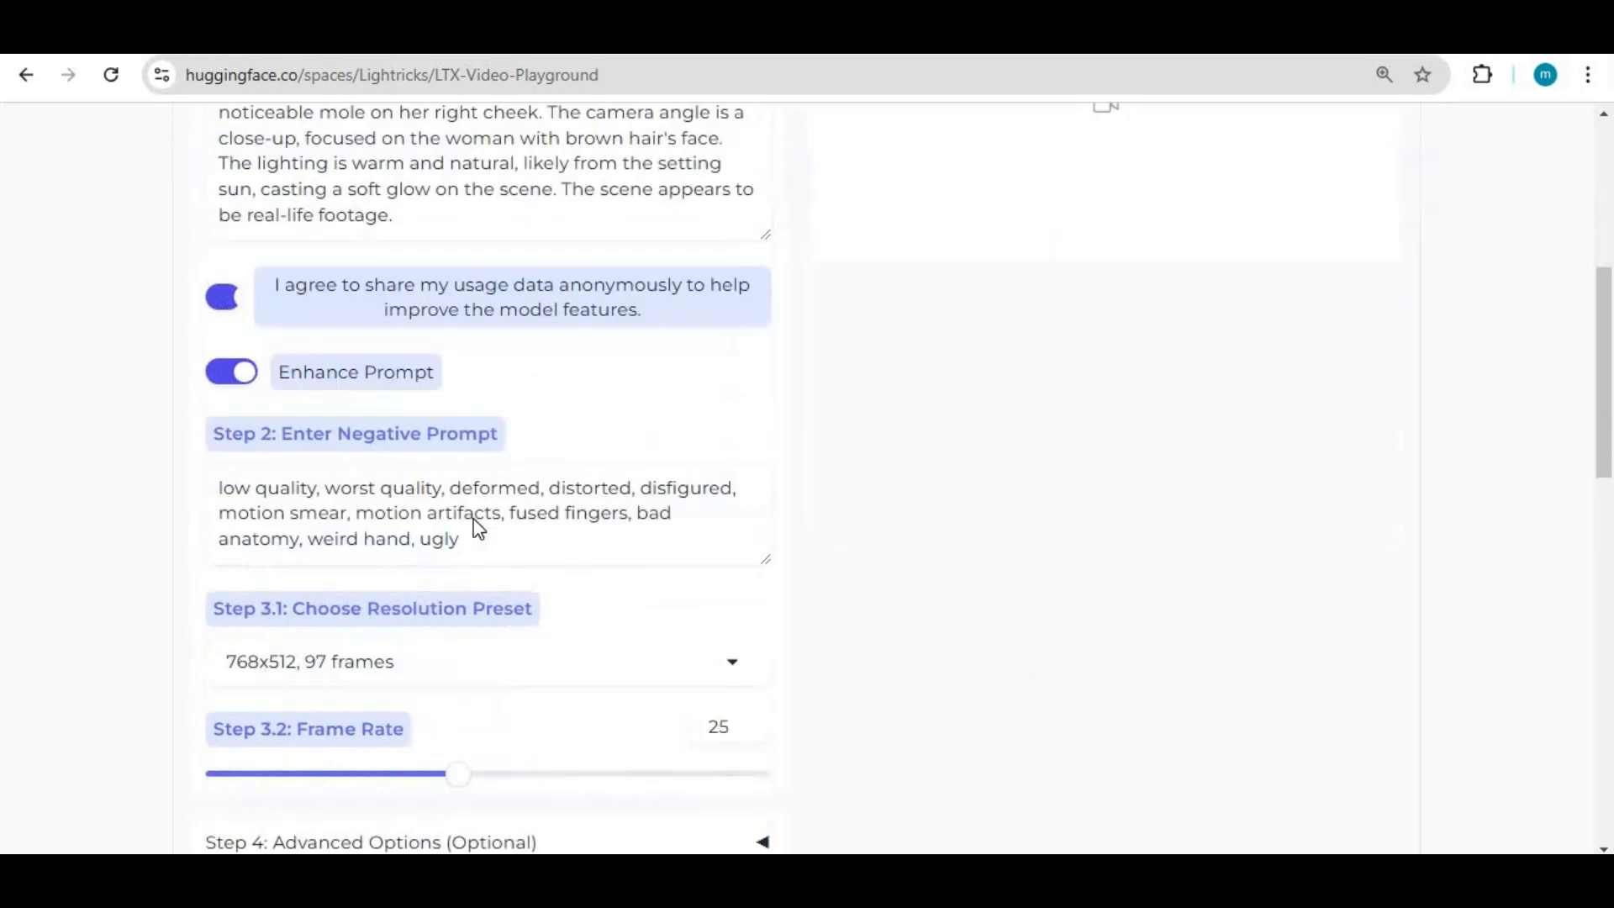
scroll(down, 3)
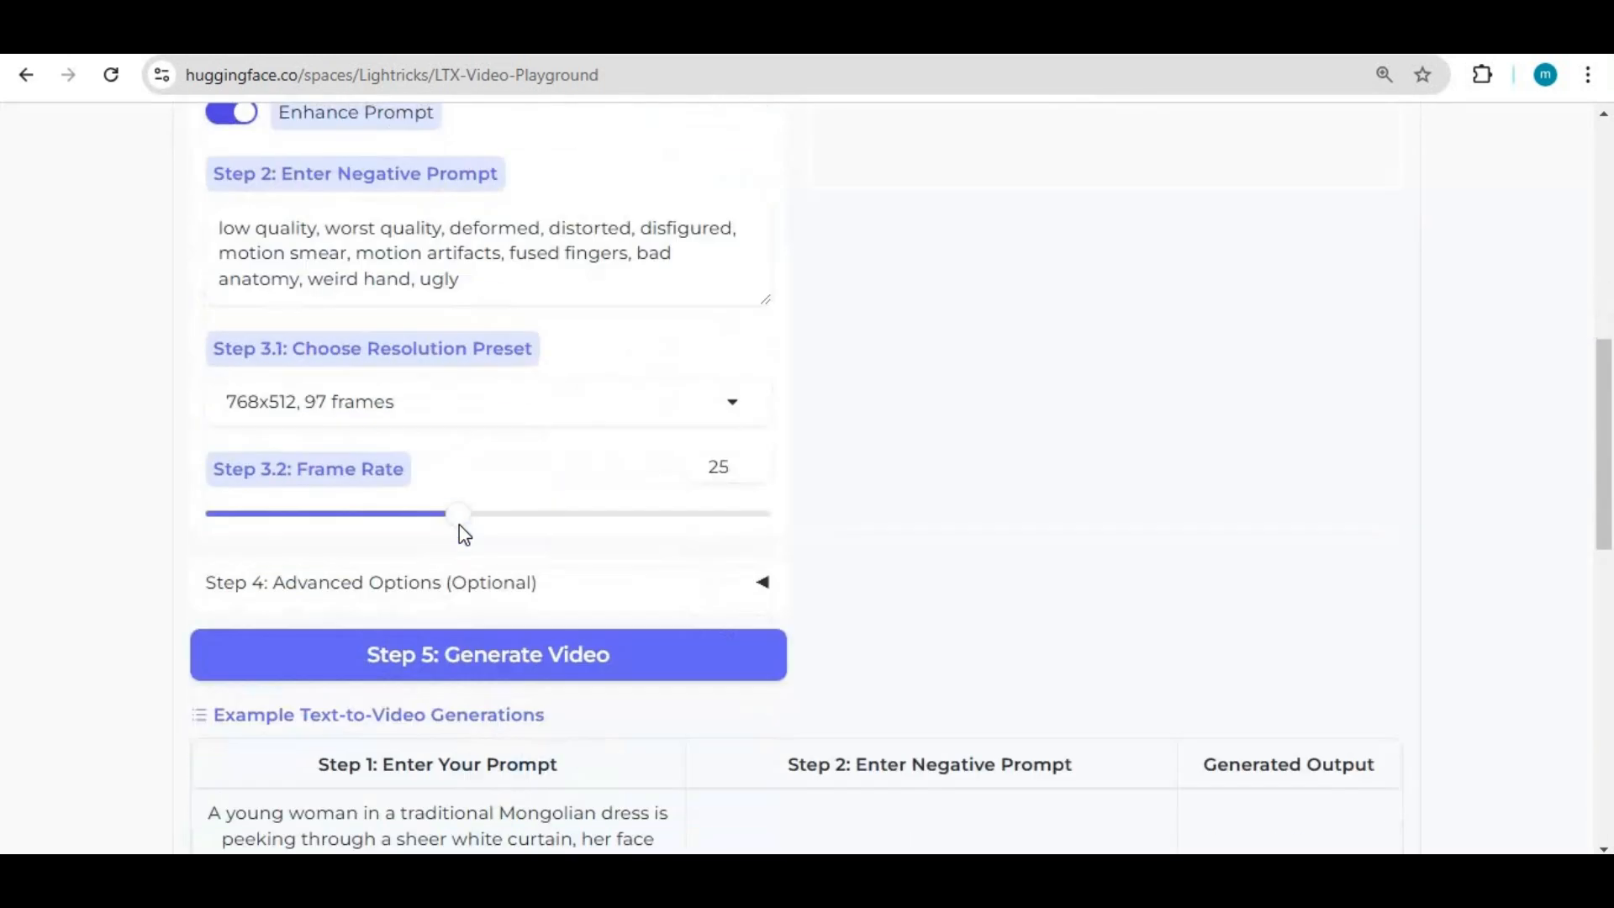
scroll(down, 3)
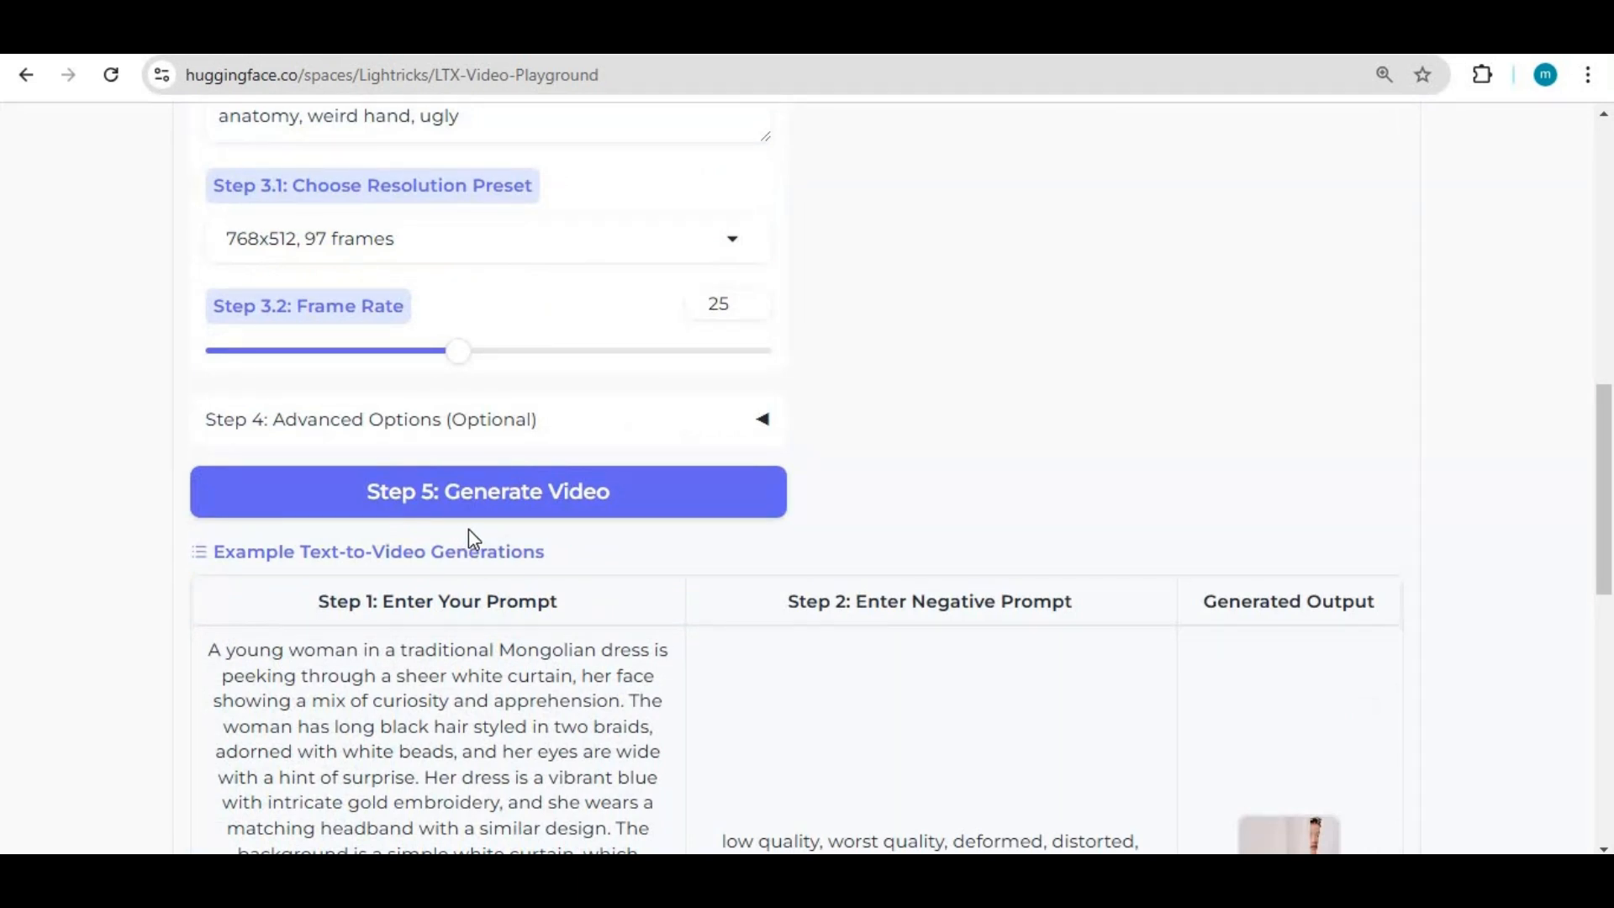
mouse_move(487, 515)
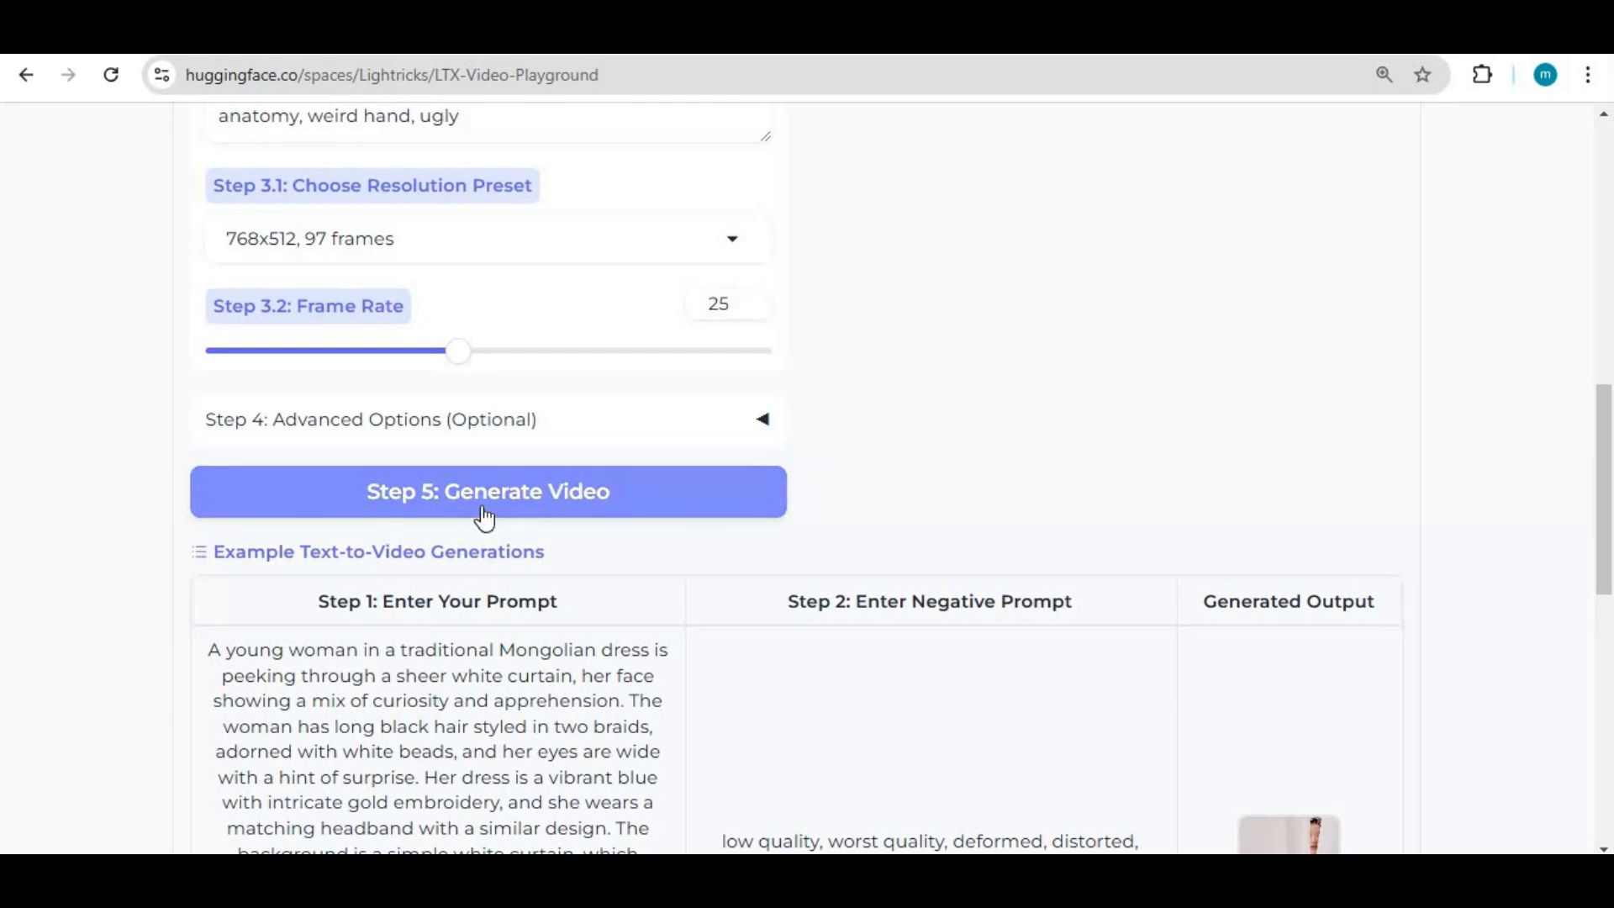
Generate the brown-haired woman close-up clip and wait for it to appear in Generated Output
click(488, 491)
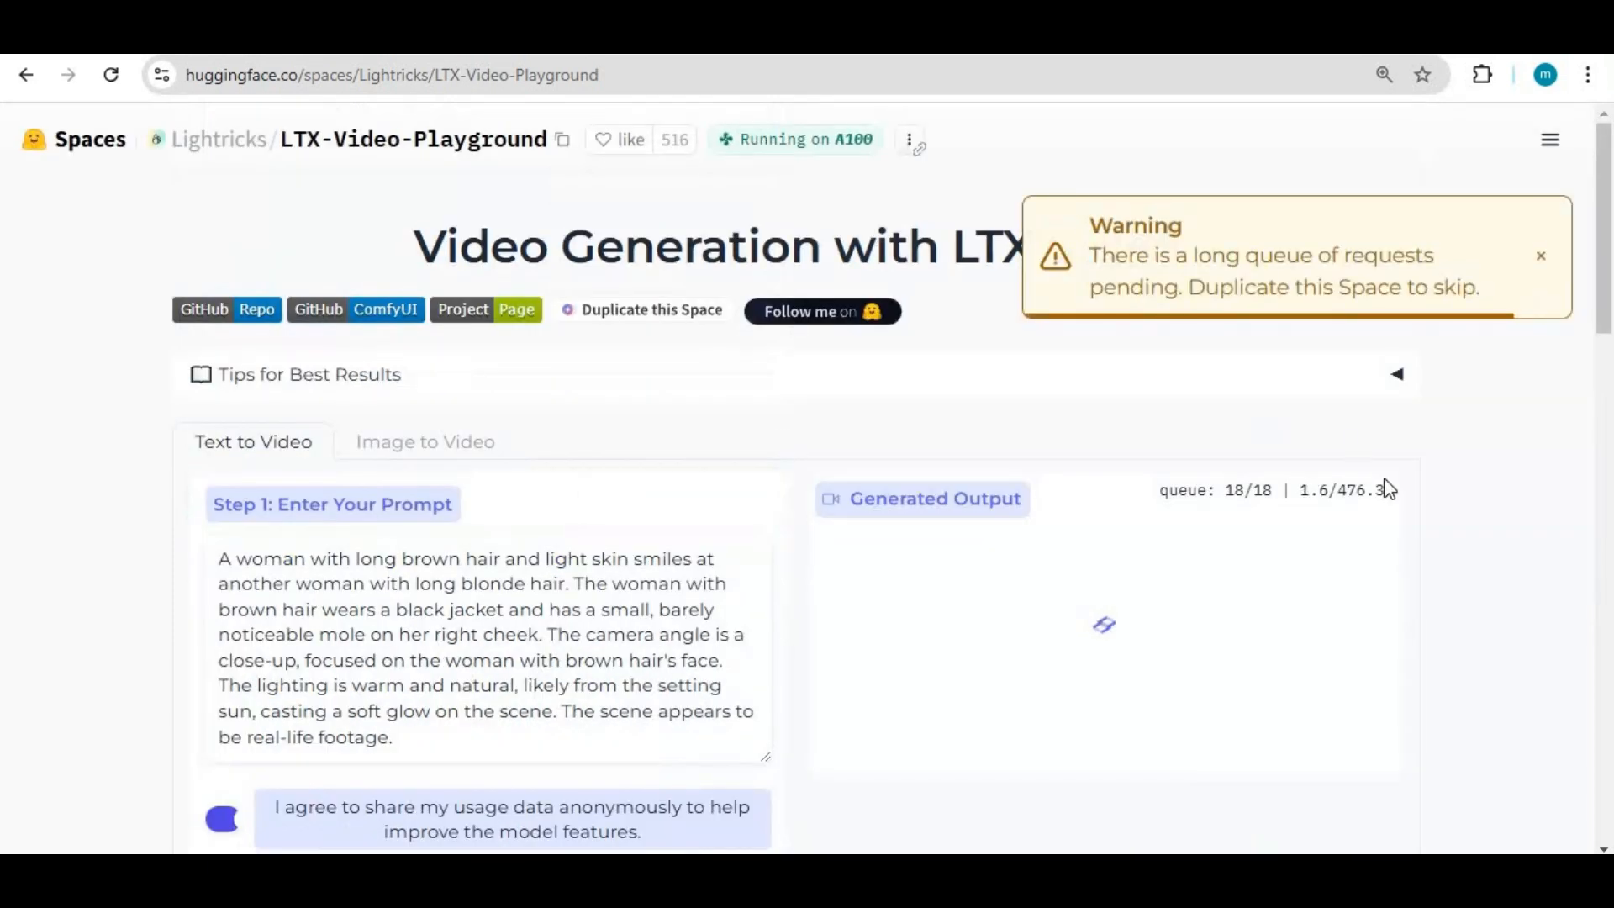
scroll(down, 3)
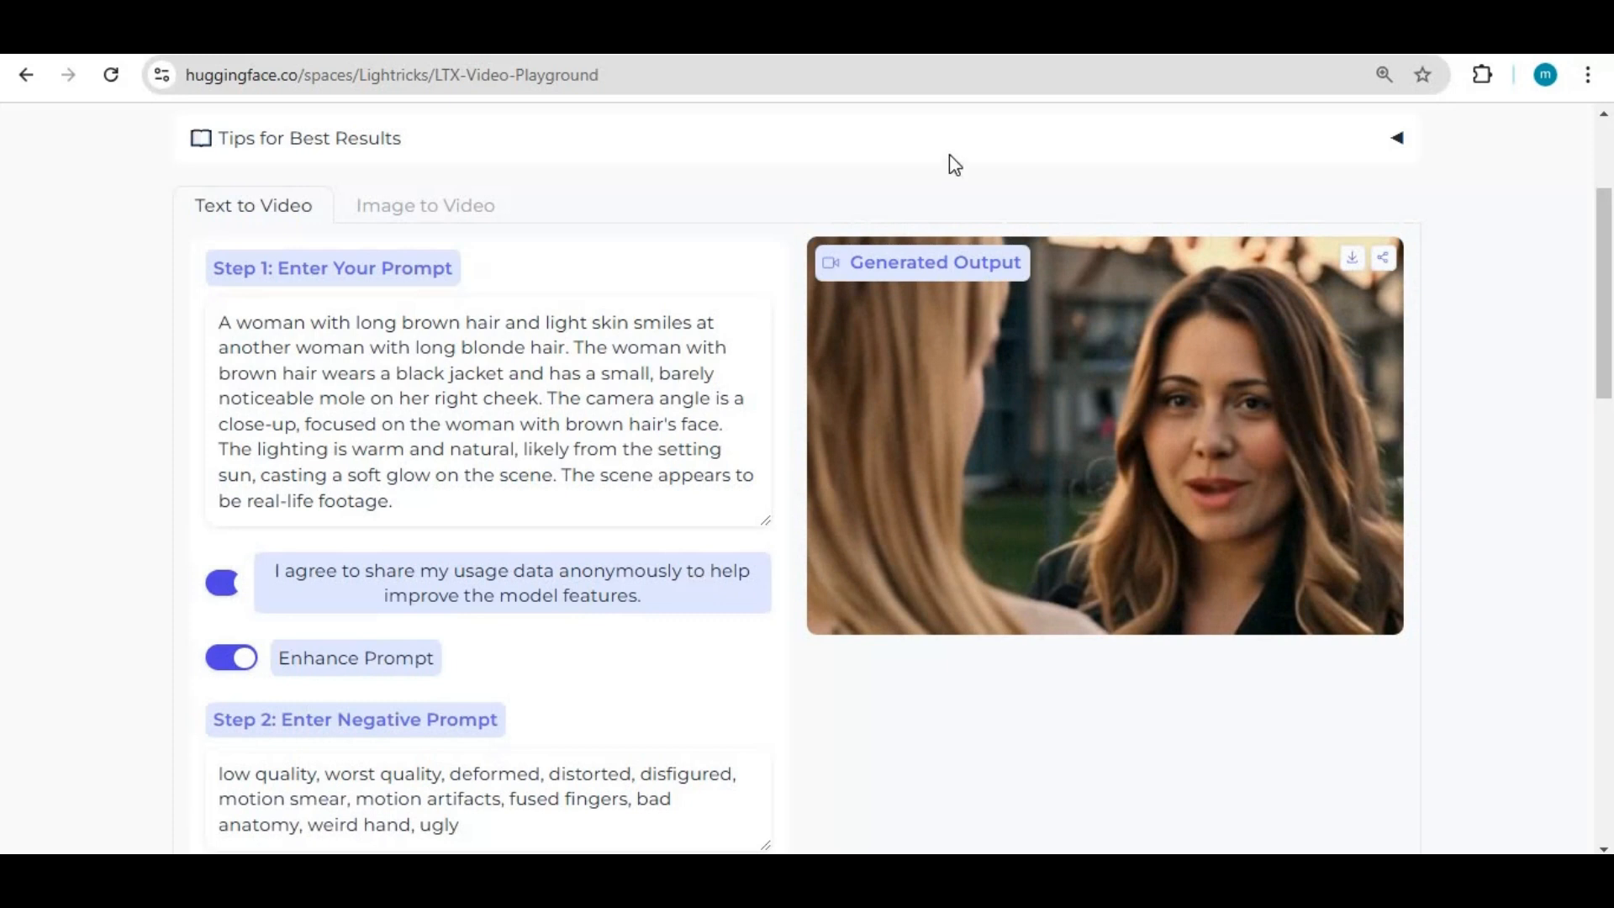
click(423, 206)
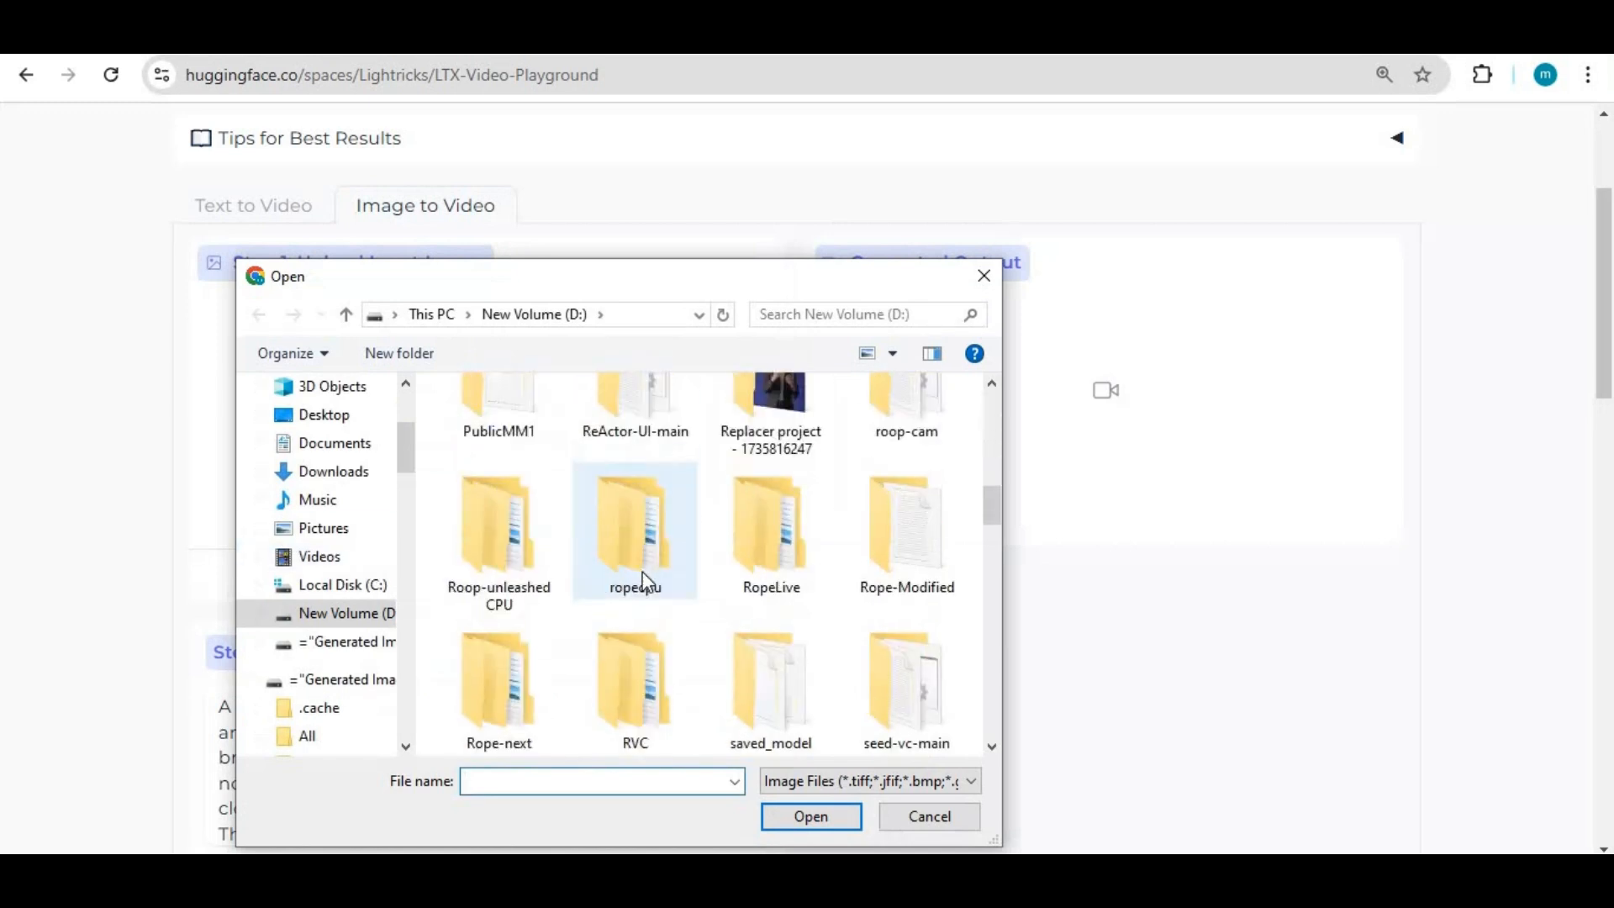
Scroll through the Open dialog on drive D: to find the red-haired microphone portrait
scroll(down, 3)
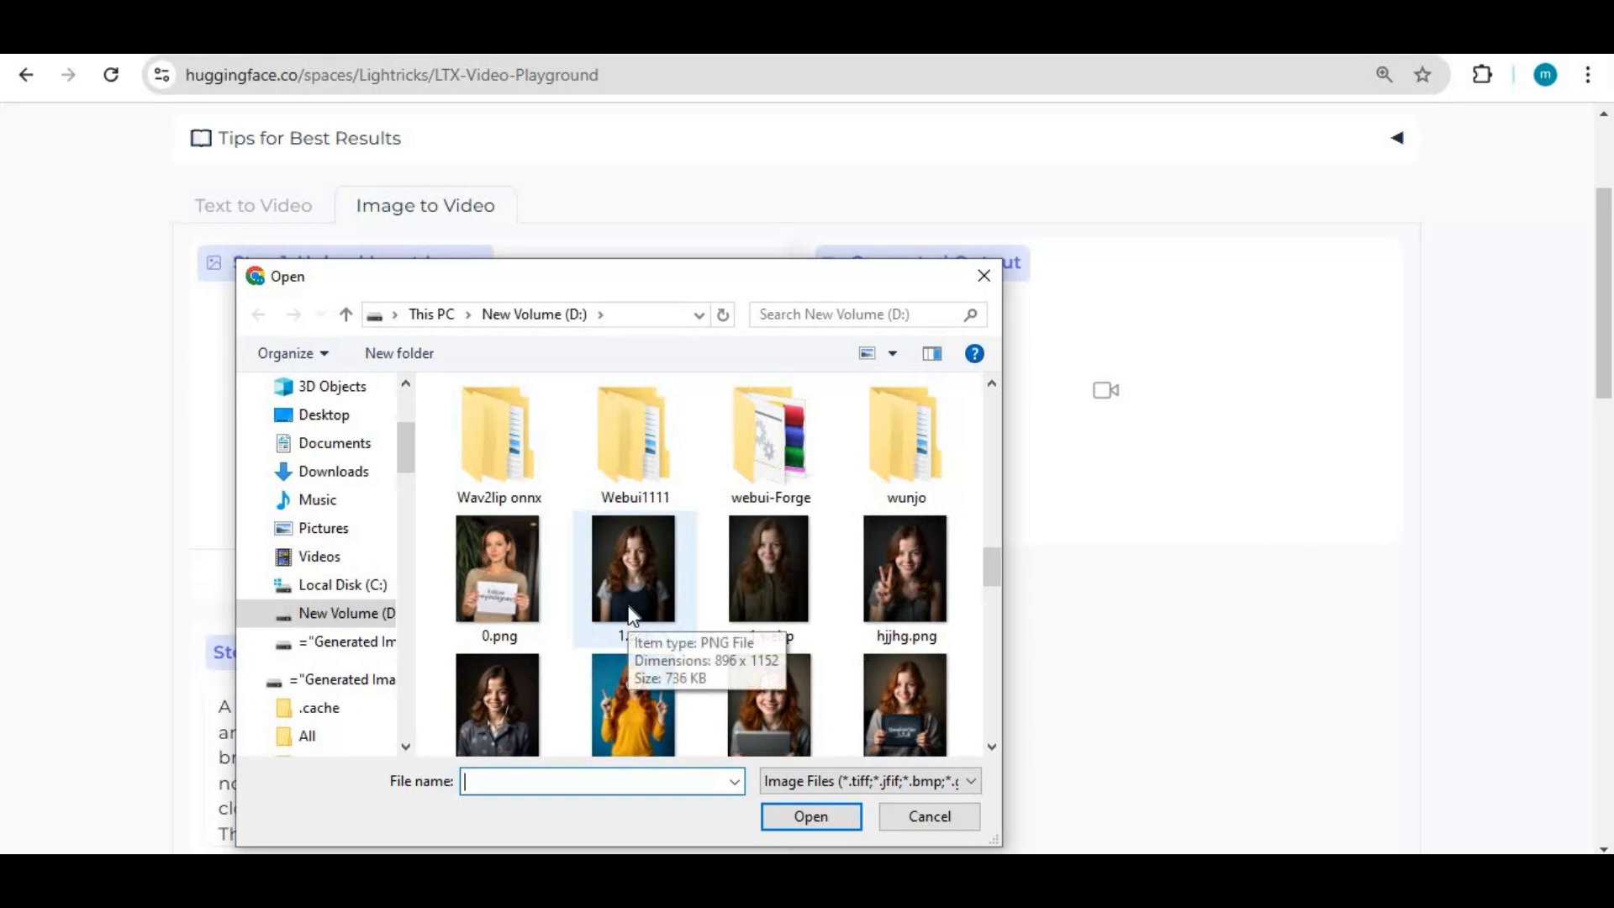
mouse_move(904, 570)
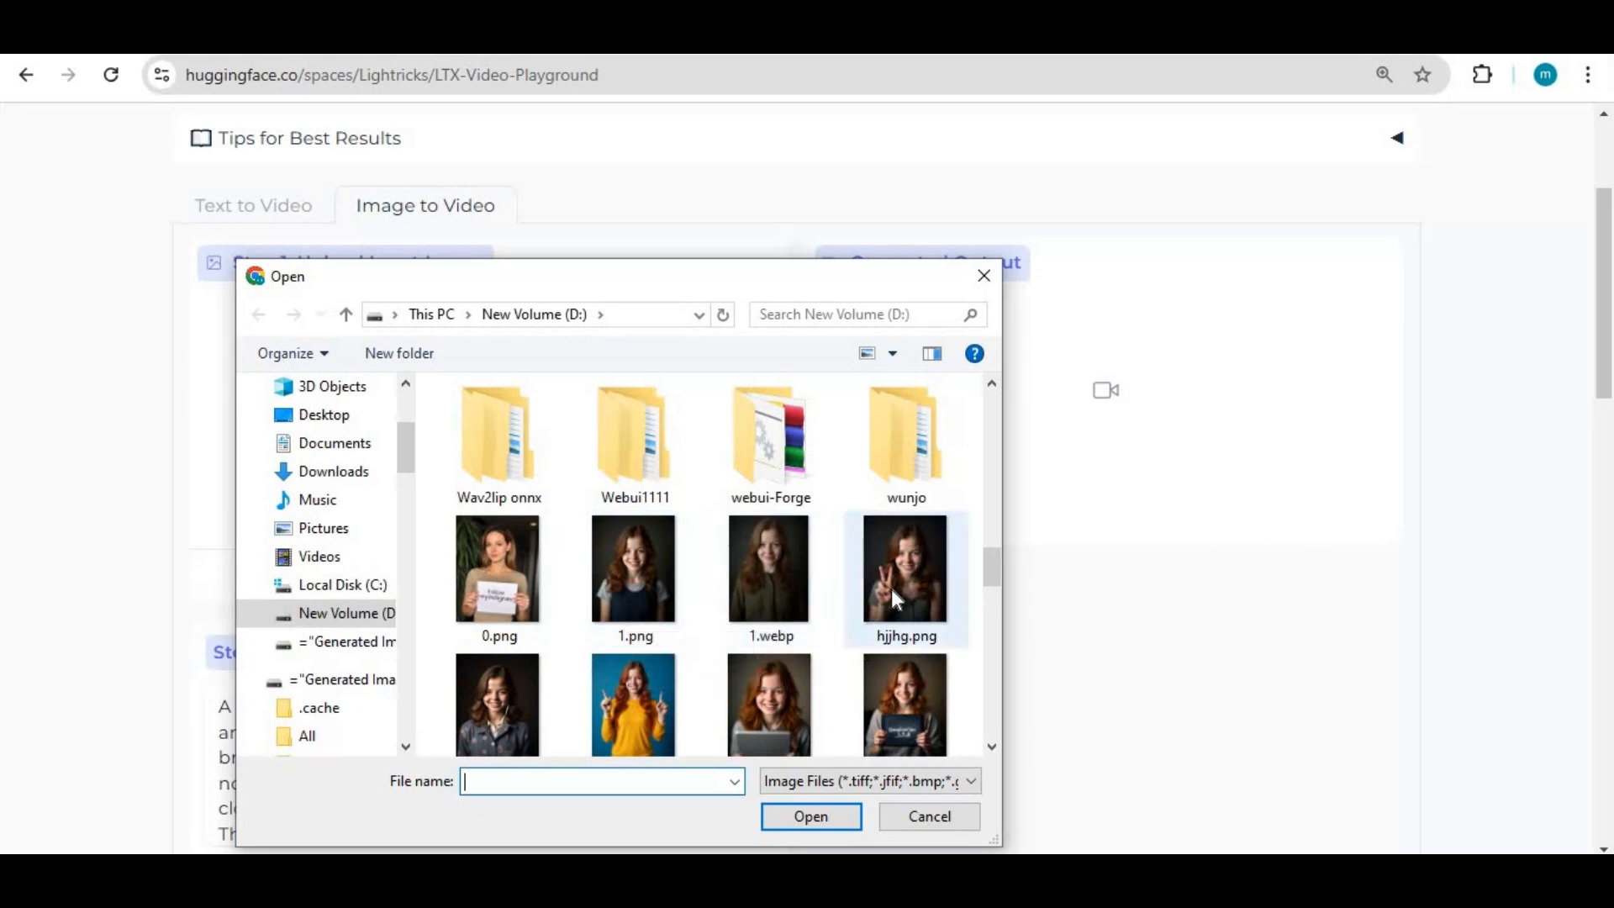
mouse_move(643, 700)
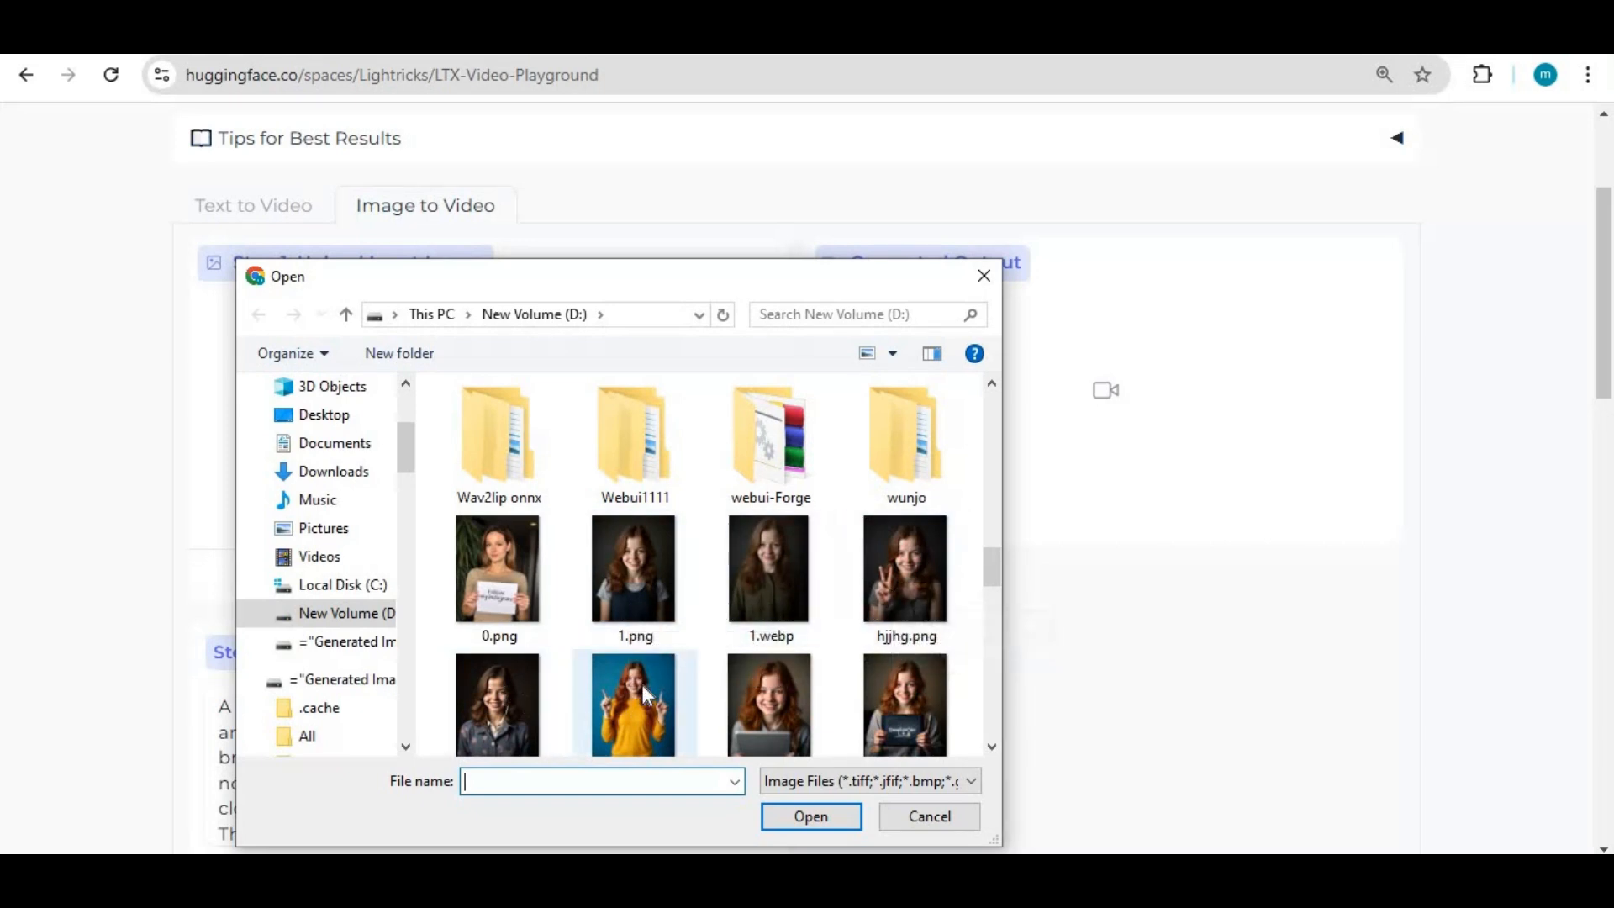
scroll(down, 3)
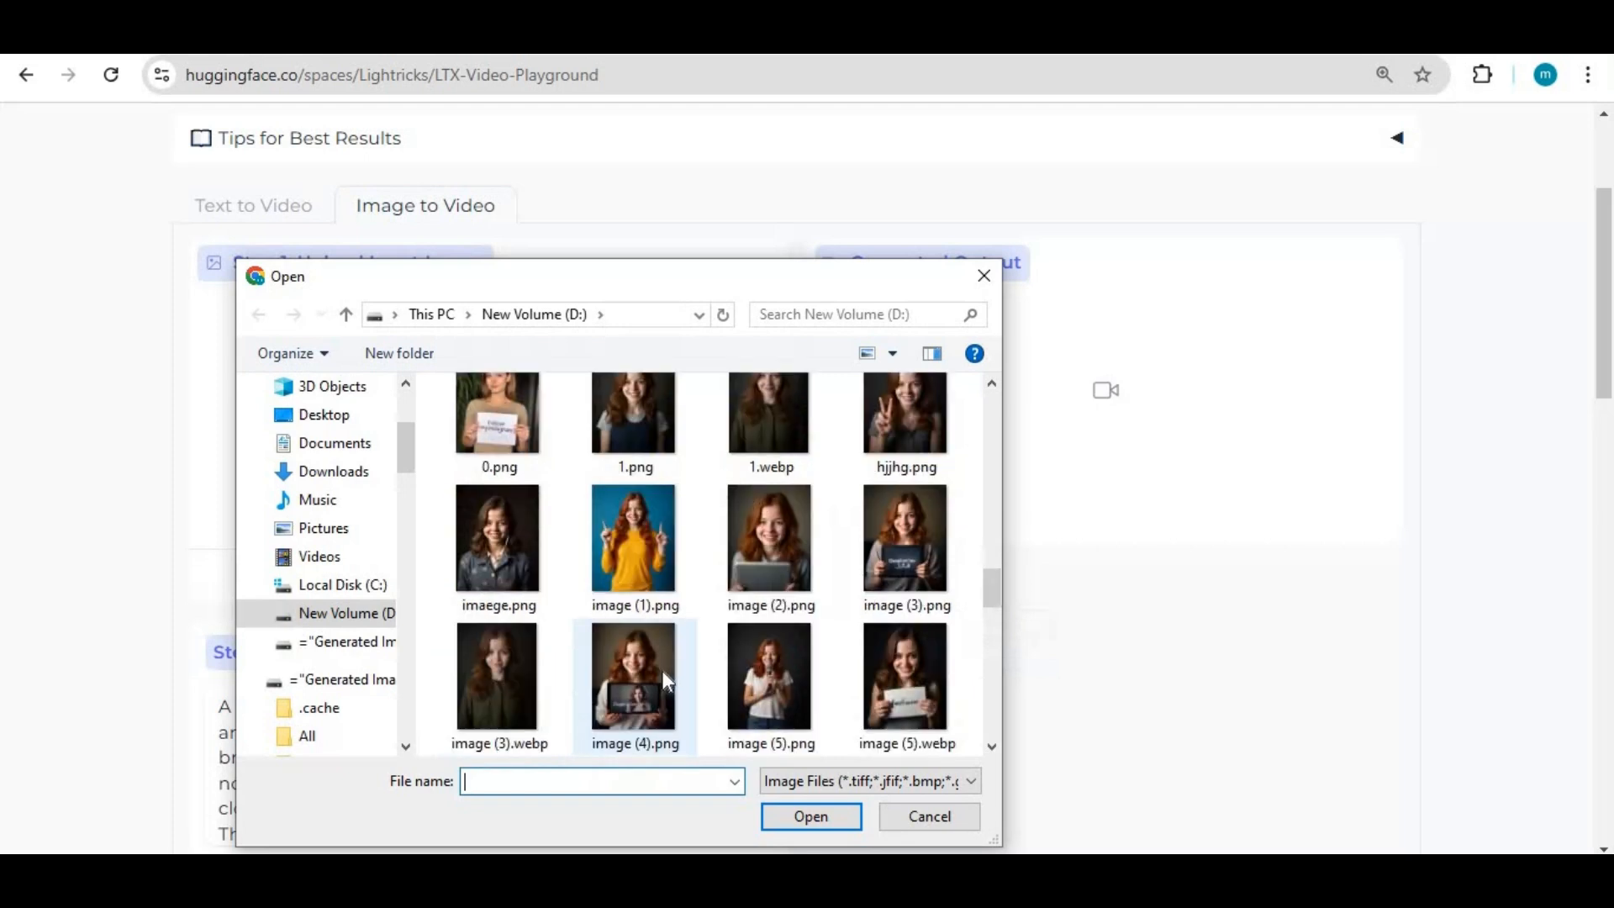
mouse_move(772, 677)
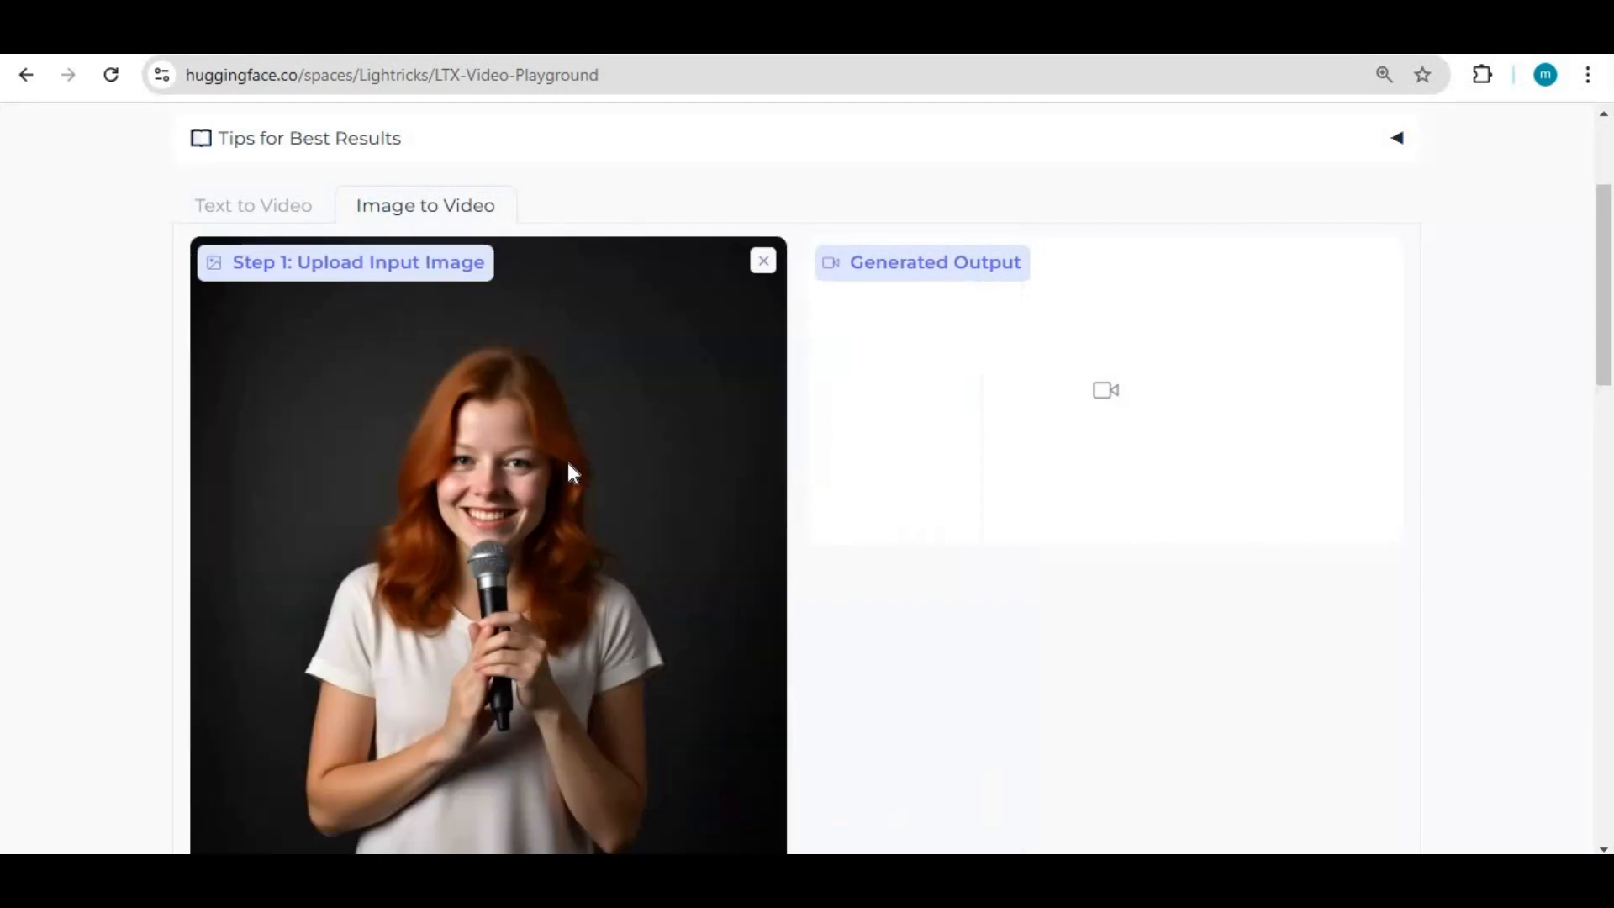
Switch on Enhance Prompt, run Generate Video for the microphone photo and return to the Generated Output
scroll(down, 3)
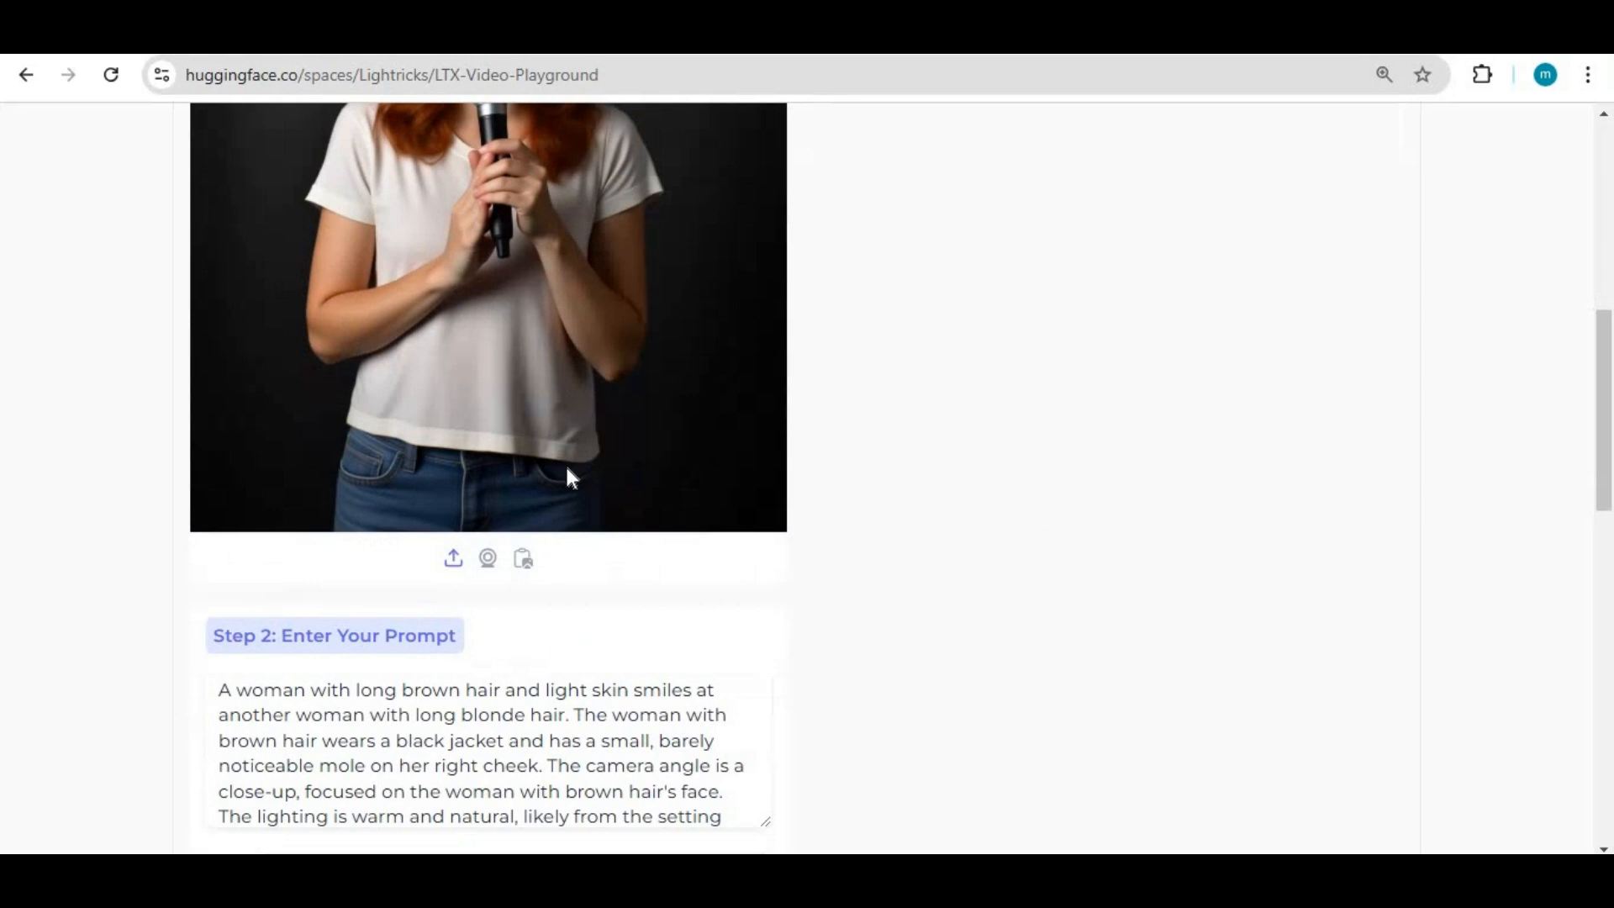
scroll(down, 3)
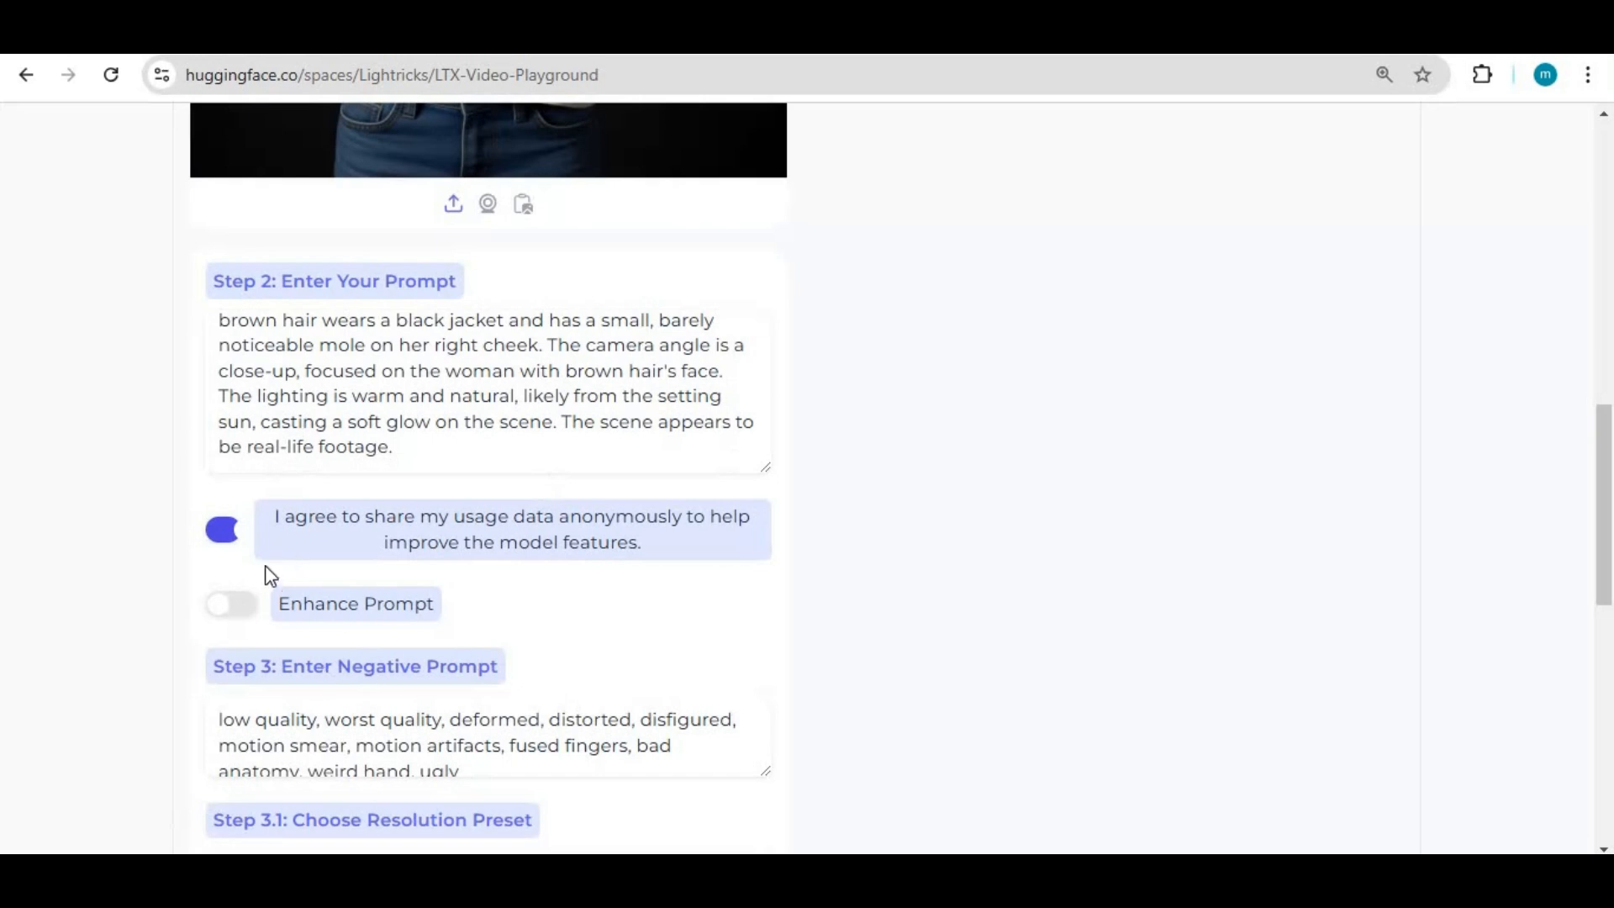
click(231, 604)
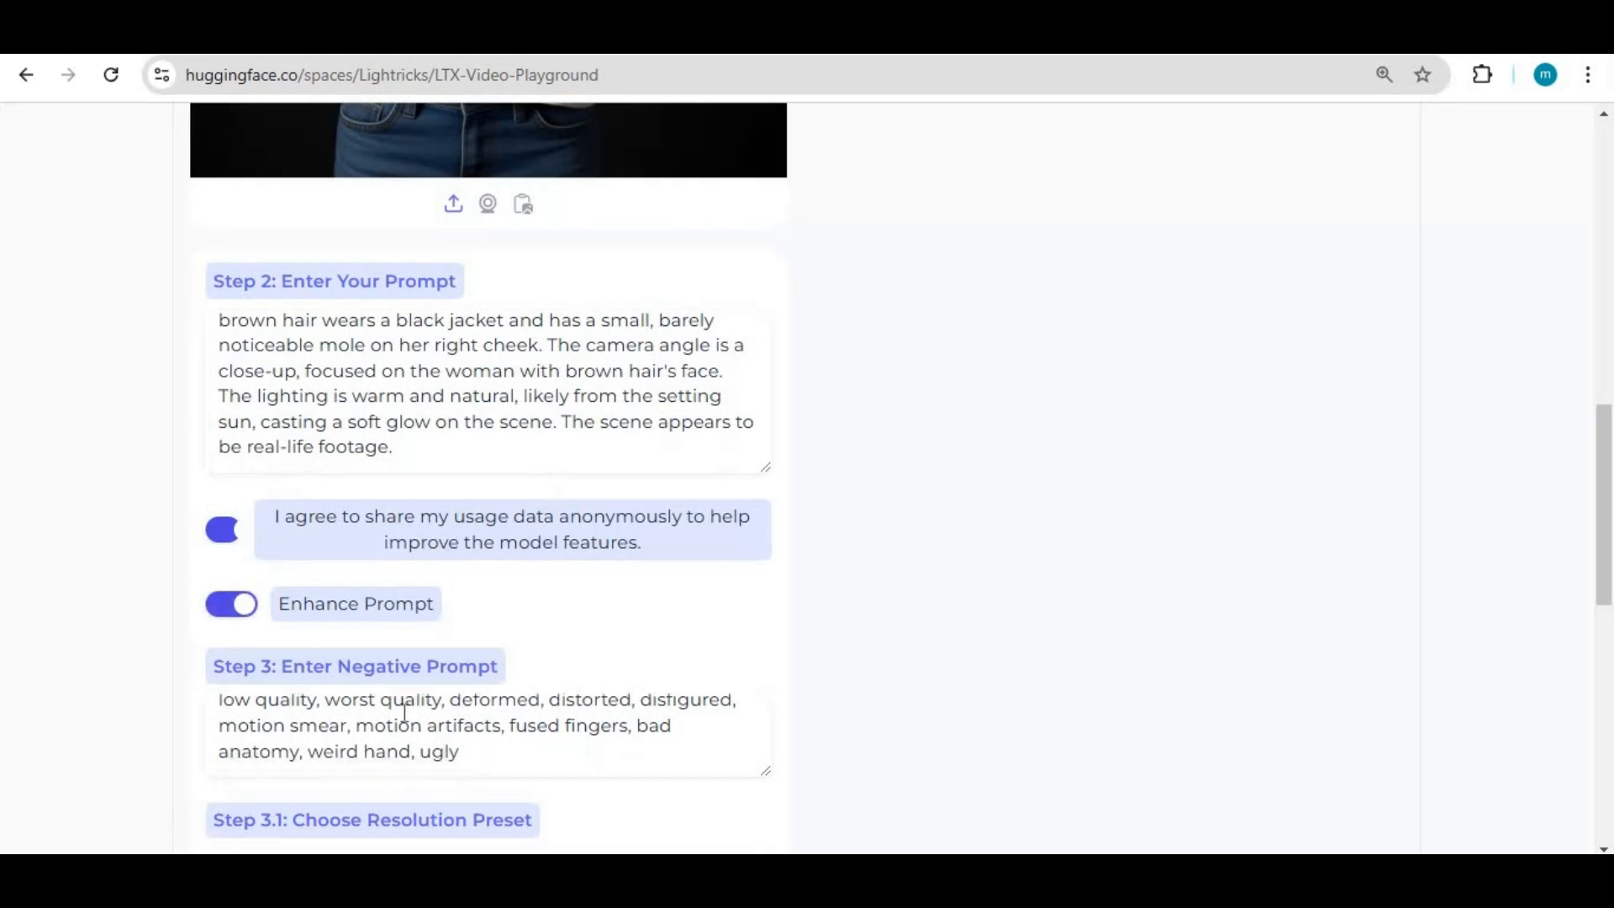
scroll(down, 3)
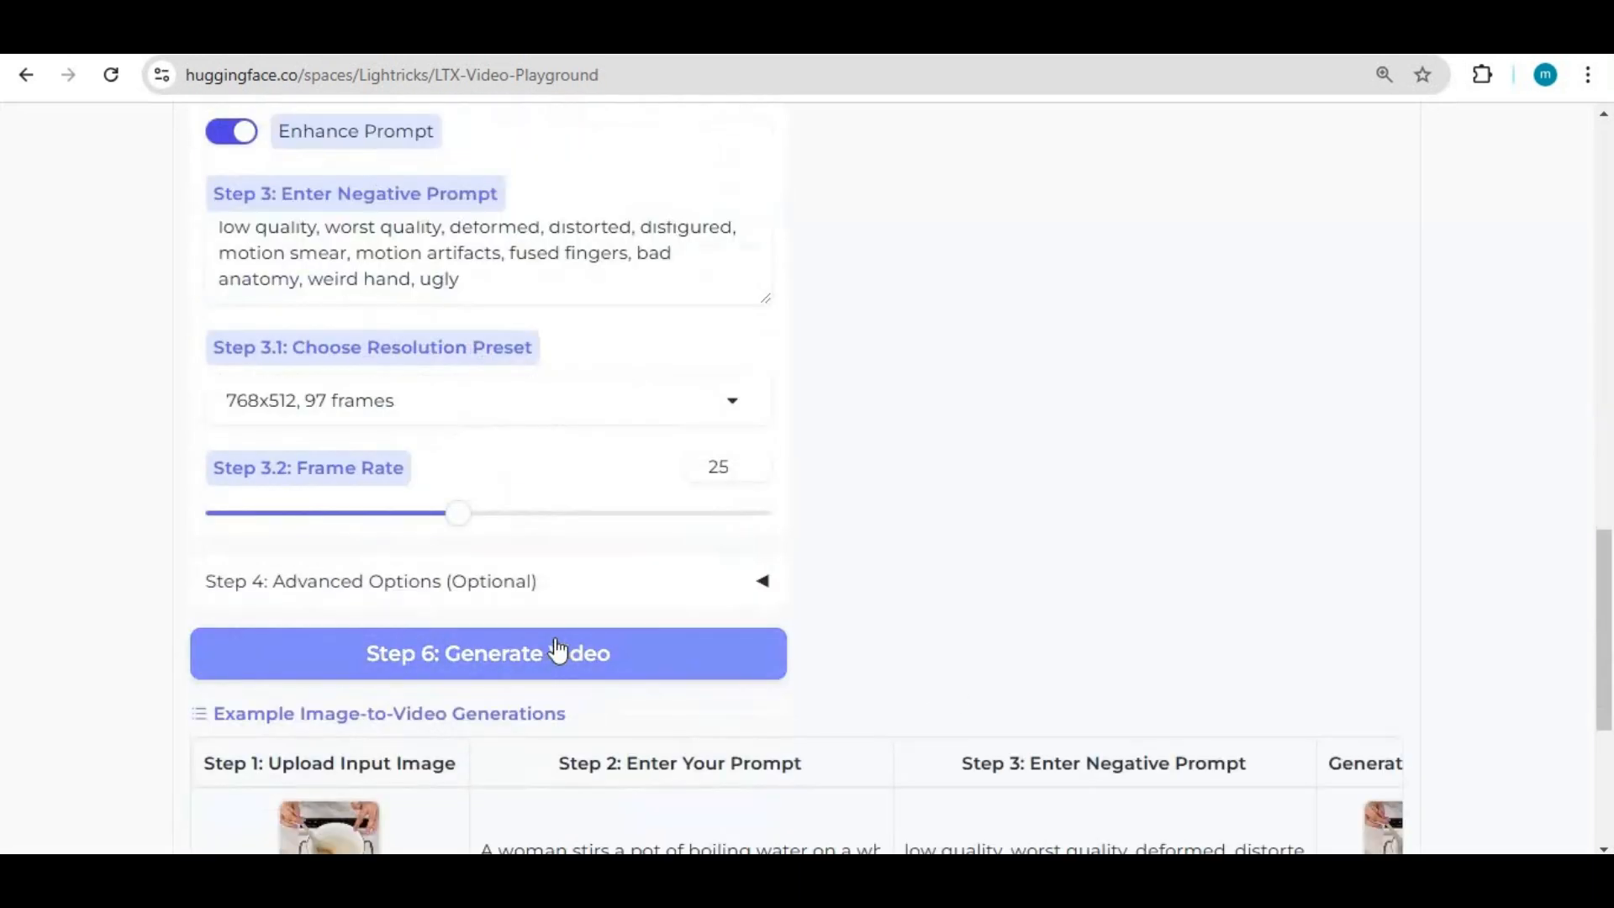
scroll(up, 3)
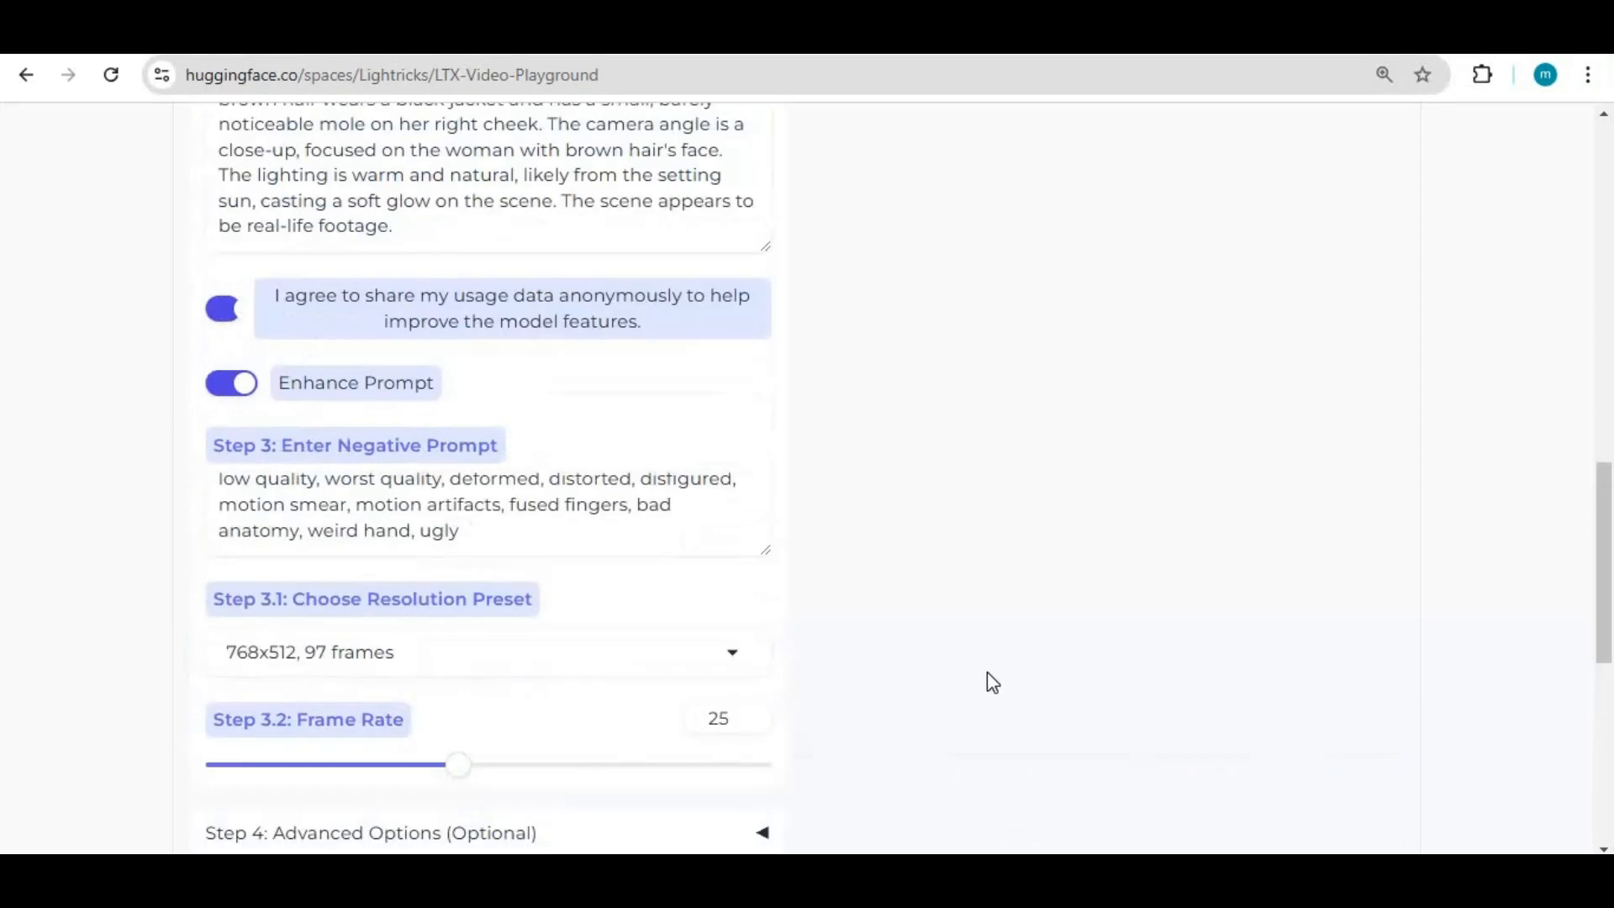
scroll(up, 3)
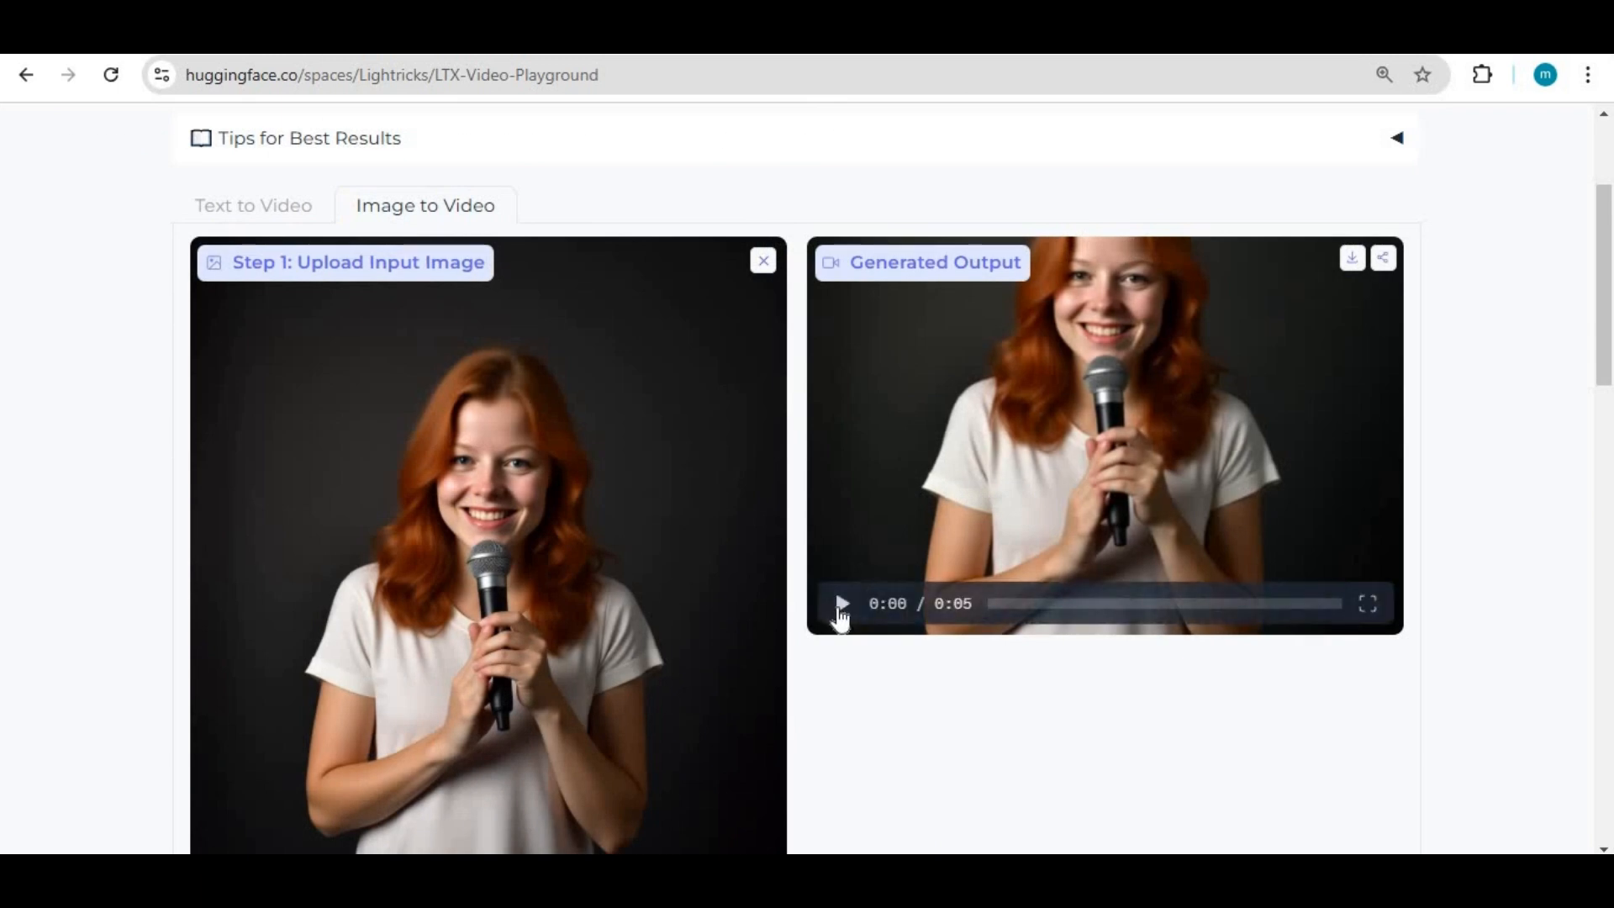
Play the generated microphone clip through, then replay it from the start
click(840, 603)
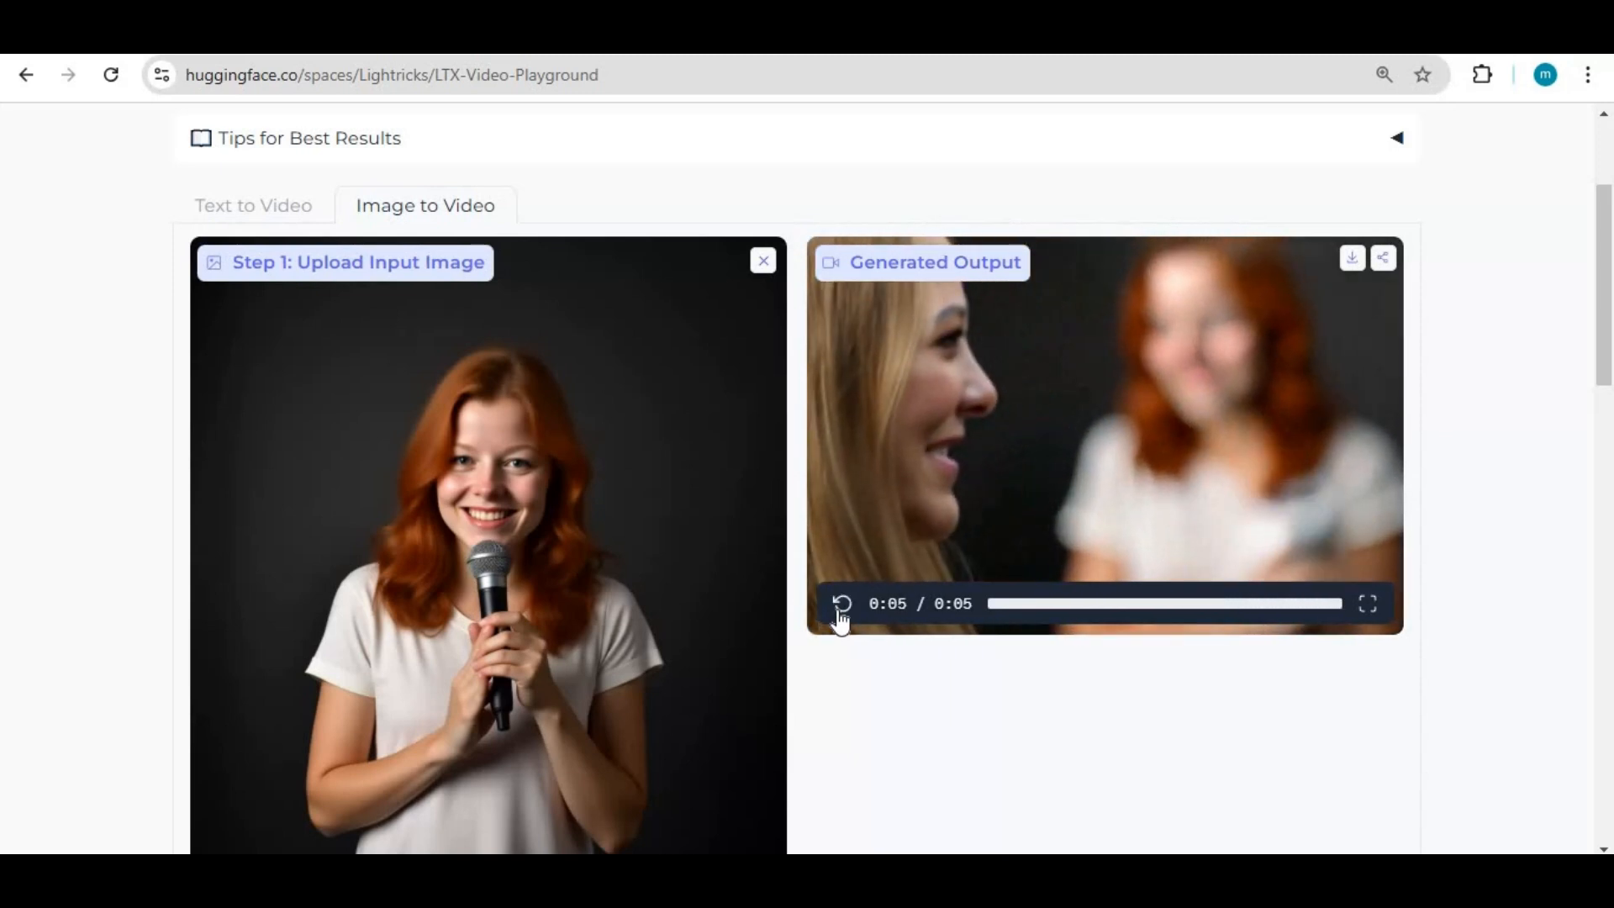
click(840, 603)
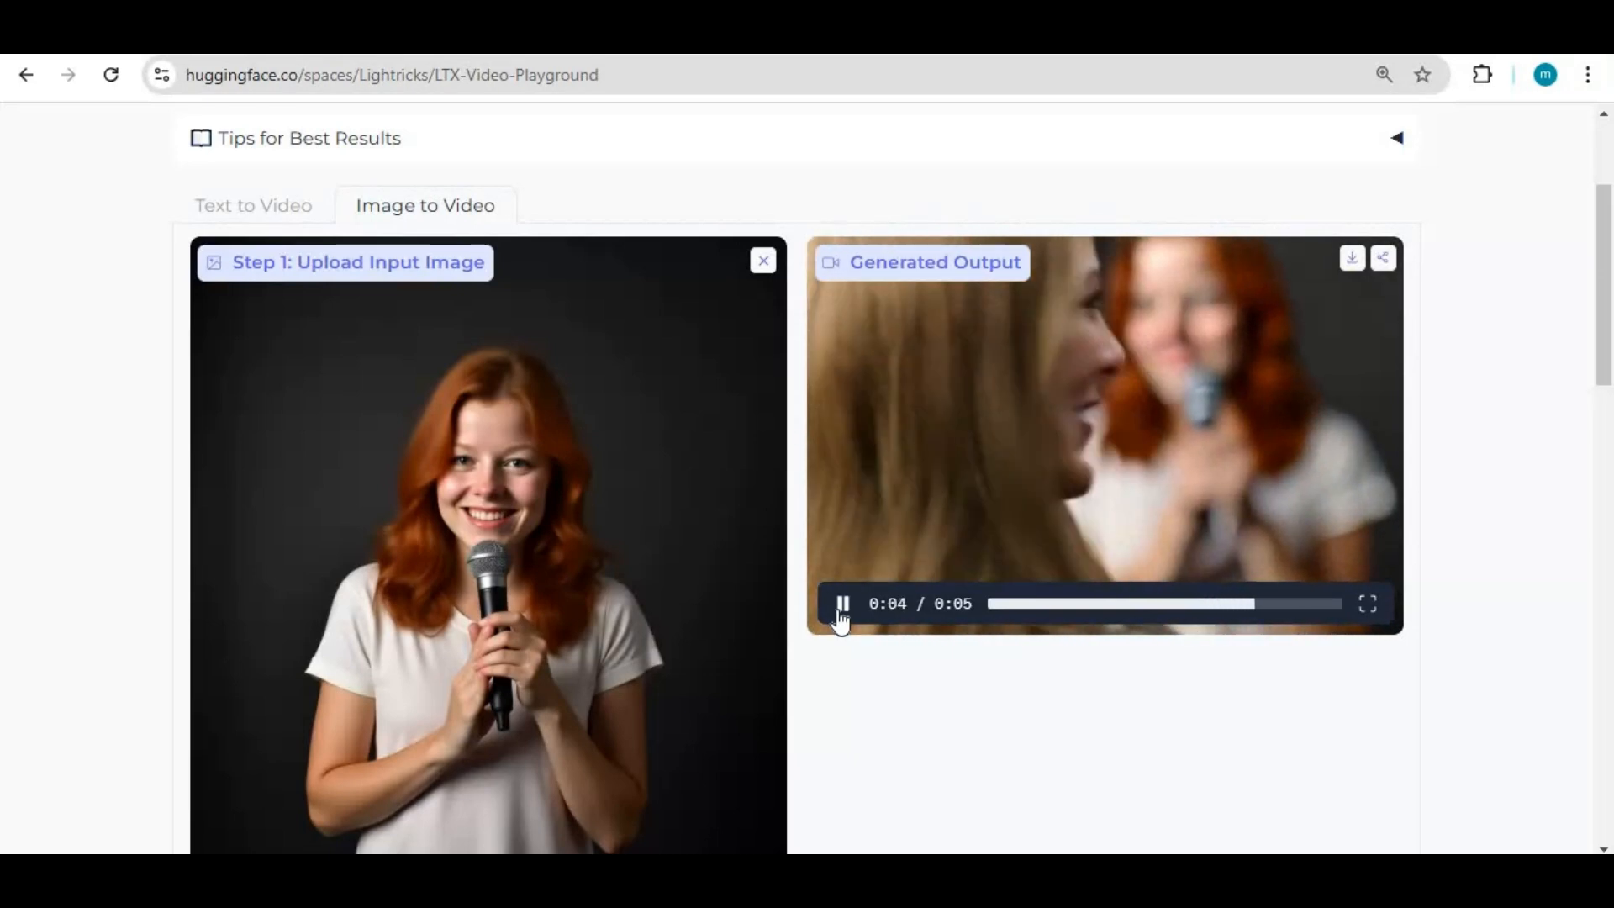
mouse_move(1121, 592)
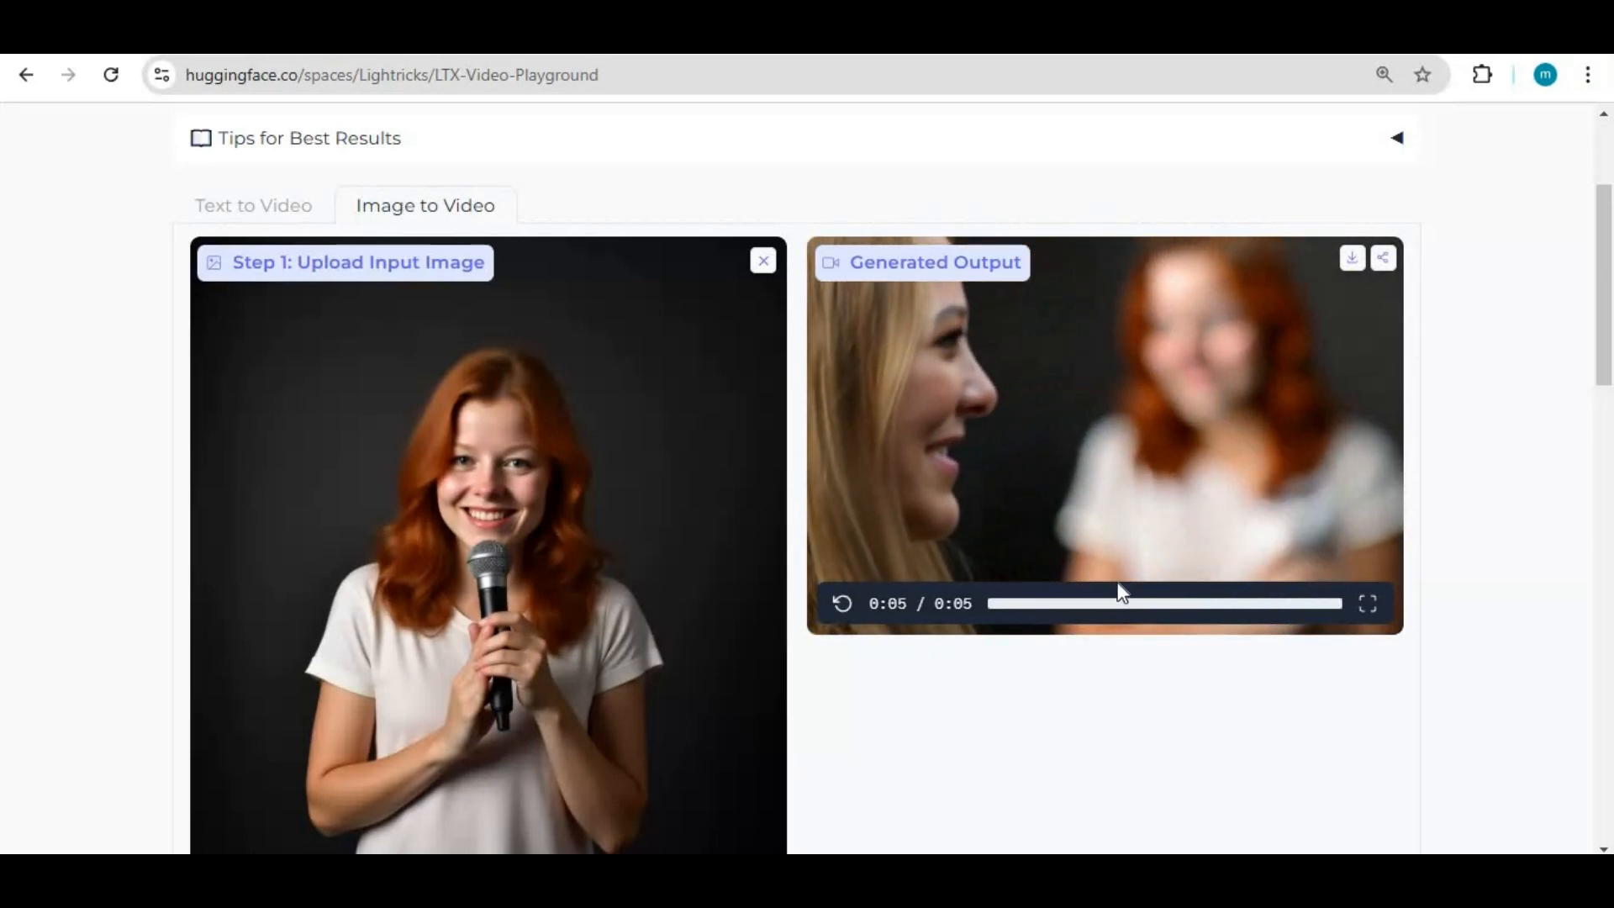